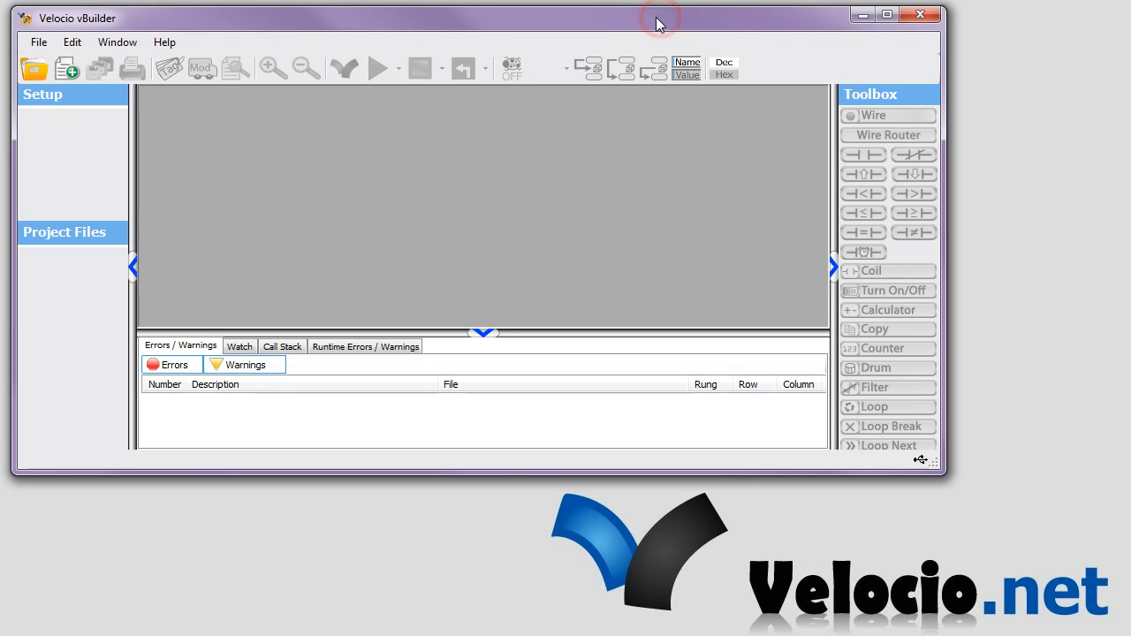
{"action": "mouse_move", "coordinate": [281, 149]}
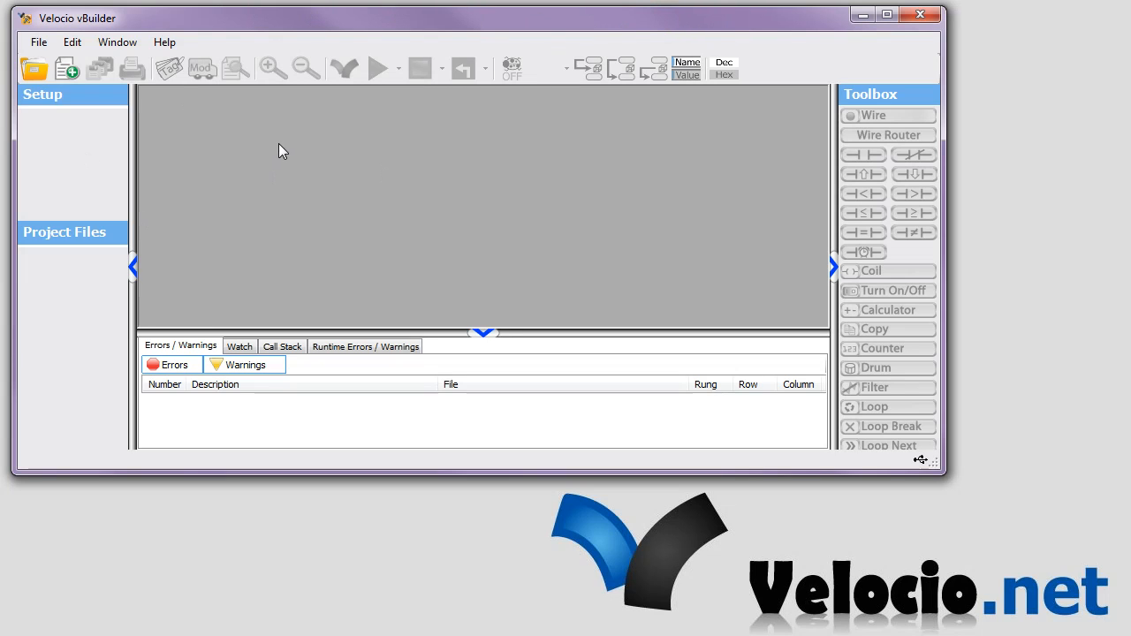
Create flow chart project vProject30 and accept the detected Branch 221 hardware.
{"action": "left_click", "coordinate": [66, 68]}
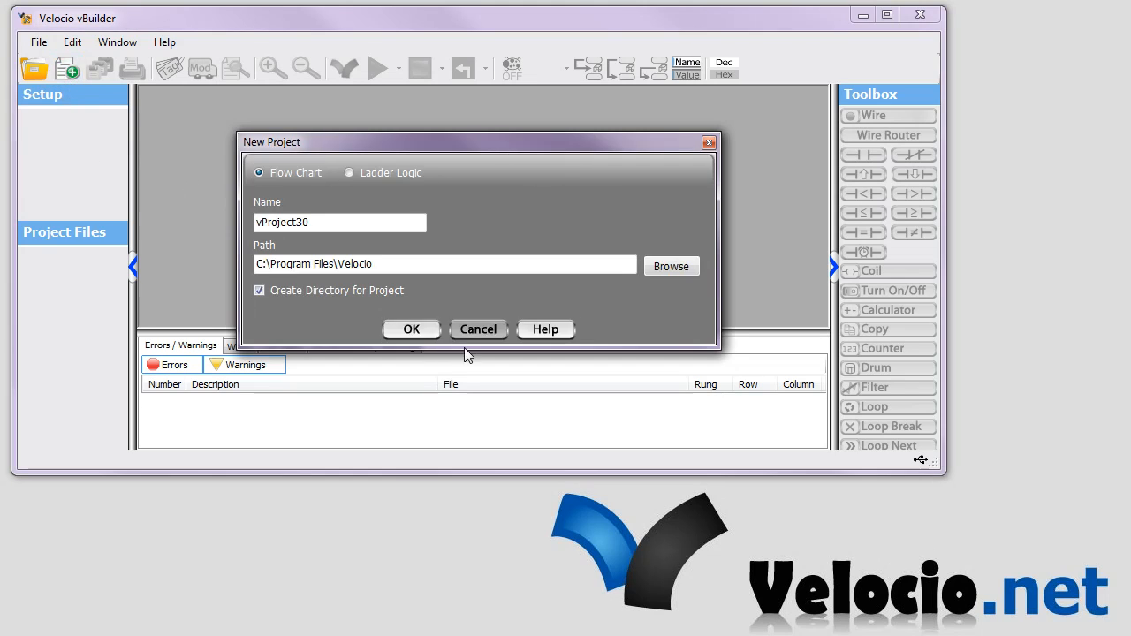
{"action": "mouse_move", "coordinate": [411, 329]}
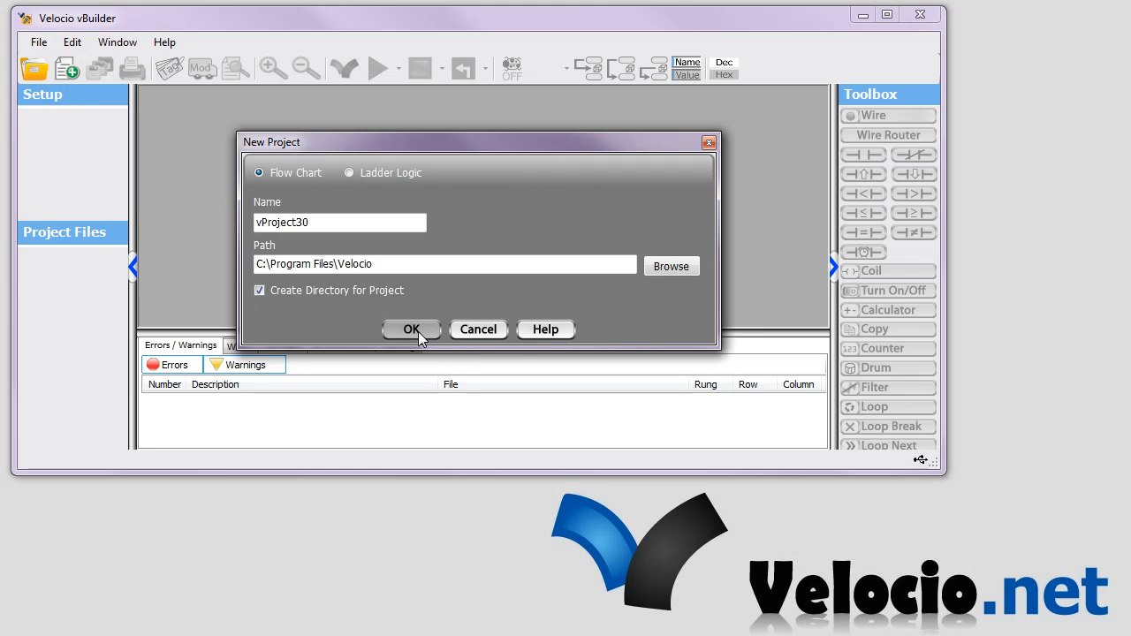
{"action": "left_click", "coordinate": [411, 329]}
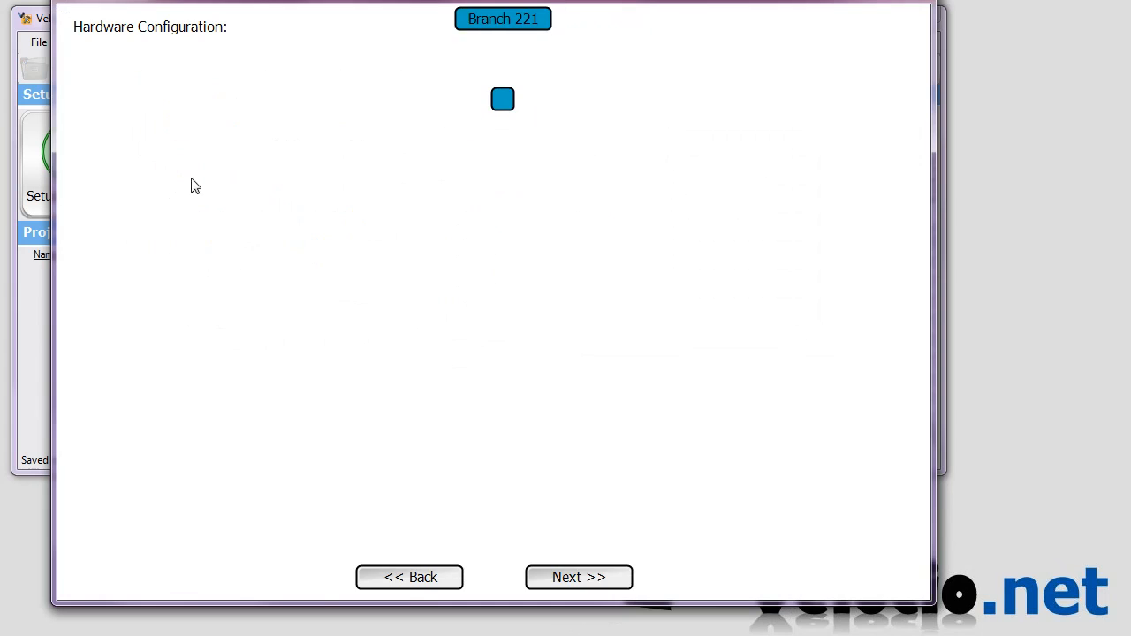
{"action": "left_click", "coordinate": [578, 577]}
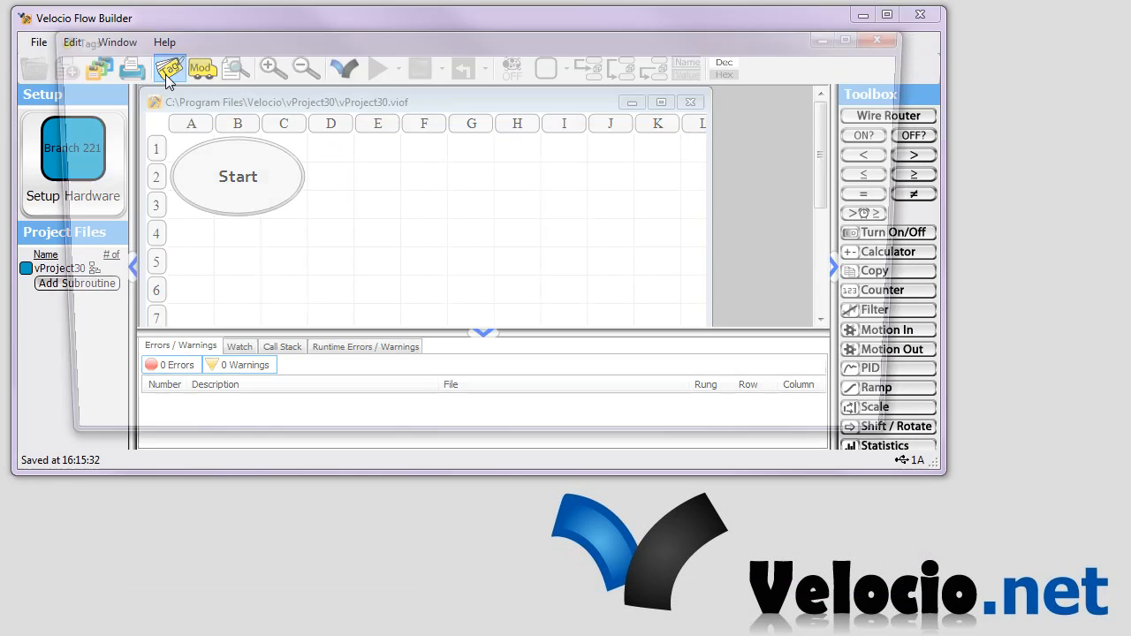
In Tags, make output bit OutBitD1 remote writable.
{"action": "left_click", "coordinate": [168, 68]}
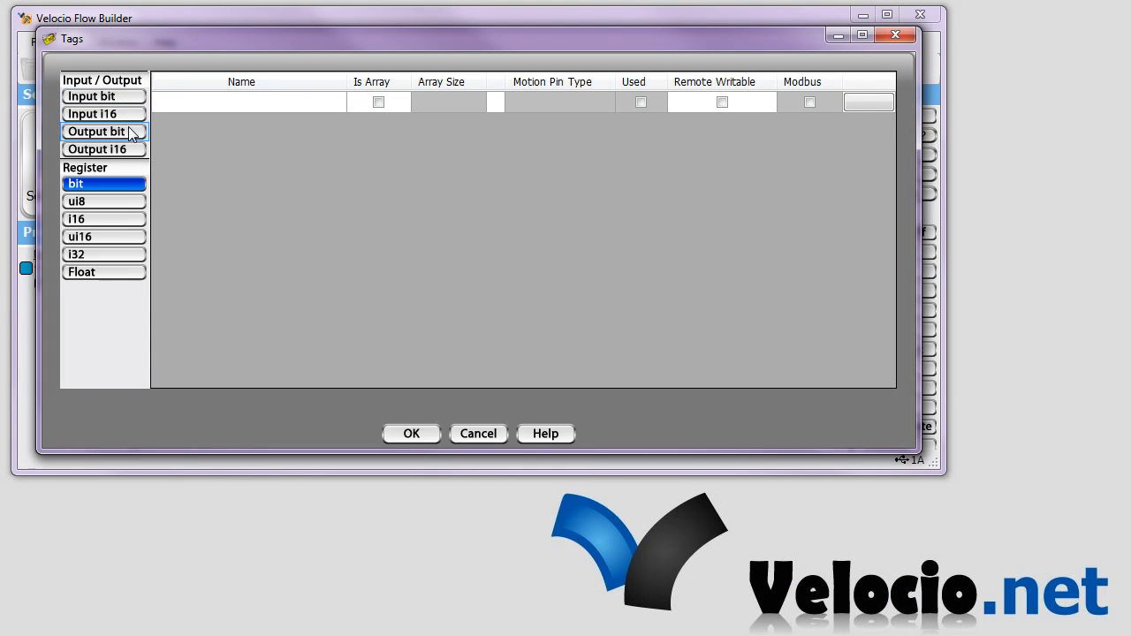
{"action": "left_click", "coordinate": [103, 130]}
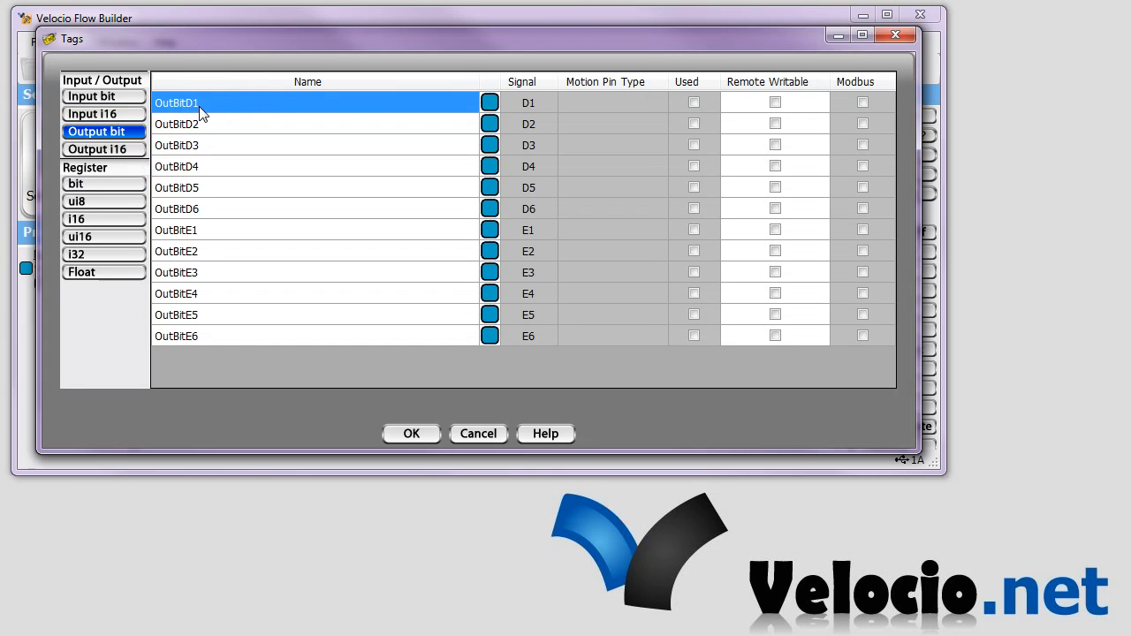
{"action": "mouse_move", "coordinate": [781, 110]}
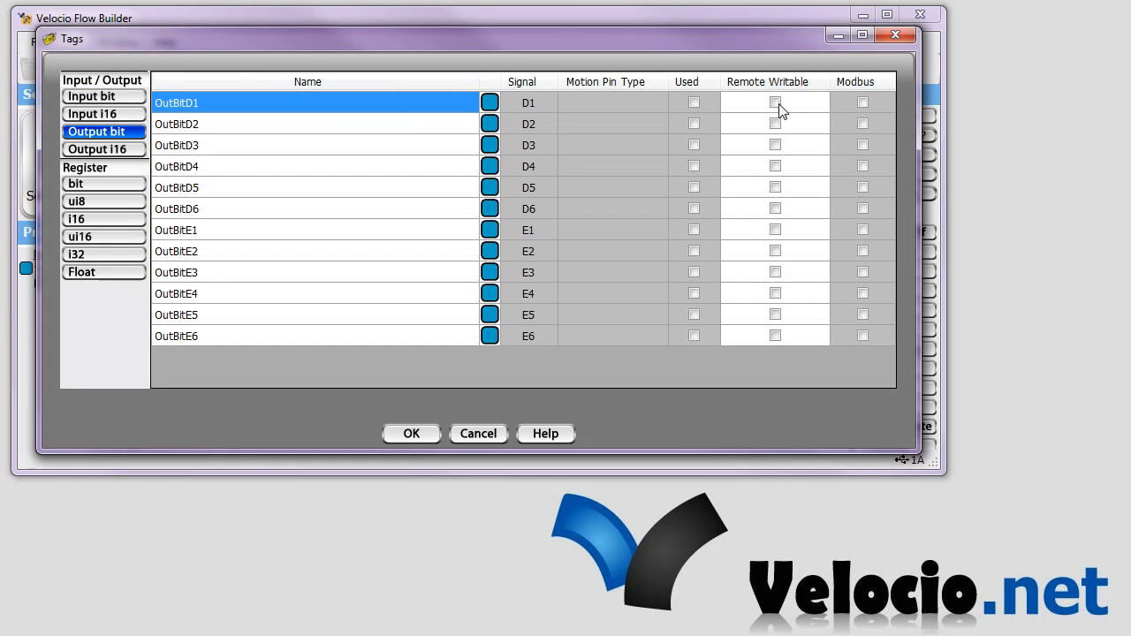
{"action": "left_click", "coordinate": [776, 102]}
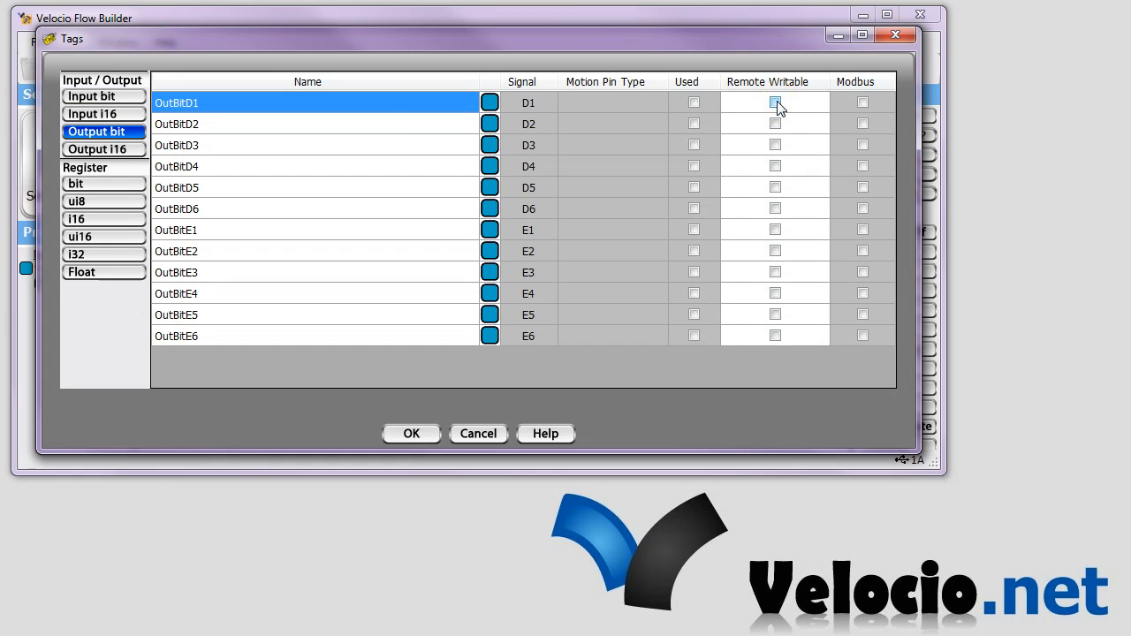
{"action": "left_click", "coordinate": [775, 102]}
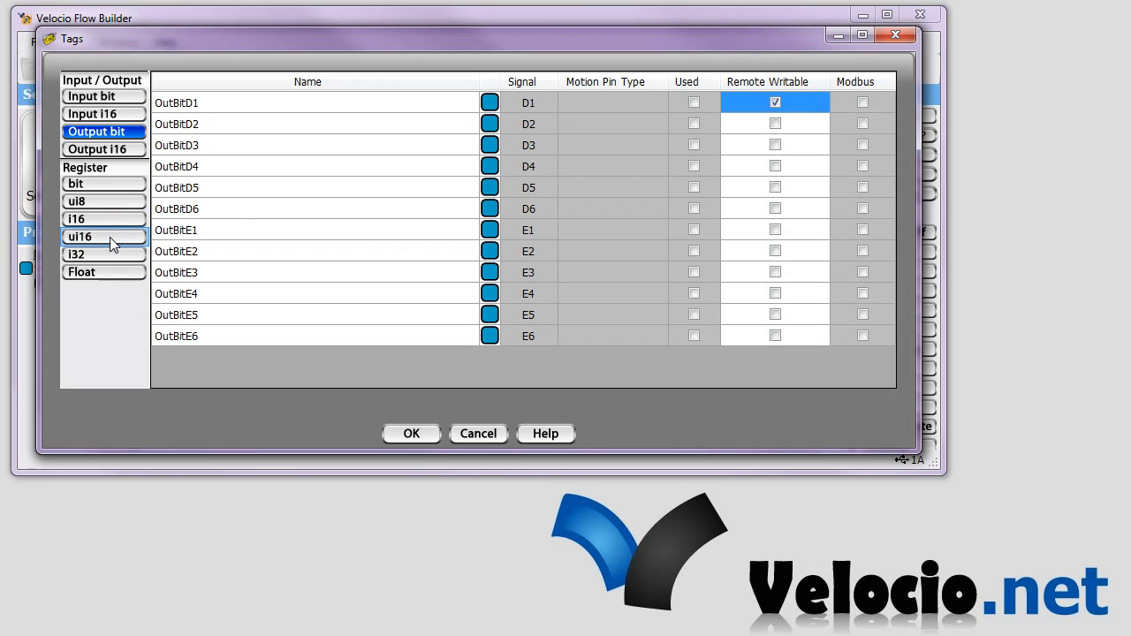
Add a remote-writable ui16 tag named myUI16 and confirm the tag changes.
{"action": "left_click", "coordinate": [103, 236]}
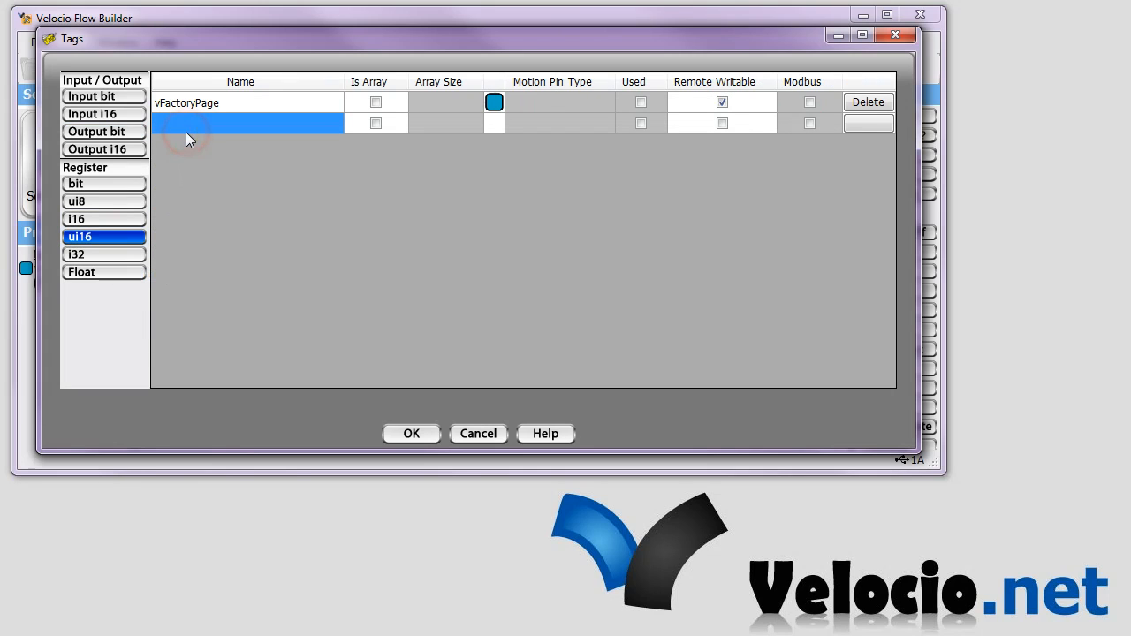
{"action": "type", "text": "myUI"}
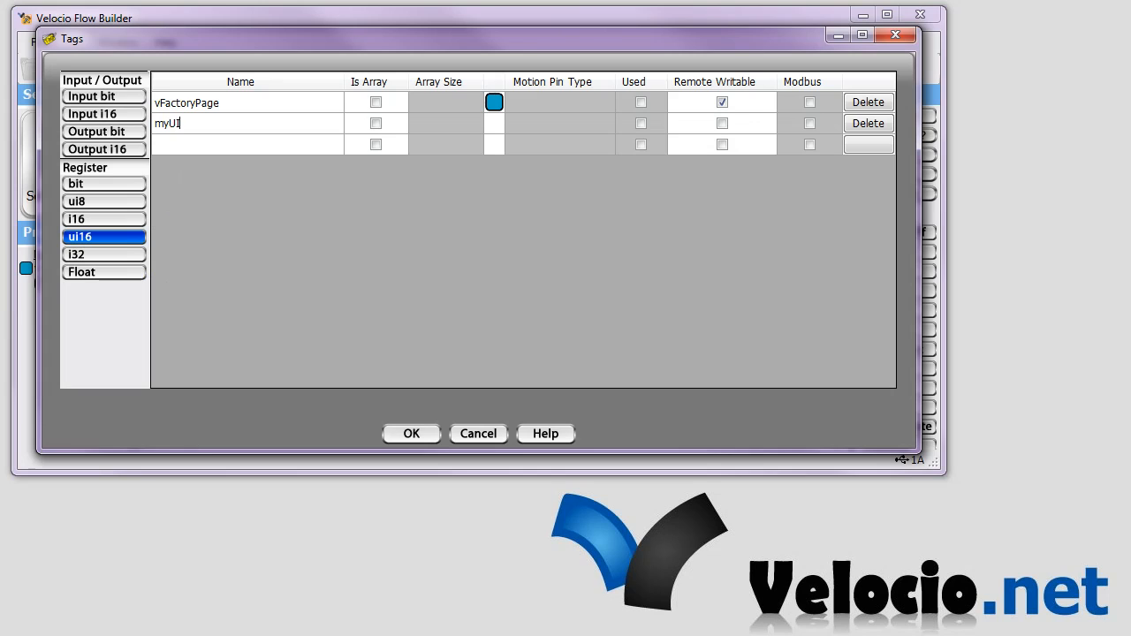
{"action": "type", "text": "16"}
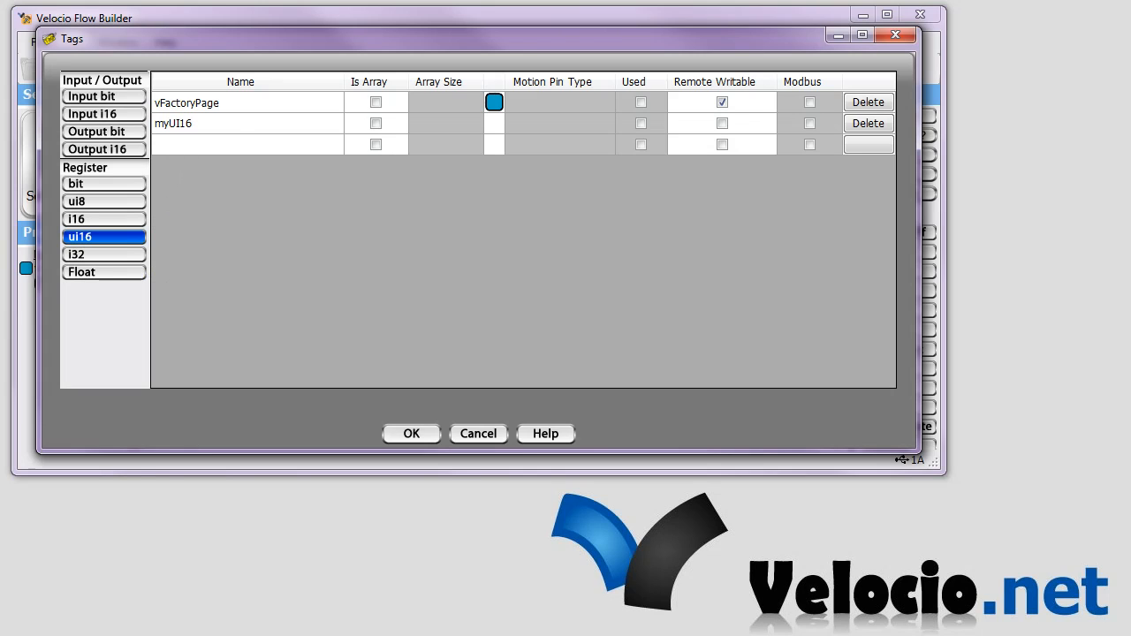
{"action": "left_click", "coordinate": [722, 122]}
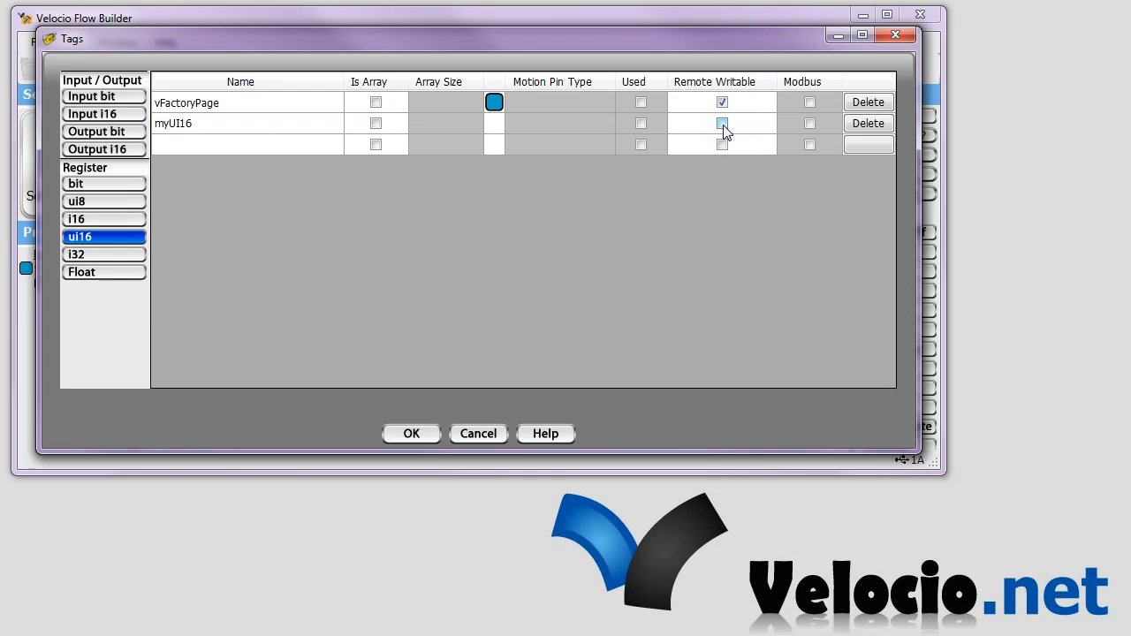
{"action": "left_click", "coordinate": [868, 123]}
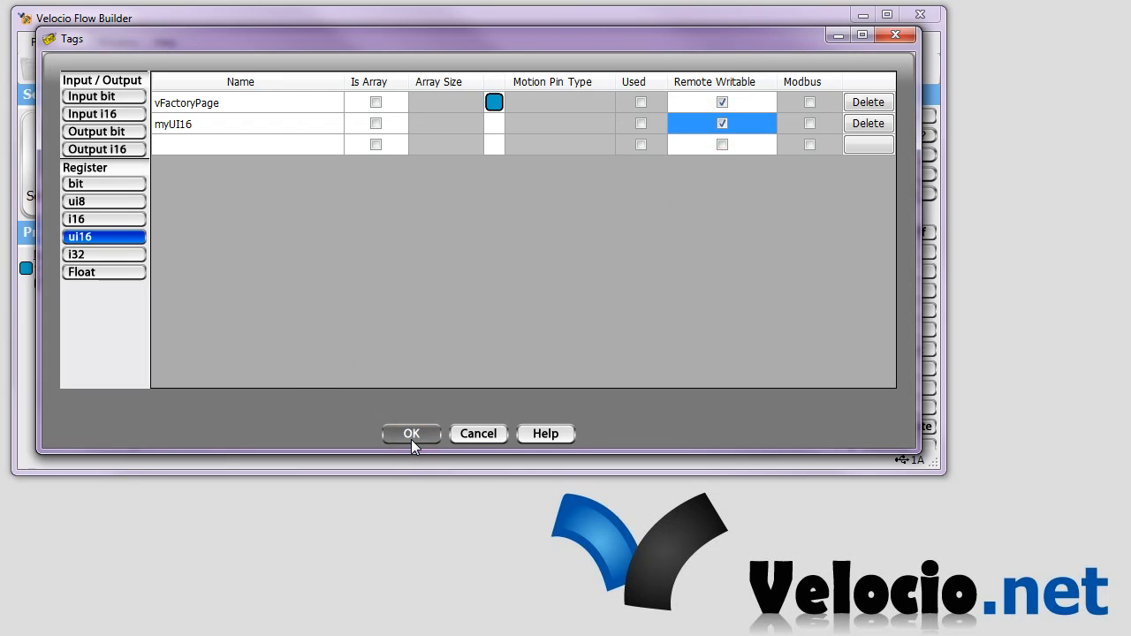
{"action": "left_click", "coordinate": [410, 434]}
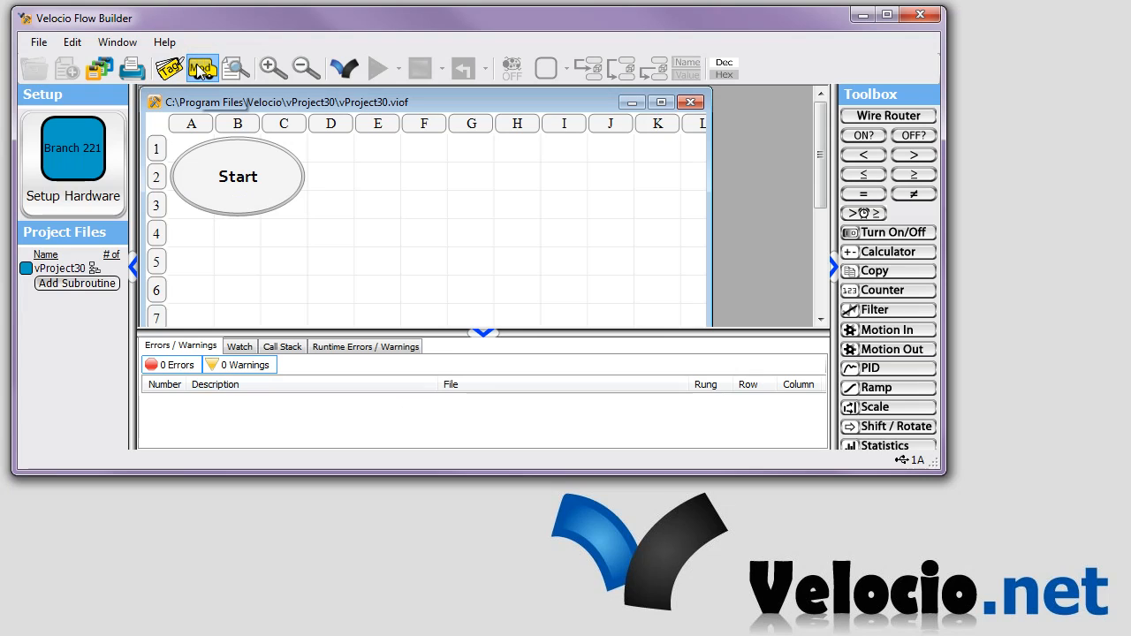
In Modbus settings, map OutBitD1 as a writable bit, typing address 123.
{"action": "left_click", "coordinate": [202, 68]}
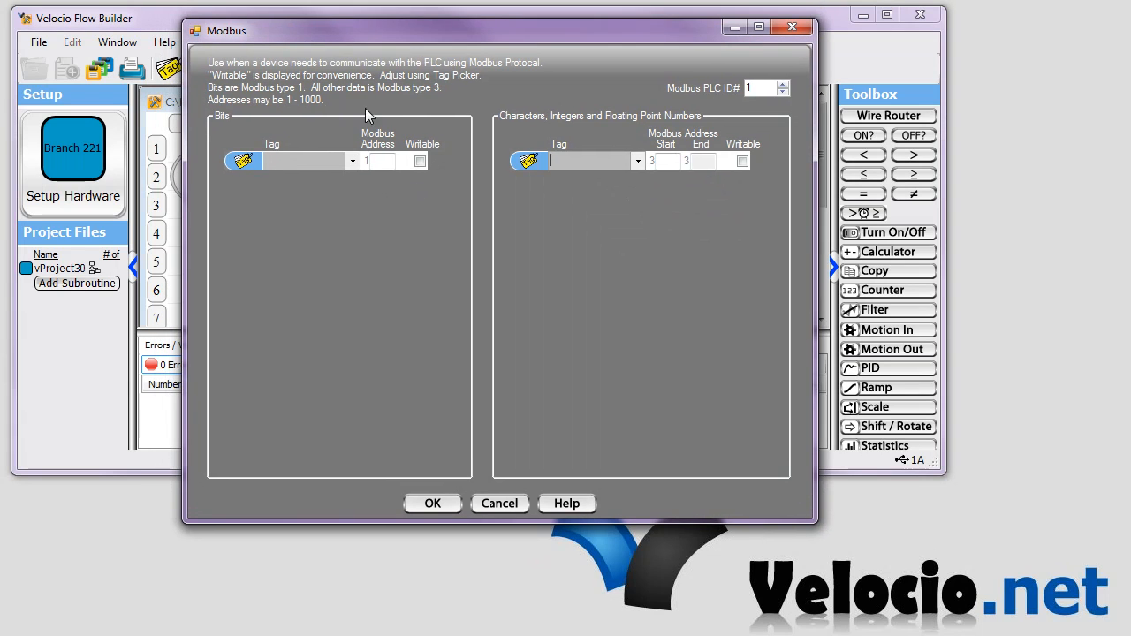
{"action": "mouse_move", "coordinate": [415, 432]}
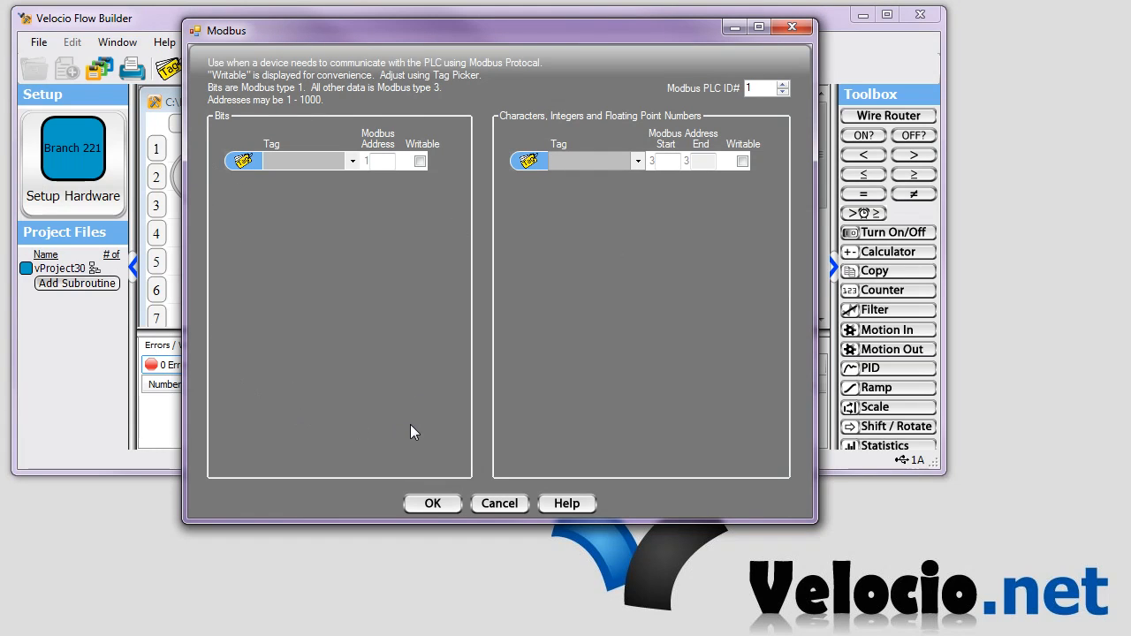
{"action": "mouse_move", "coordinate": [420, 413]}
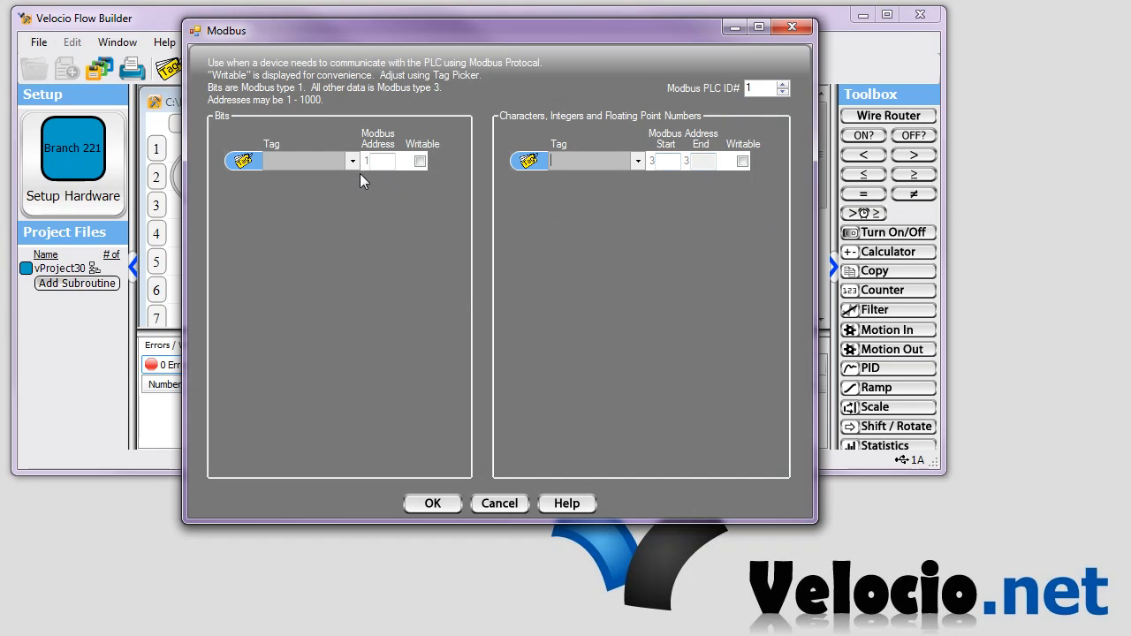
{"action": "left_click", "coordinate": [352, 160]}
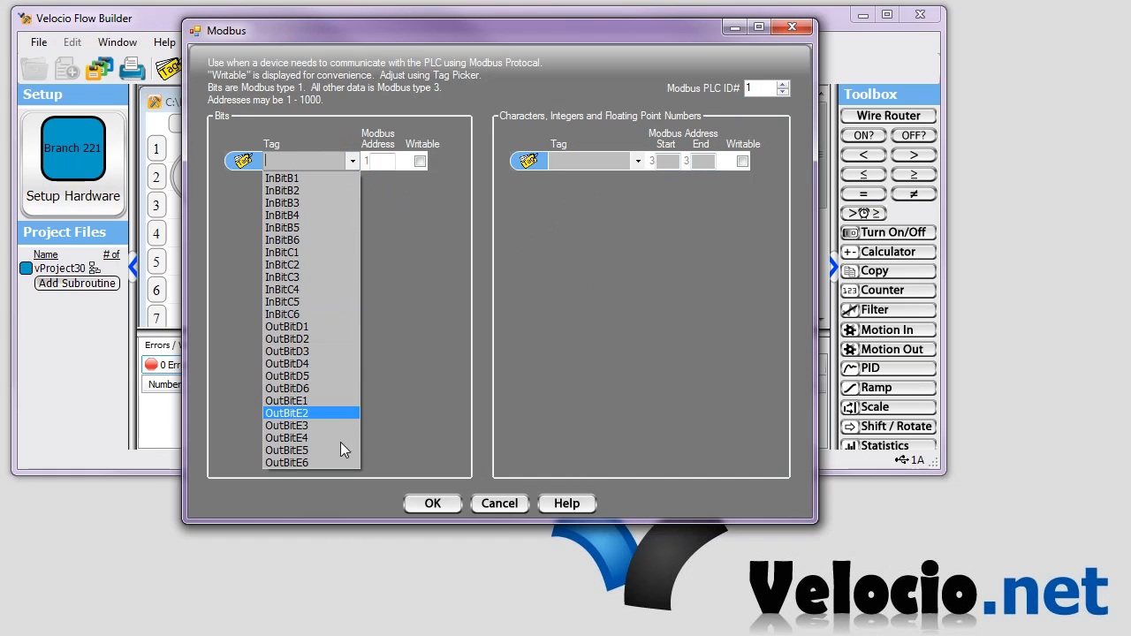
{"action": "mouse_move", "coordinate": [311, 326]}
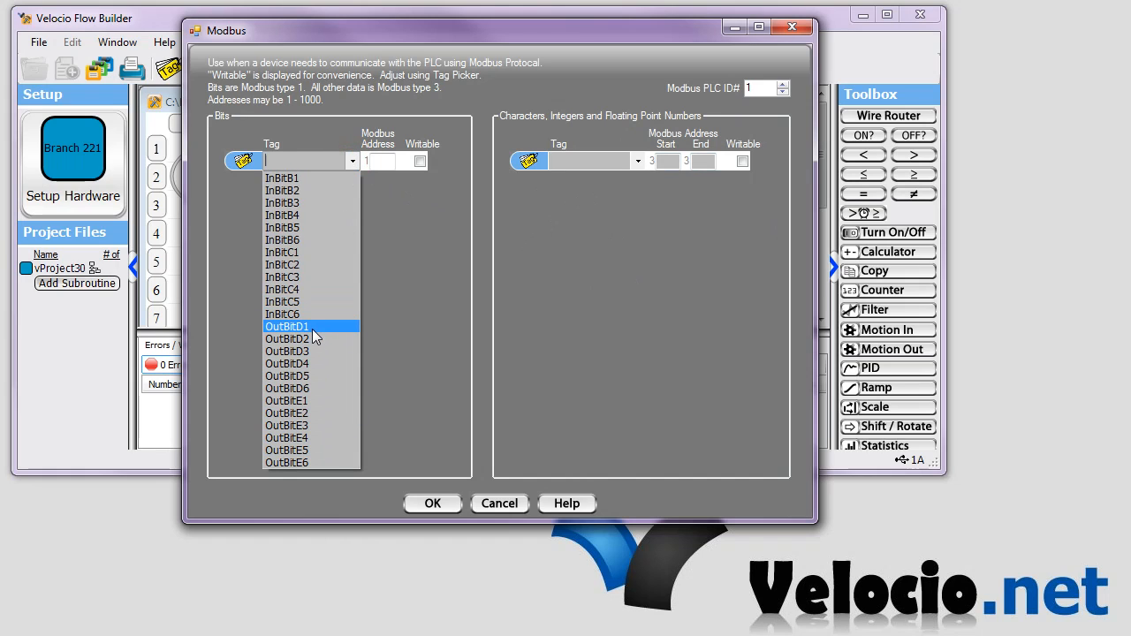
{"action": "left_click", "coordinate": [287, 326]}
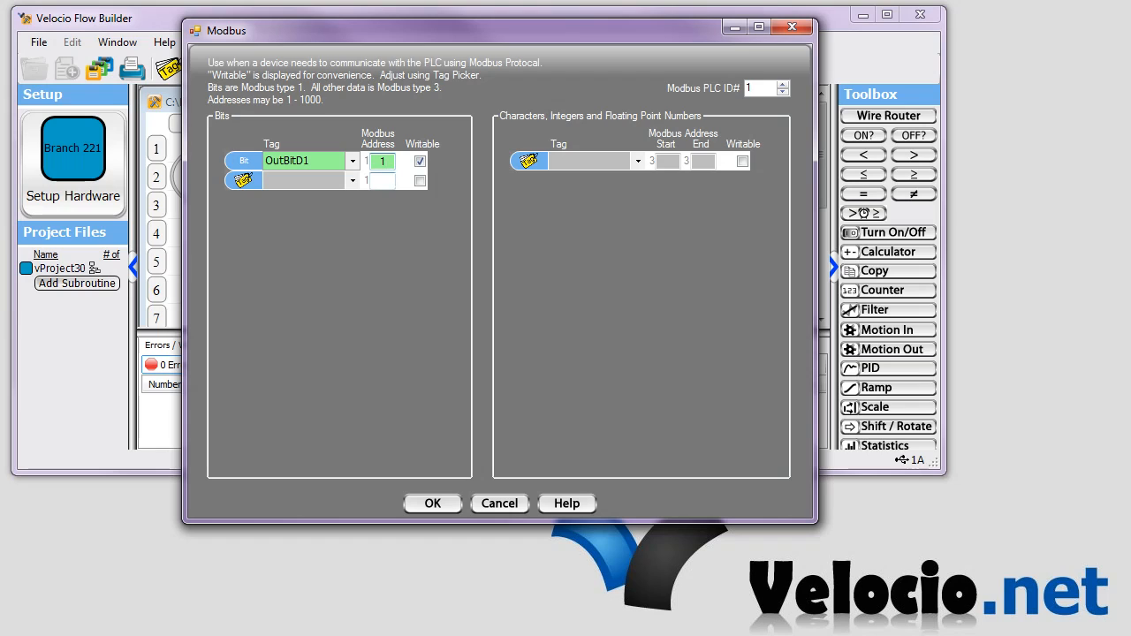
{"action": "type", "text": "123"}
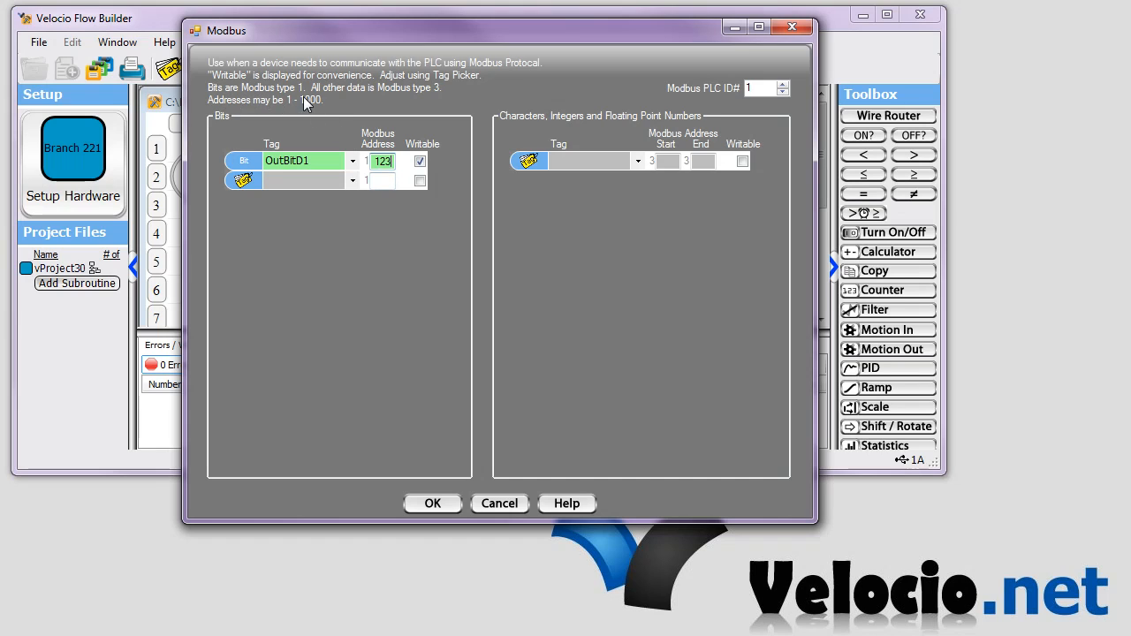
{"action": "mouse_move", "coordinate": [384, 271]}
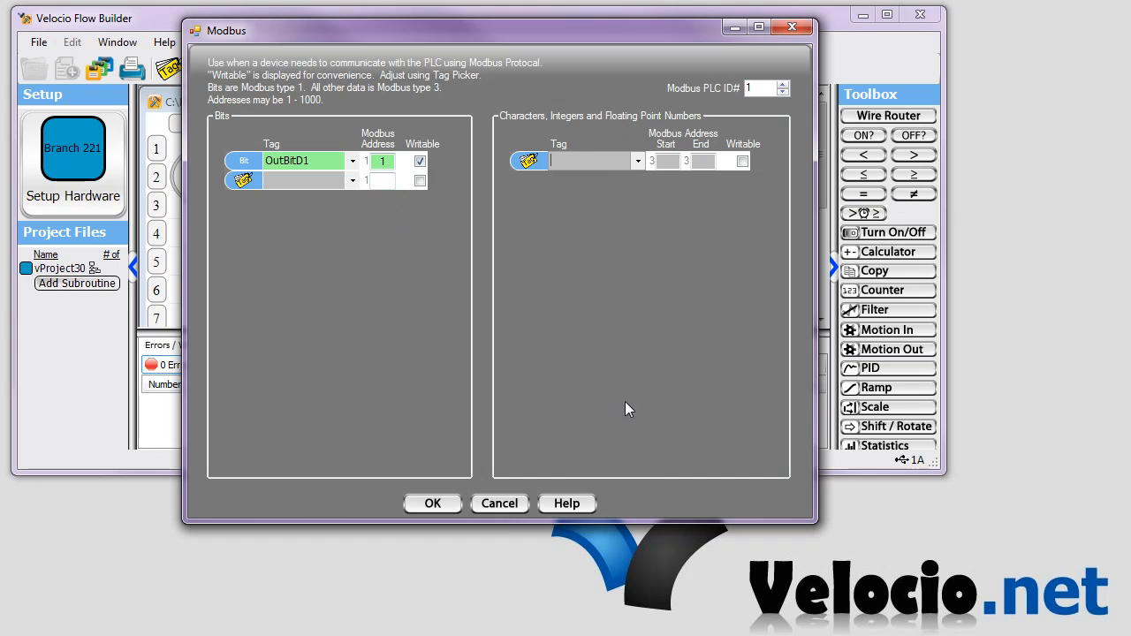
{"action": "mouse_move", "coordinate": [643, 224]}
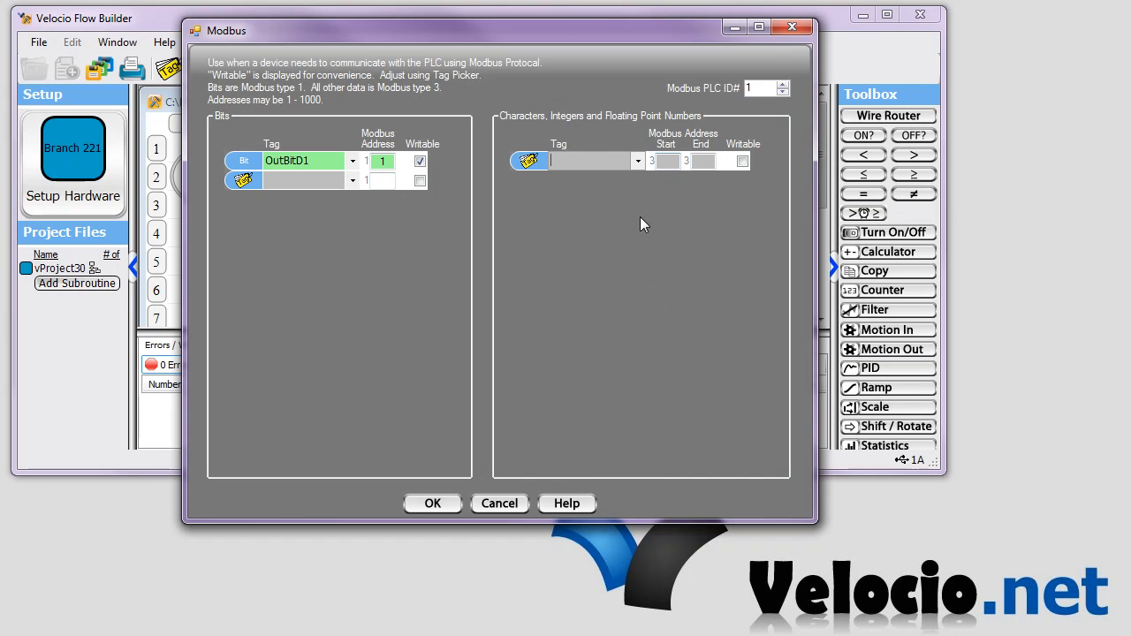
Map myUI16 as a Modbus register at address 1 and mark OutBitD1 writable.
{"action": "left_click", "coordinate": [638, 160]}
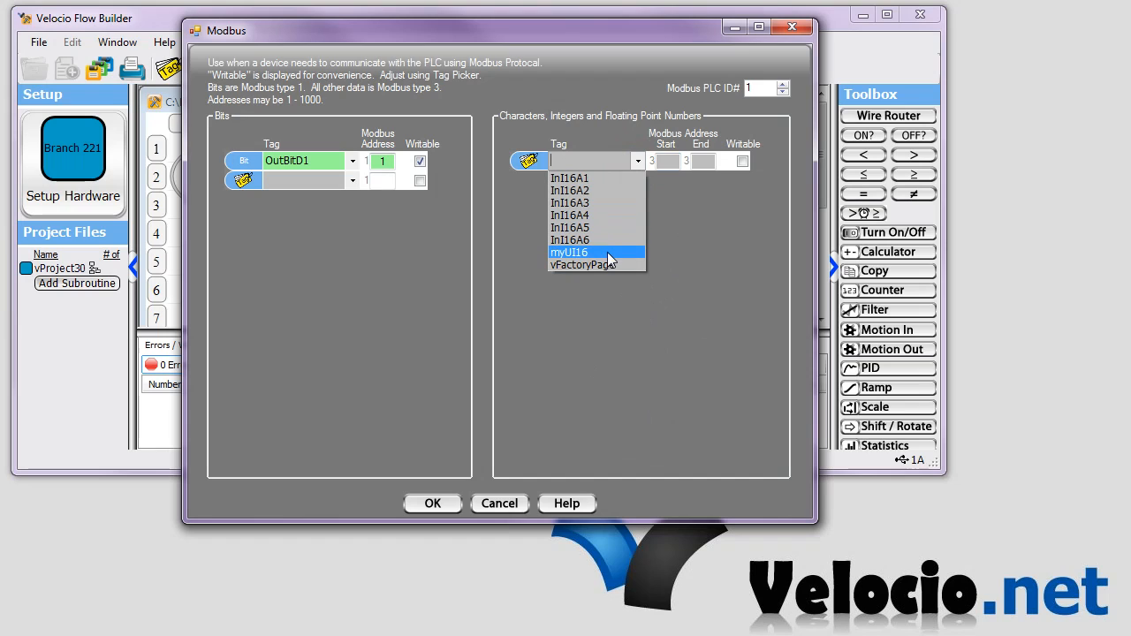
{"action": "left_click", "coordinate": [569, 253]}
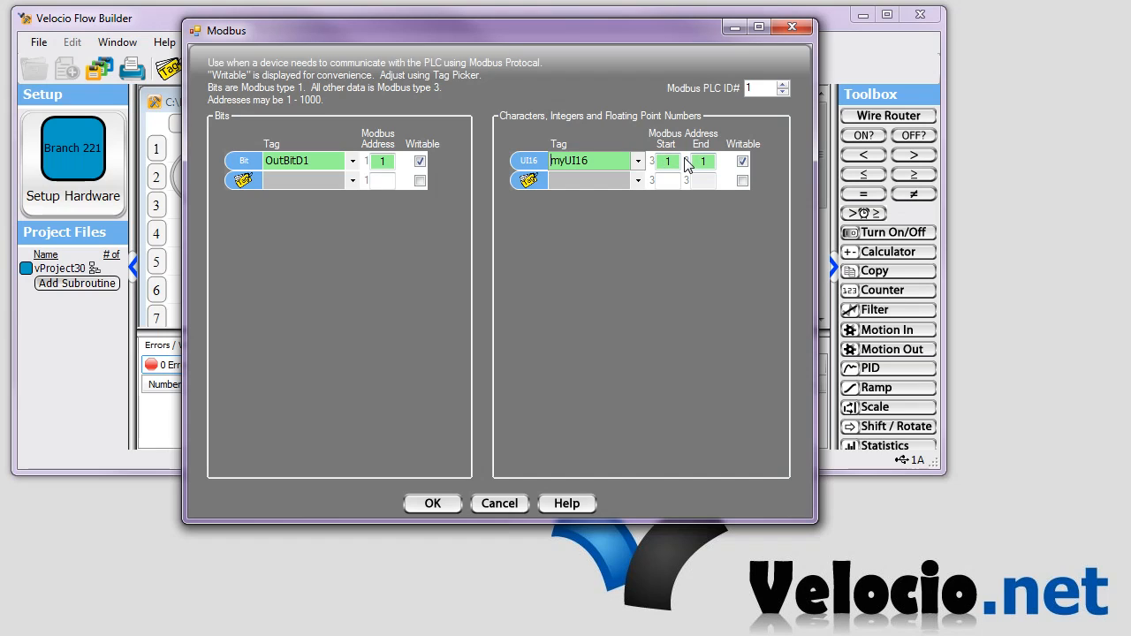
{"action": "left_click", "coordinate": [743, 160]}
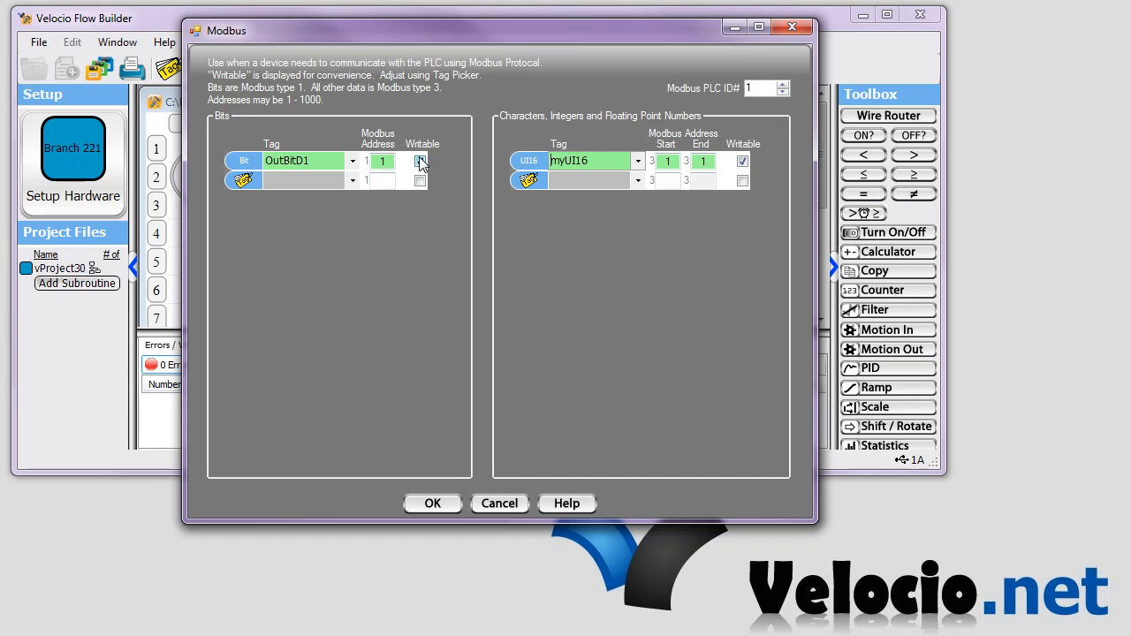
{"action": "left_click", "coordinate": [421, 160]}
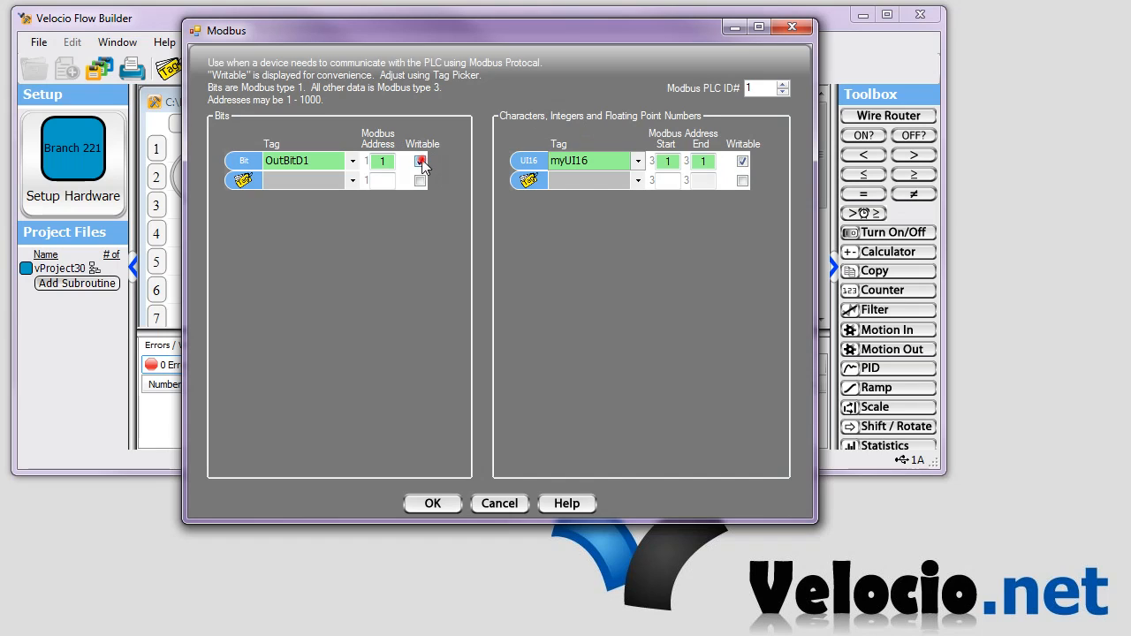
{"action": "left_click", "coordinate": [421, 160]}
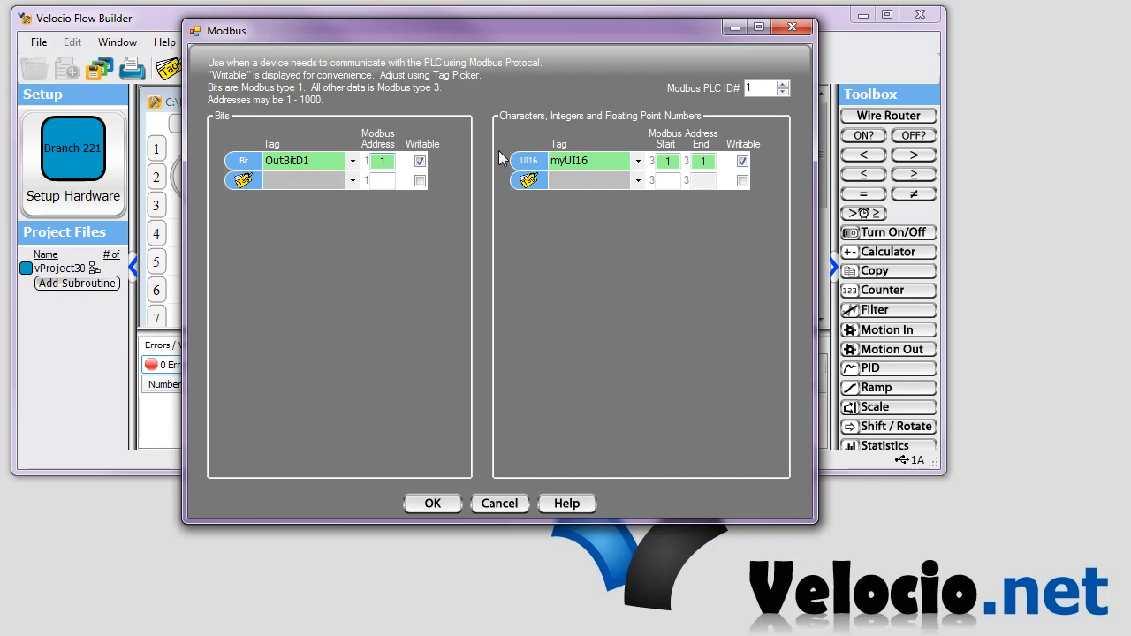
{"action": "mouse_move", "coordinate": [641, 206]}
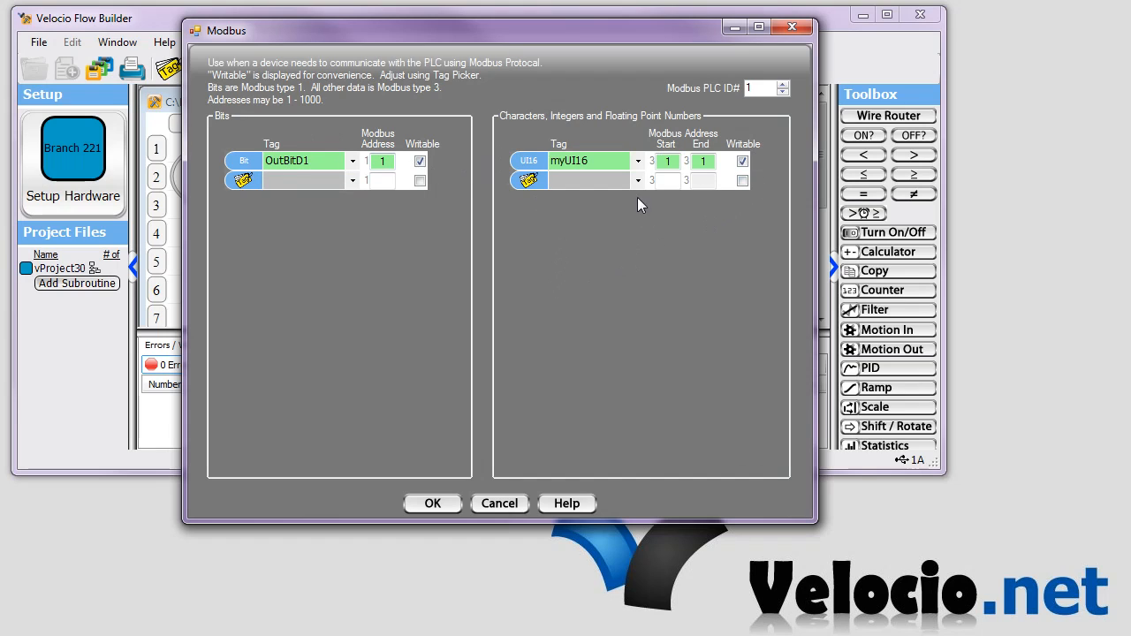
{"action": "mouse_move", "coordinate": [426, 480]}
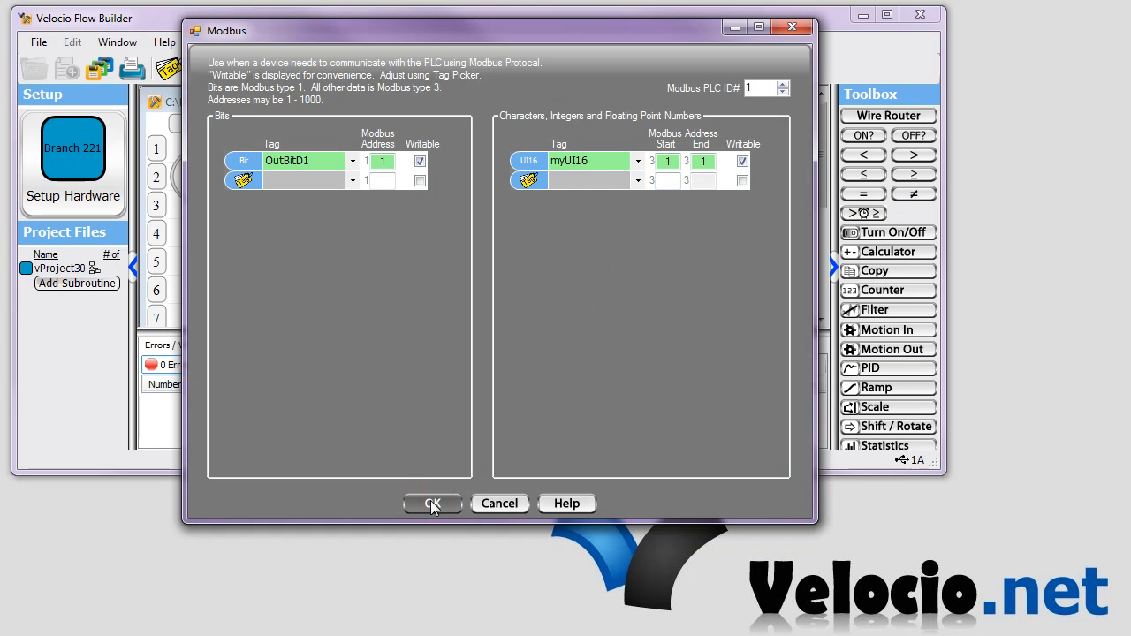
Accept the Modbus mapping, download vProject30 to the PLC and run it.
{"action": "left_click", "coordinate": [432, 503]}
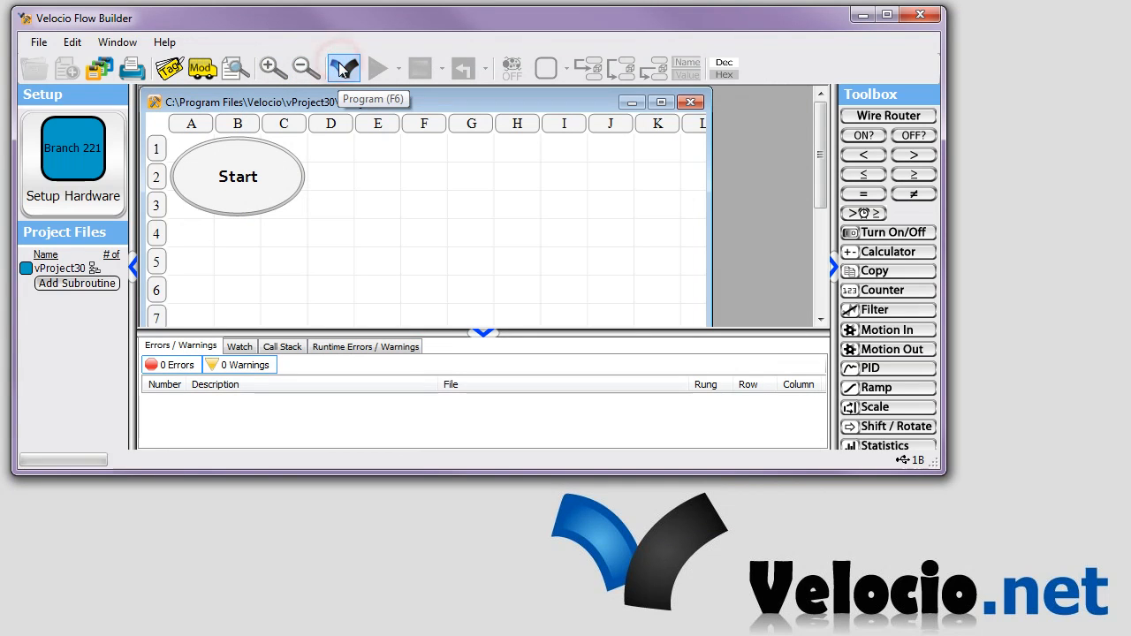
{"action": "left_click", "coordinate": [343, 67]}
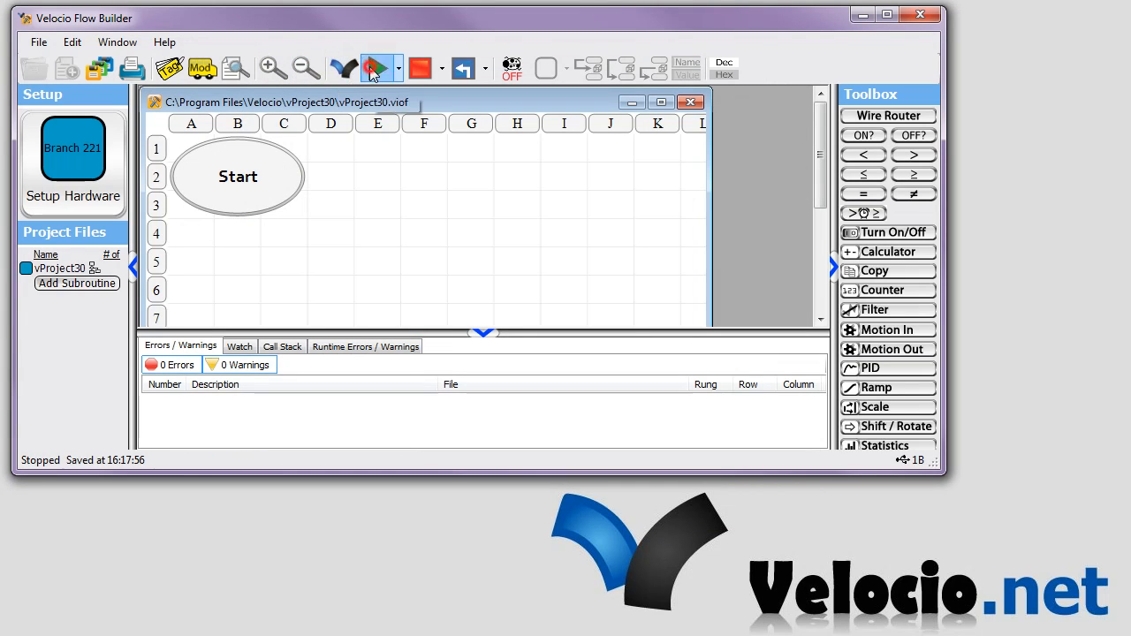
{"action": "left_click", "coordinate": [372, 67]}
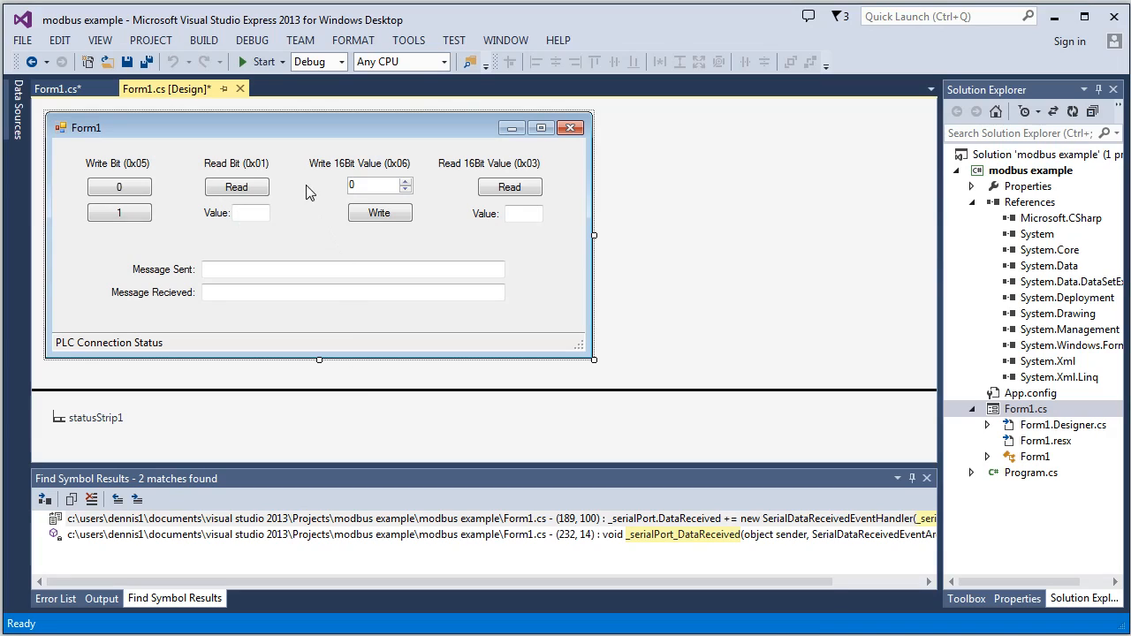
{"action": "mouse_move", "coordinate": [261, 139]}
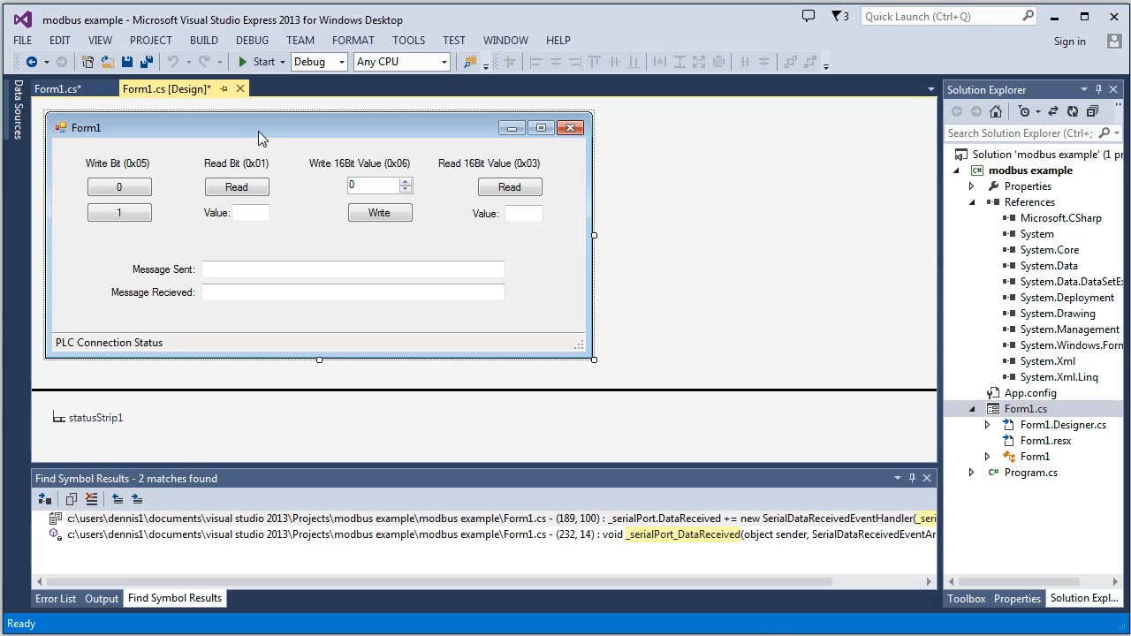
{"action": "mouse_move", "coordinate": [133, 237]}
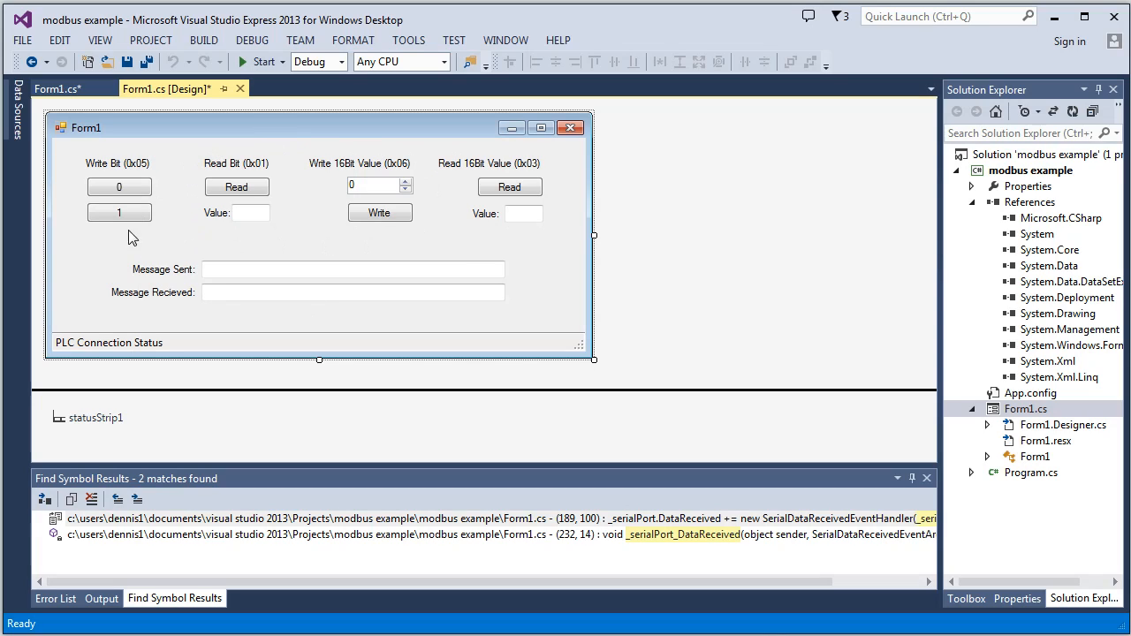
{"action": "left_click", "coordinate": [109, 342]}
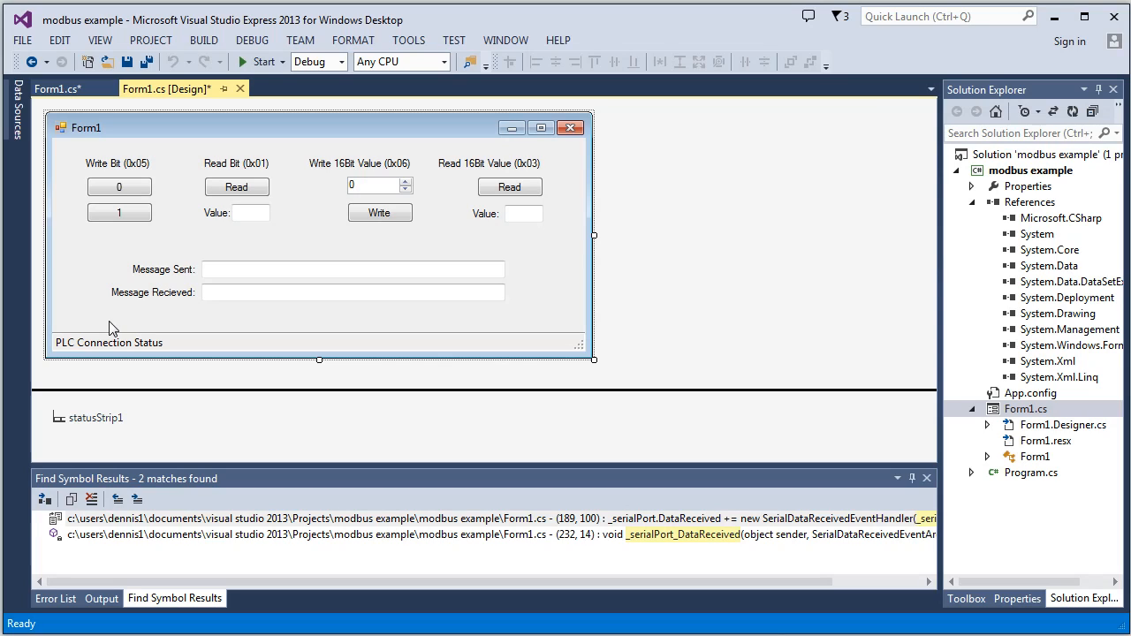
{"action": "left_click", "coordinate": [109, 342]}
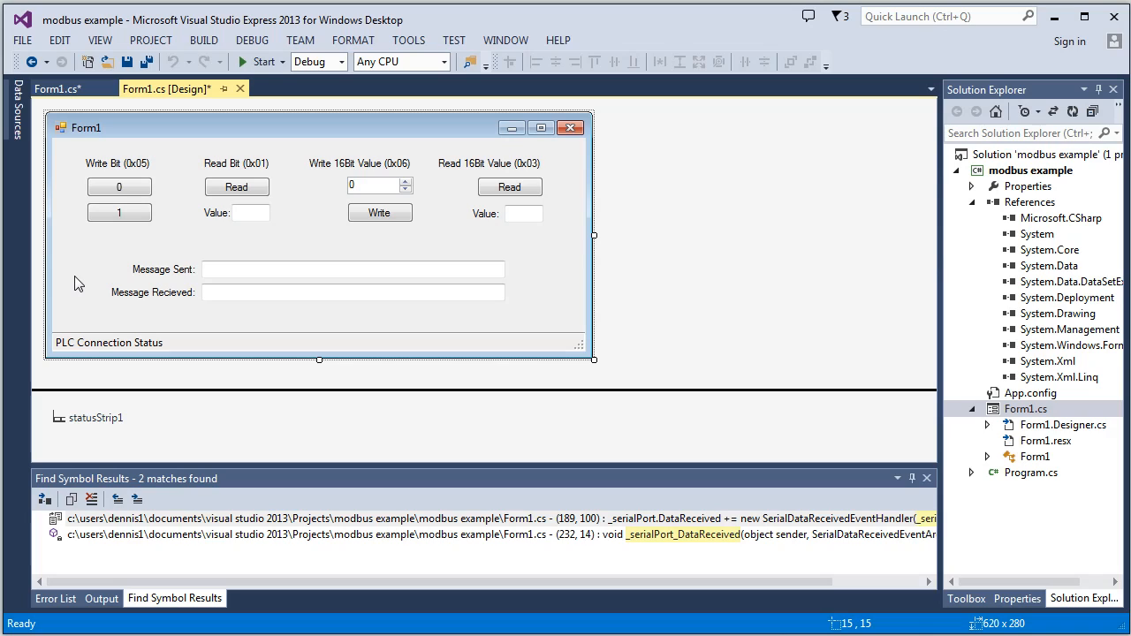
{"action": "mouse_move", "coordinate": [177, 216]}
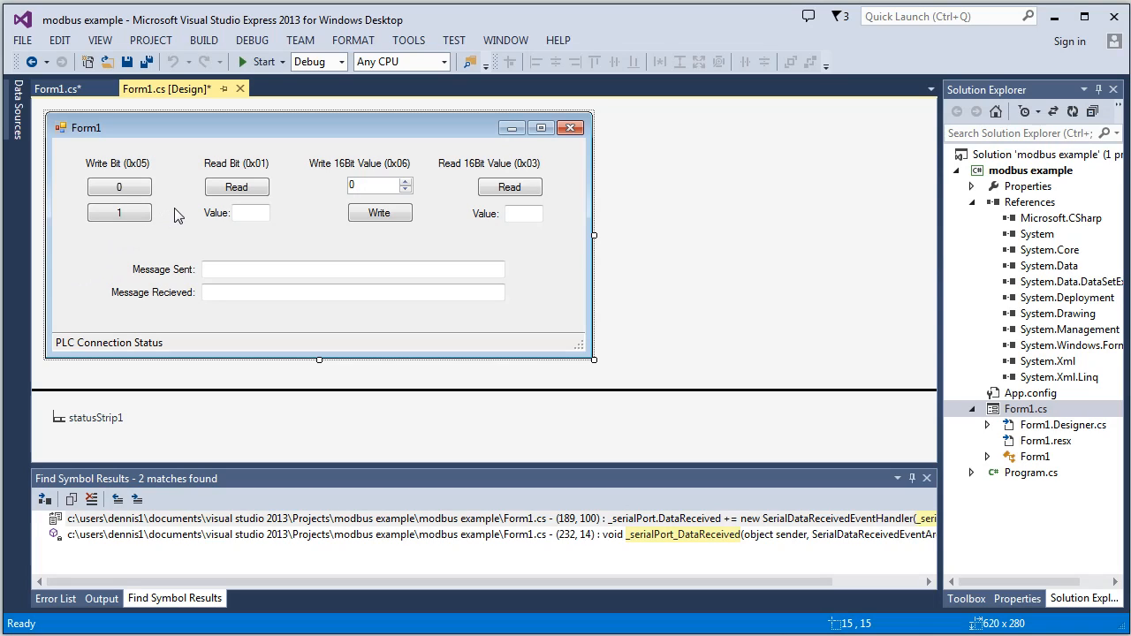
{"action": "mouse_move", "coordinate": [113, 250]}
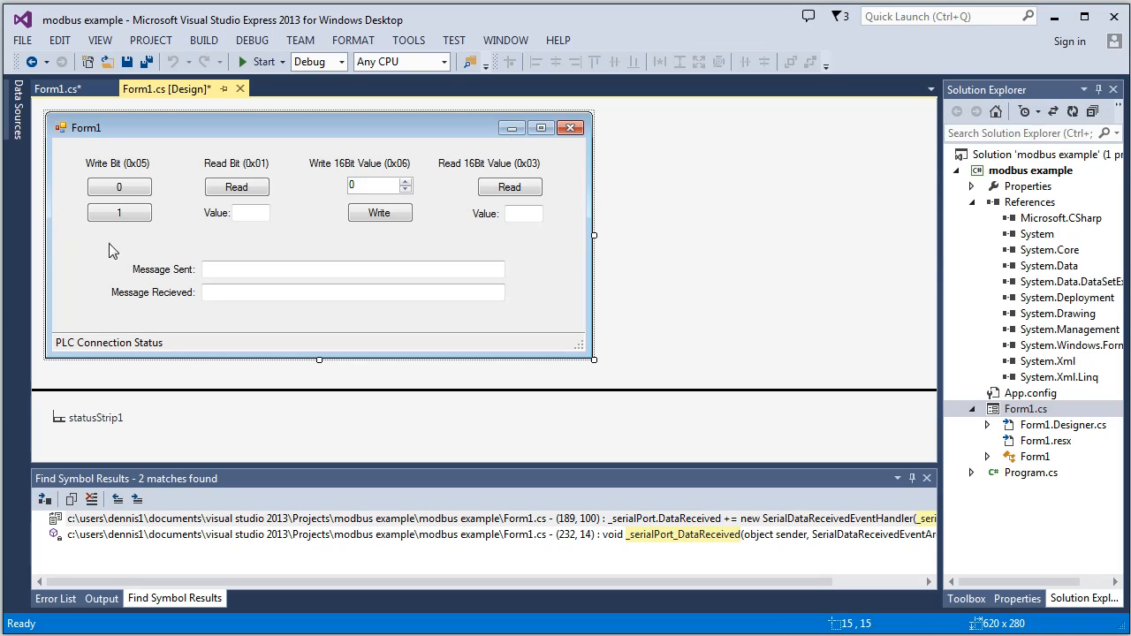
{"action": "mouse_move", "coordinate": [119, 213]}
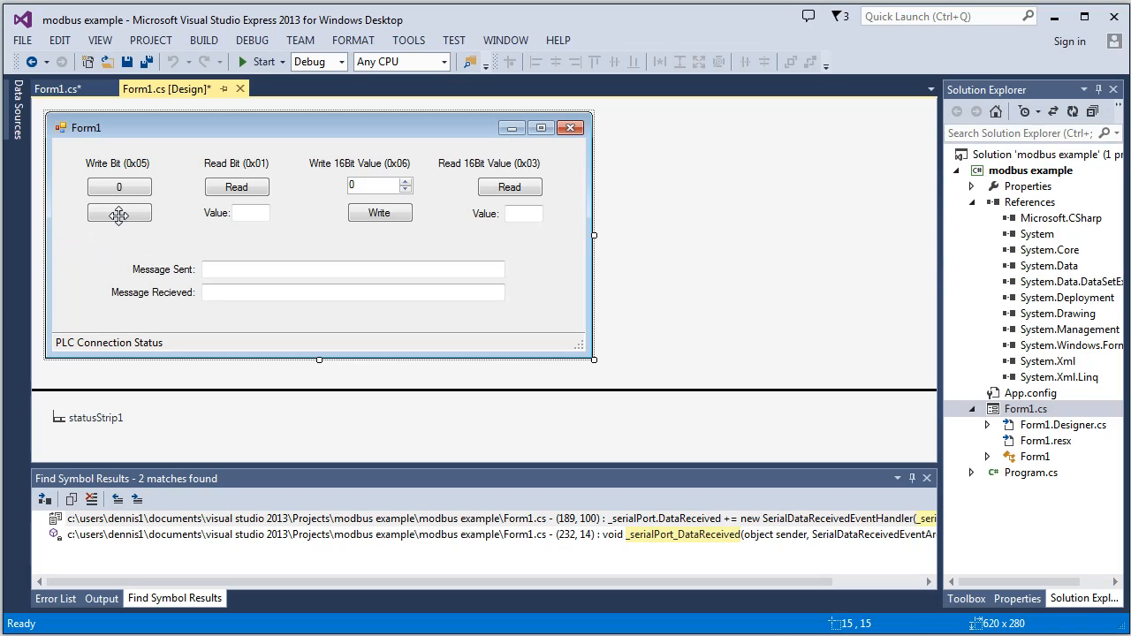
{"action": "left_click", "coordinate": [119, 212]}
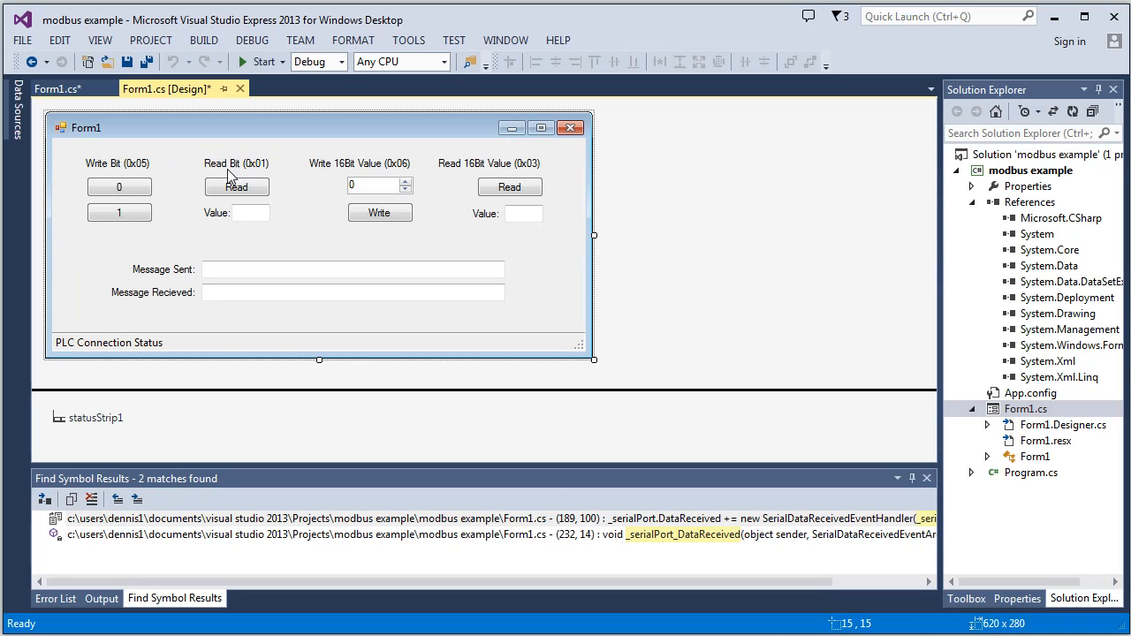
{"action": "mouse_move", "coordinate": [217, 188]}
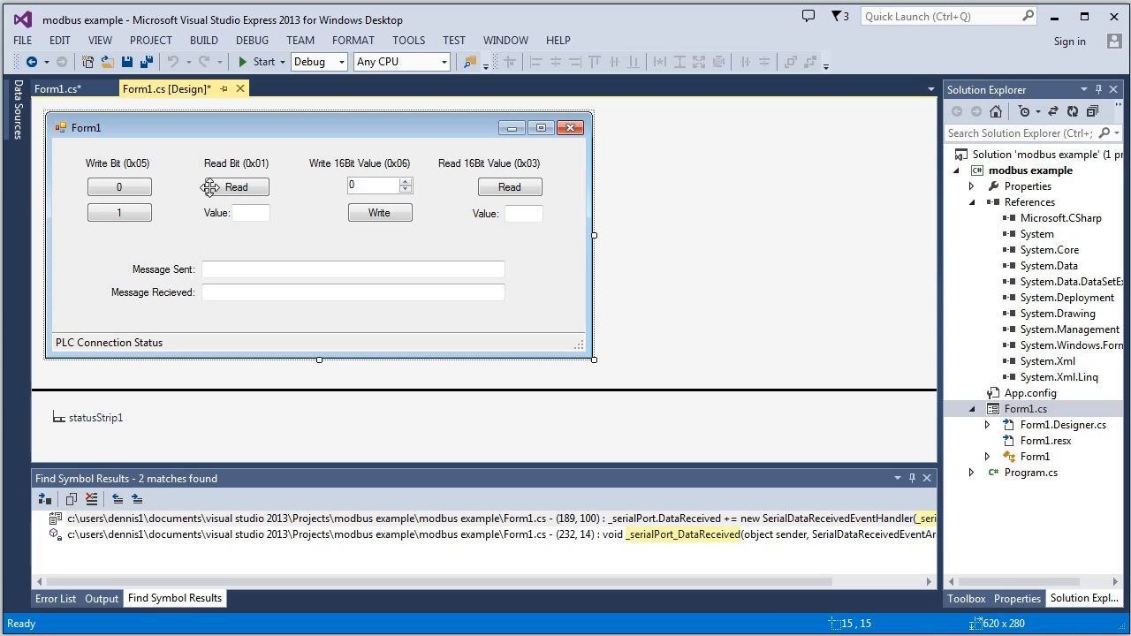
{"action": "mouse_move", "coordinate": [385, 243]}
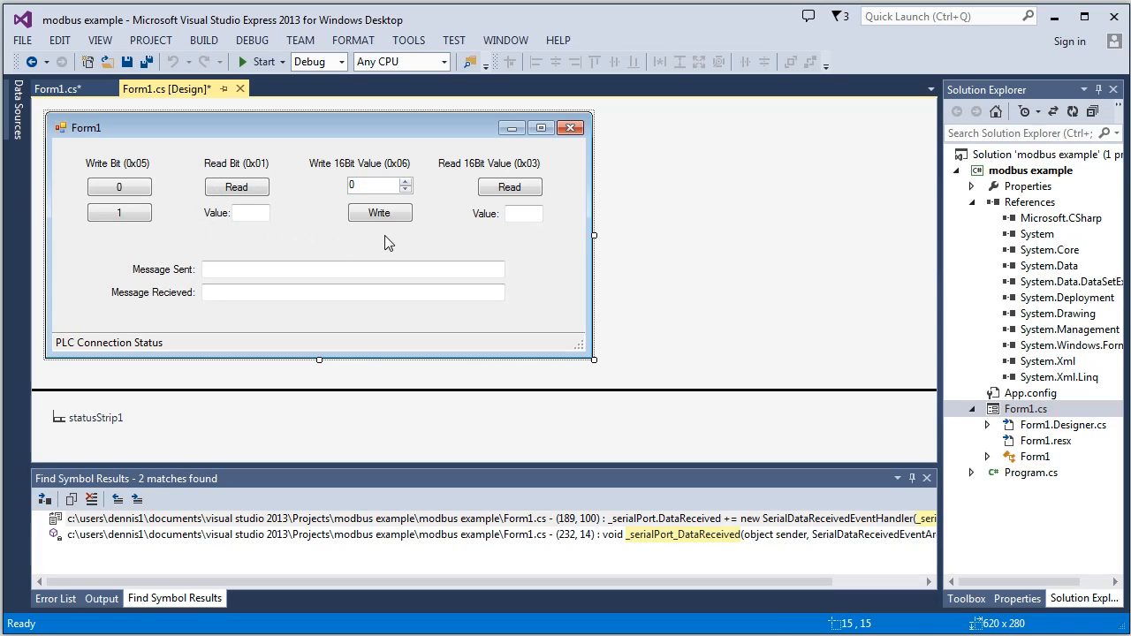
{"action": "mouse_move", "coordinate": [324, 214]}
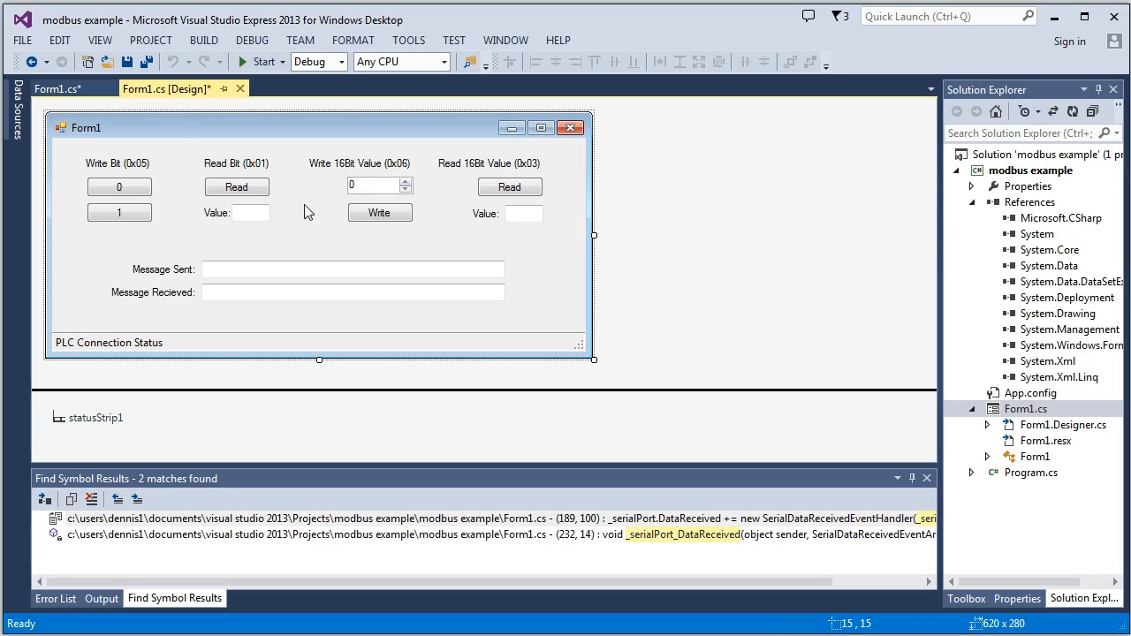
{"action": "mouse_move", "coordinate": [171, 149]}
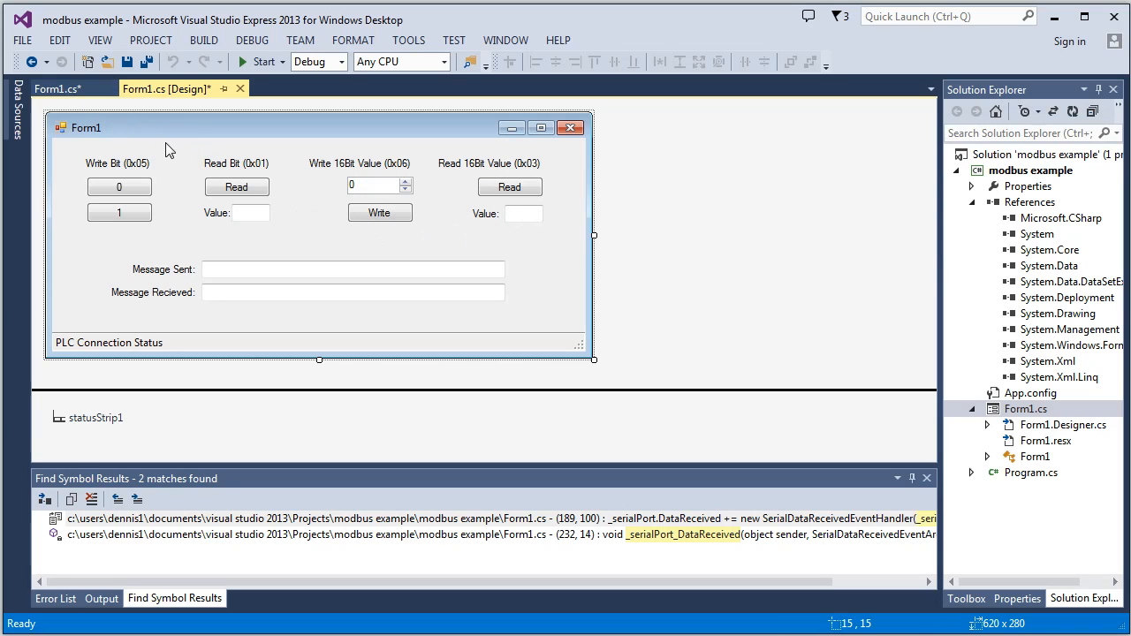
Show Form1.cs code and scroll through Form1_Load toward the WndProc device-change handling.
{"action": "left_click", "coordinate": [56, 89]}
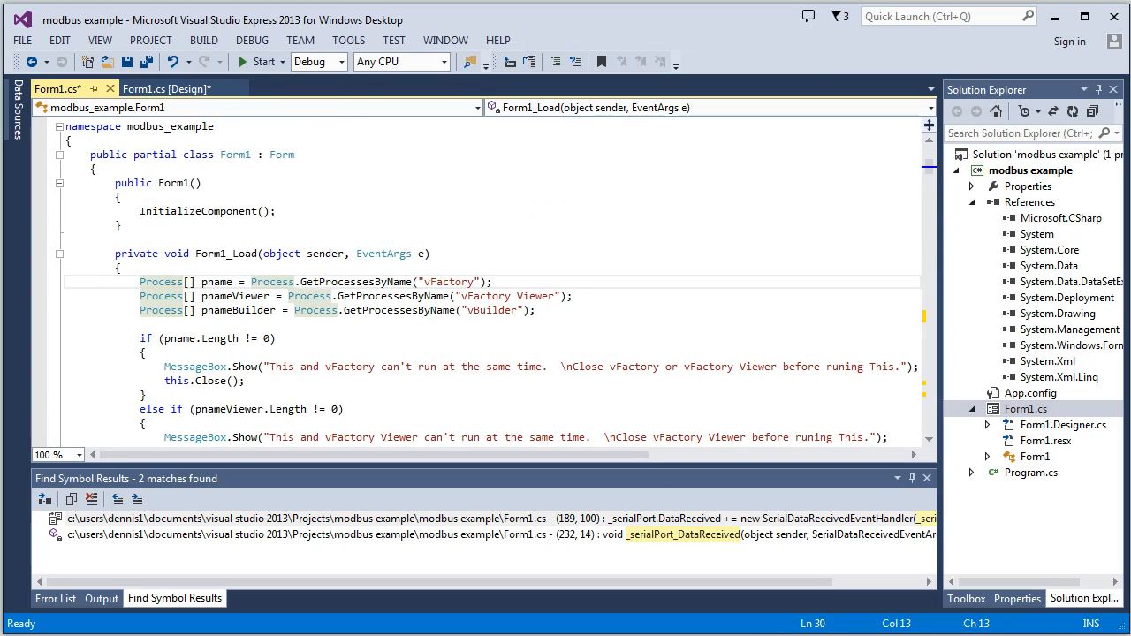
{"action": "left_click", "coordinate": [164, 89]}
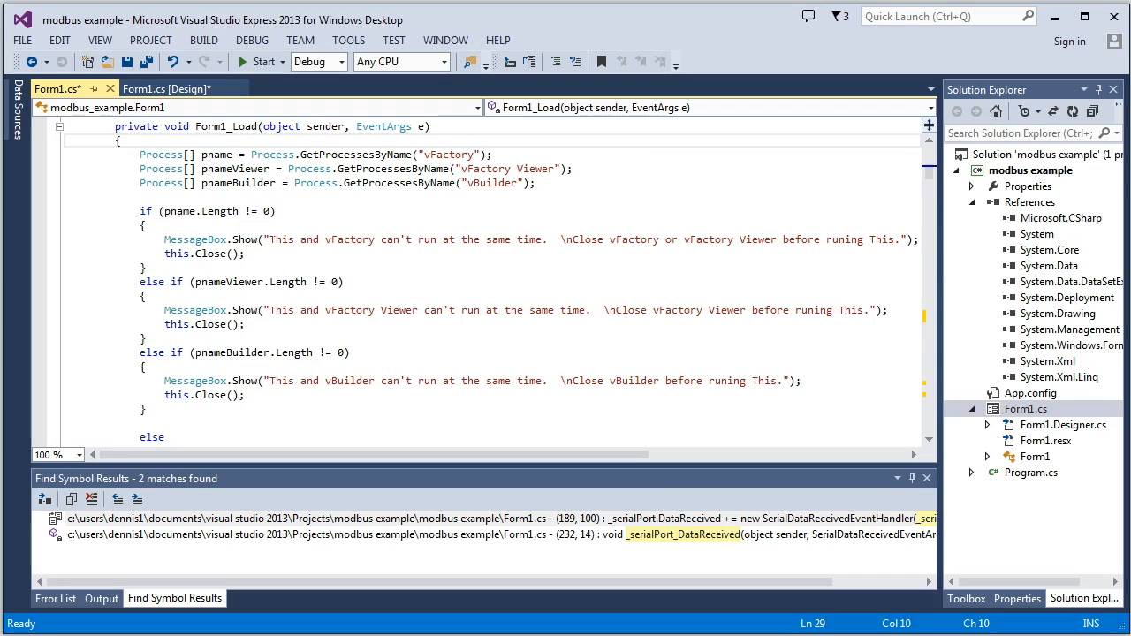
{"action": "double_click", "coordinate": [195, 238]}
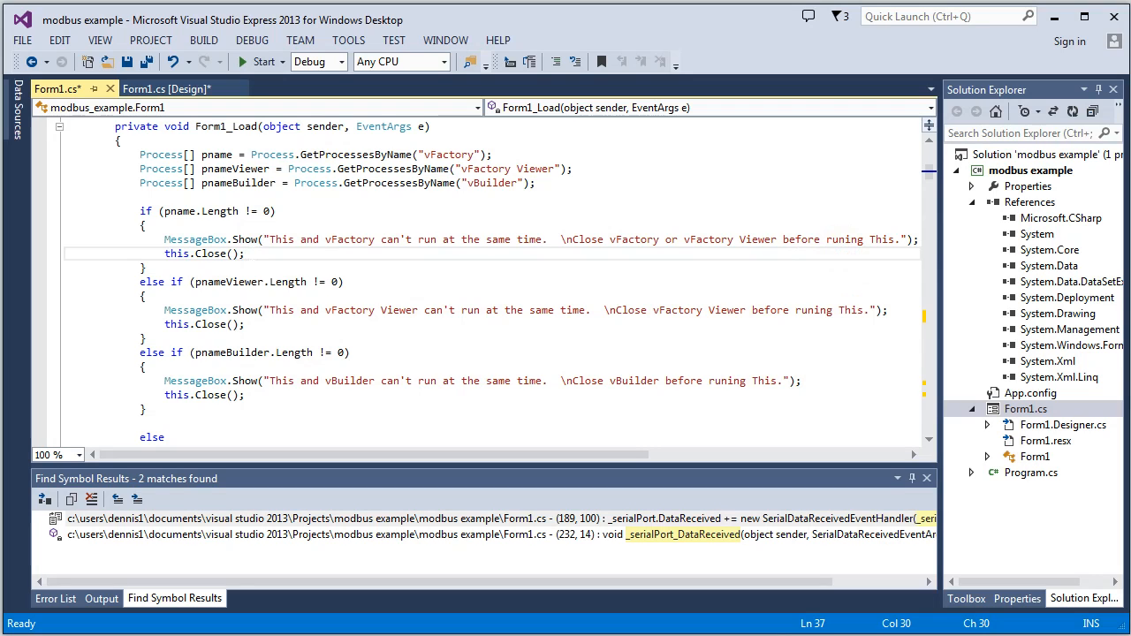
{"action": "scroll", "scroll_direction": "down", "scroll_amount": 3}
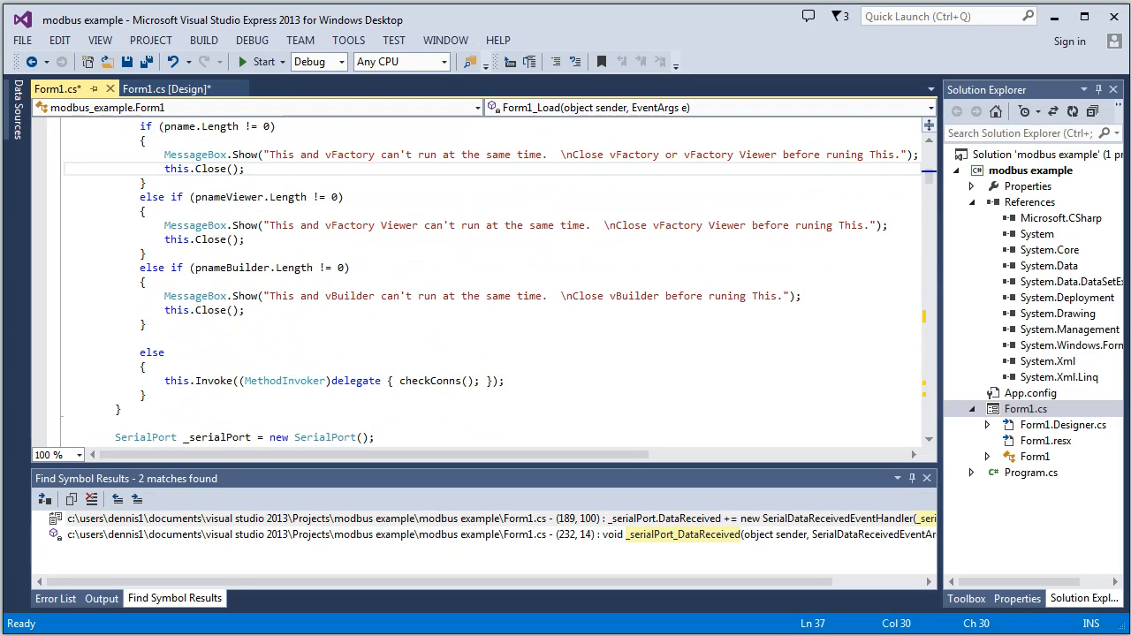
{"action": "scroll", "scroll_direction": "down", "scroll_amount": 3}
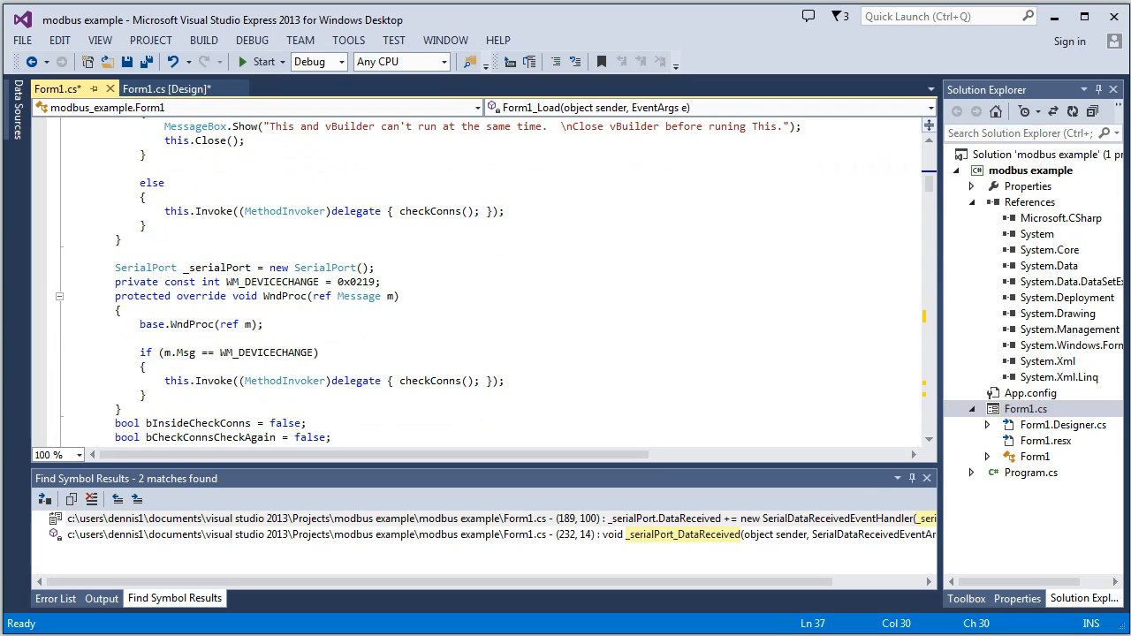
{"action": "mouse_move", "coordinate": [214, 210]}
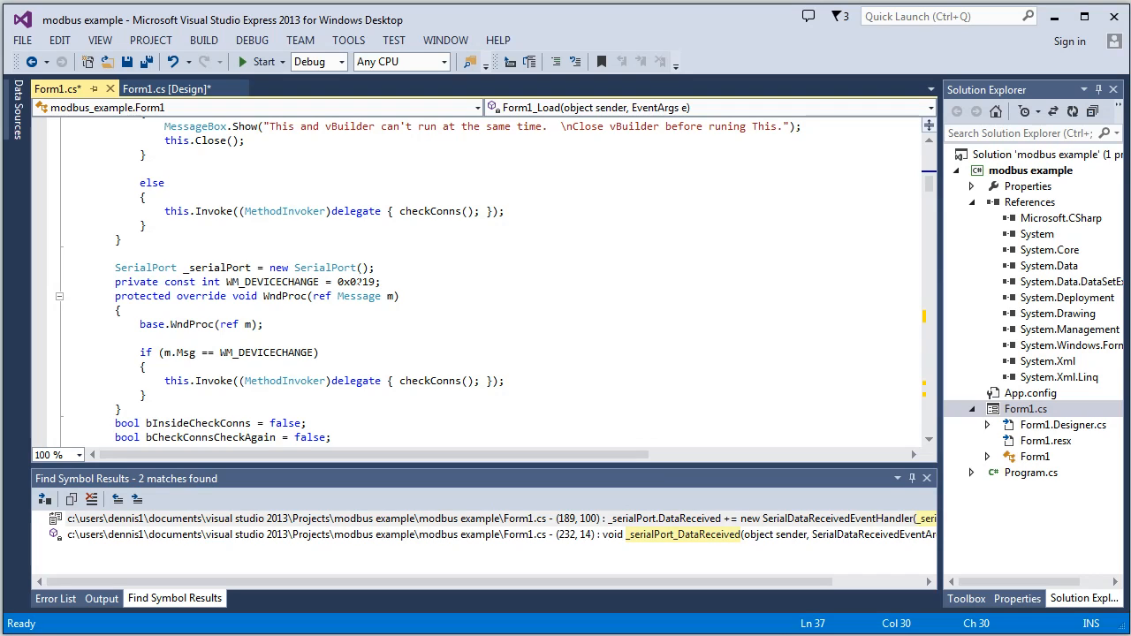
Scroll Form1.cs past COMPortInfo and GetUSBCOMDevices to the checkConns() method.
{"action": "double_click", "coordinate": [430, 211]}
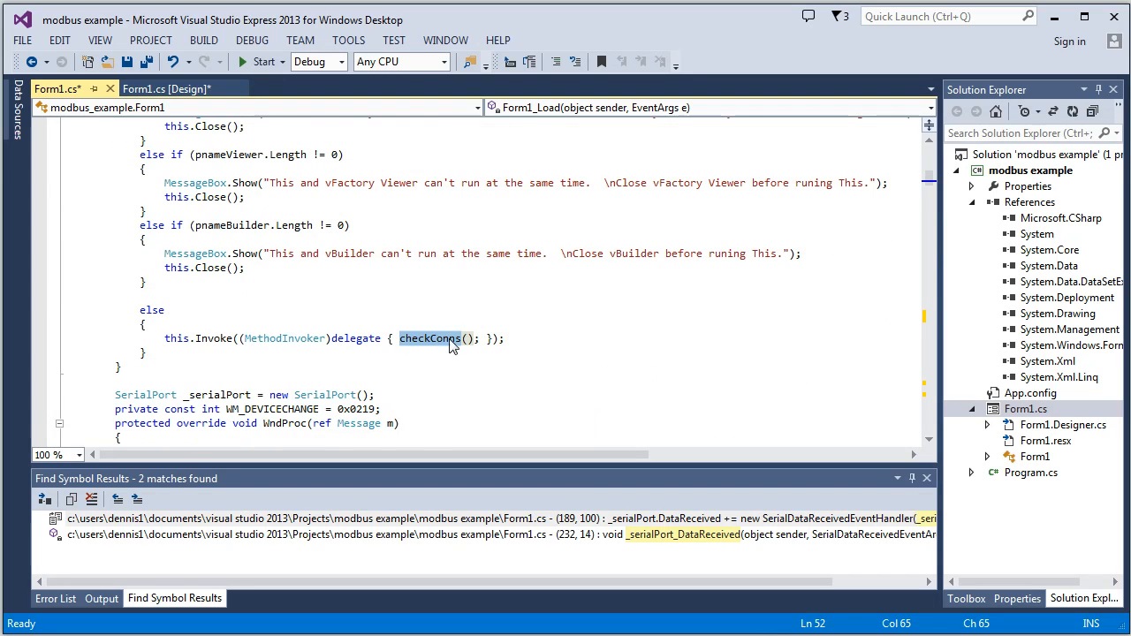
{"action": "scroll", "scroll_direction": "down", "scroll_amount": 3}
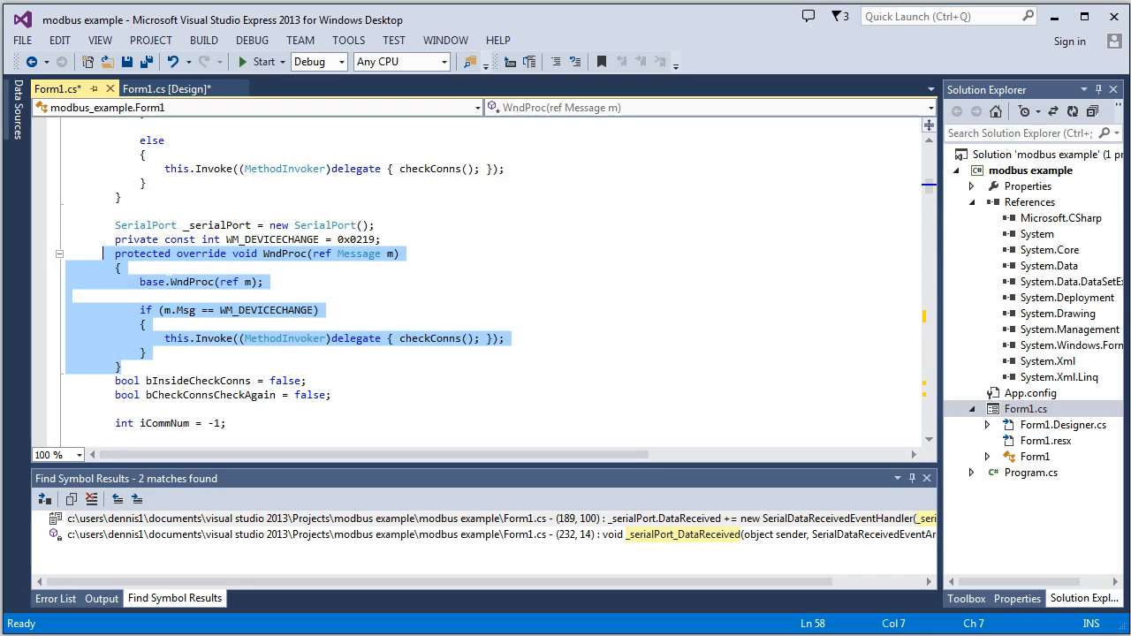
{"action": "mouse_move", "coordinate": [176, 283]}
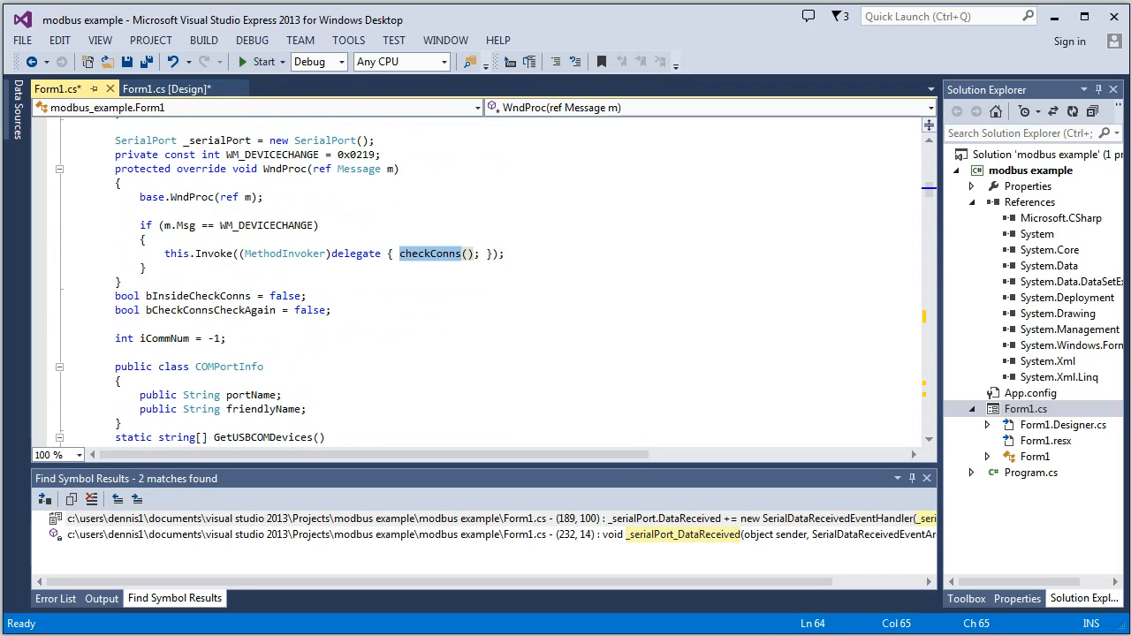
{"action": "scroll", "scroll_direction": "down", "scroll_amount": 3}
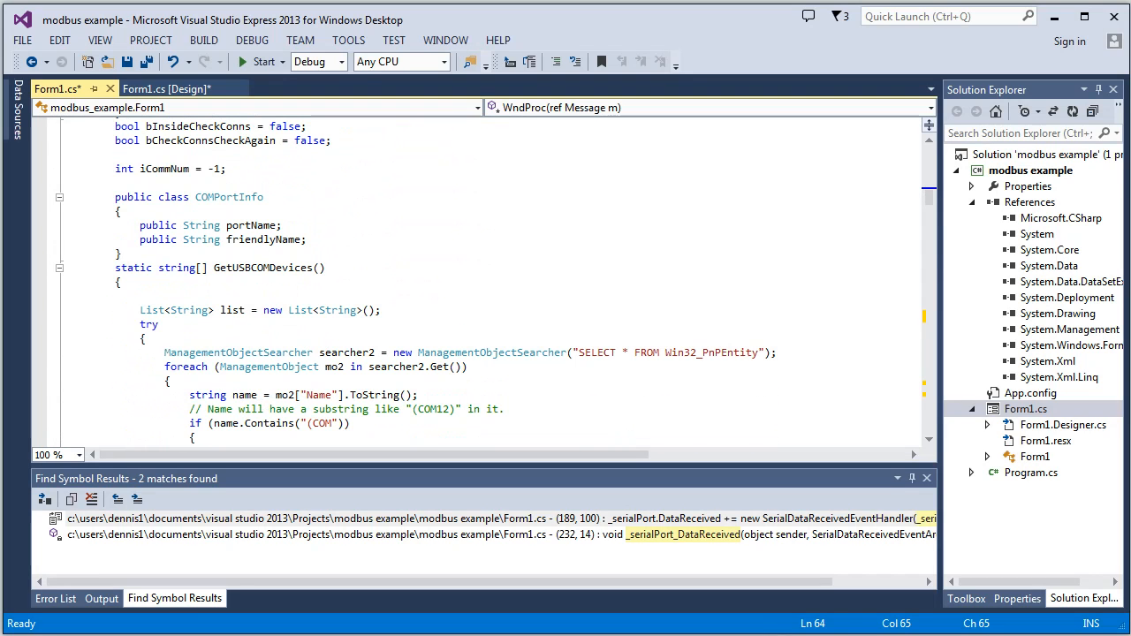
{"action": "scroll", "scroll_direction": "down", "scroll_amount": 3}
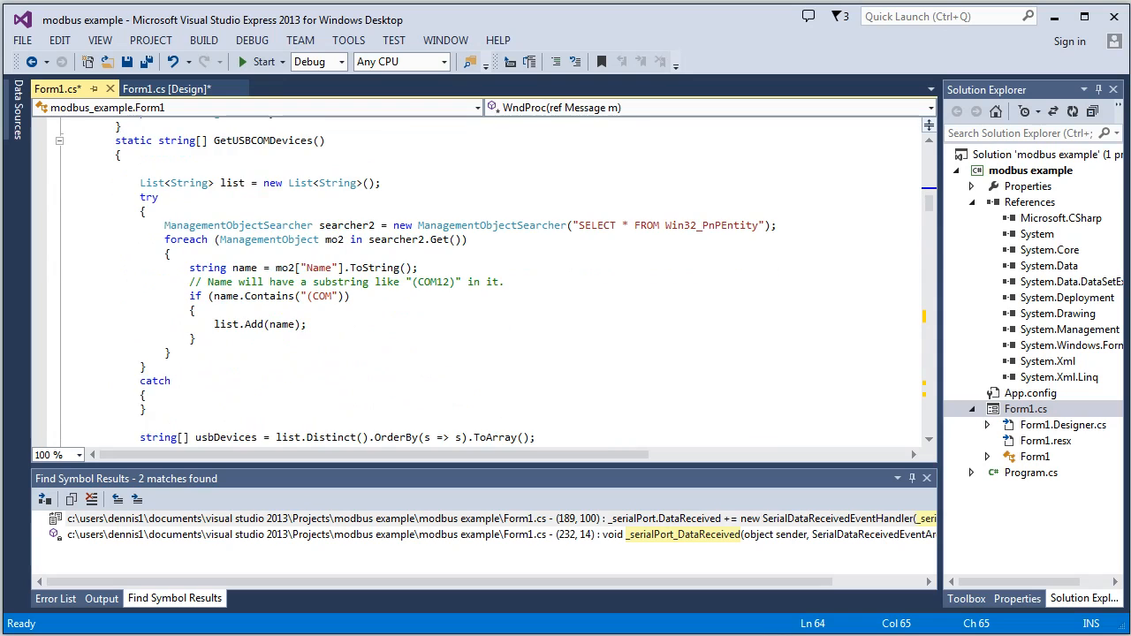
{"action": "scroll", "scroll_direction": "down", "scroll_amount": 3}
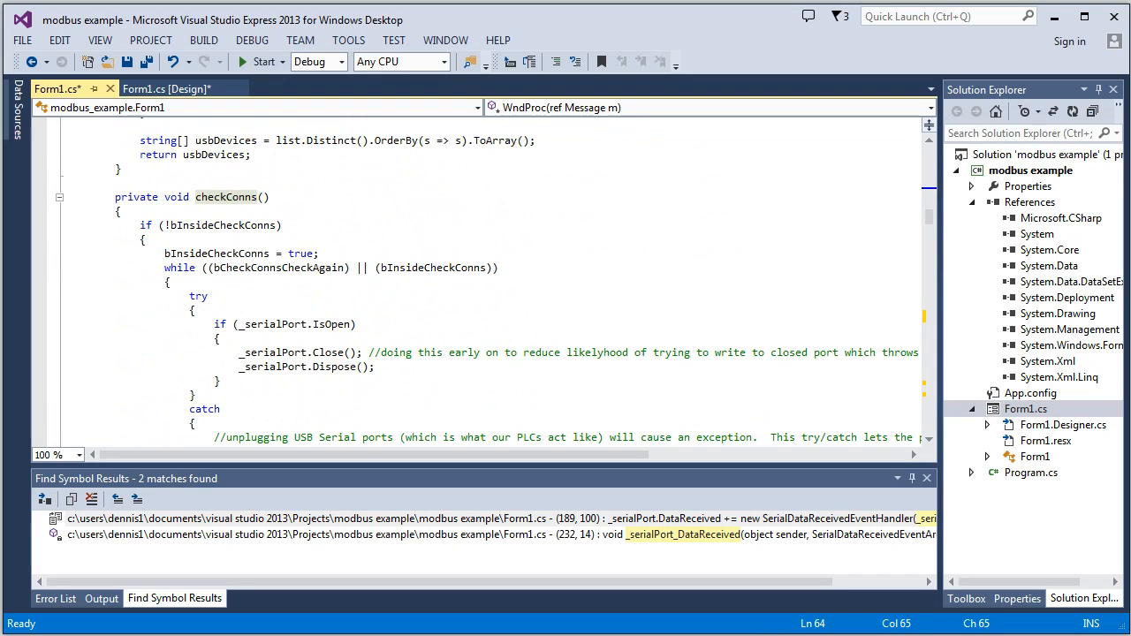
Follow checkConns past GetPortNames and the VelocioComm check to the _serialPort.Open block.
{"action": "double_click", "coordinate": [226, 196]}
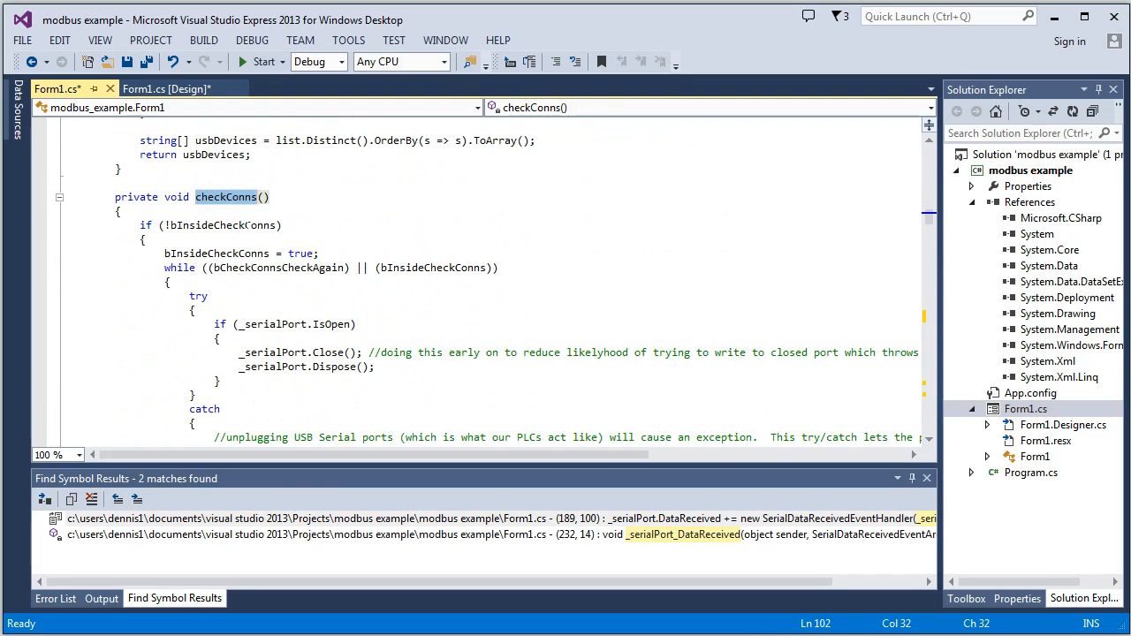
{"action": "scroll", "scroll_direction": "down", "scroll_amount": 3}
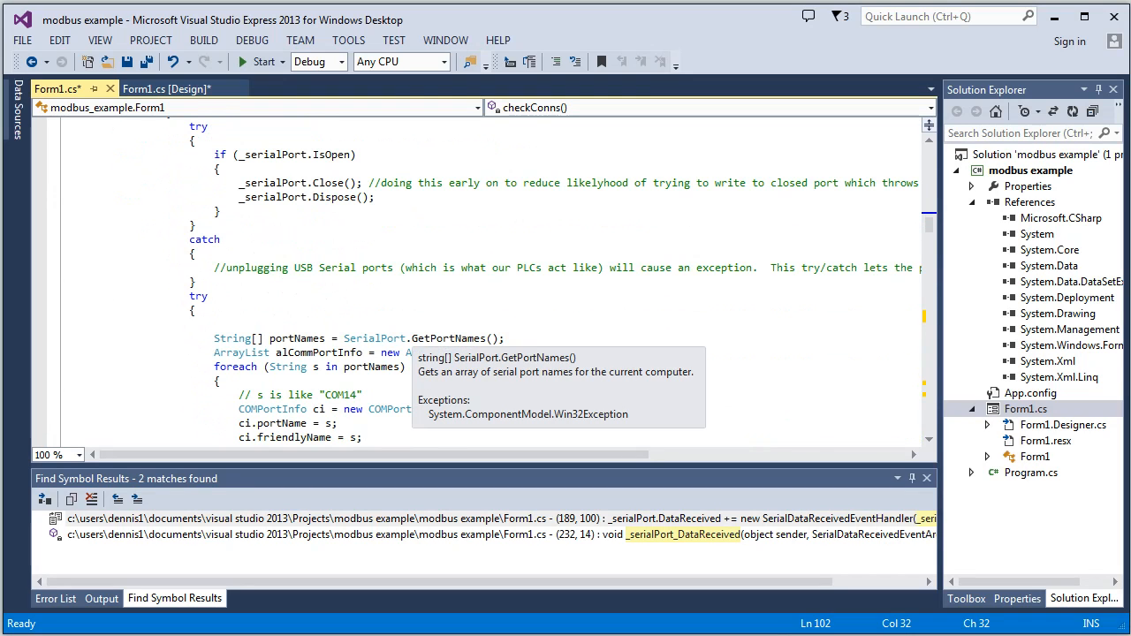
{"action": "mouse_move", "coordinate": [427, 338]}
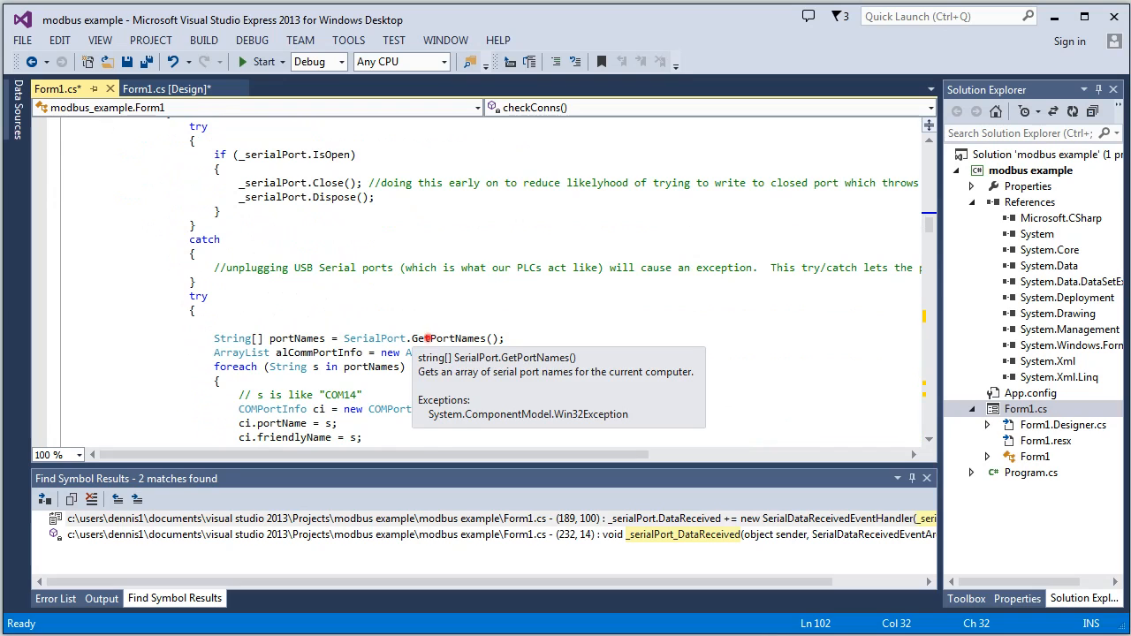
{"action": "scroll", "scroll_direction": "down", "scroll_amount": 3}
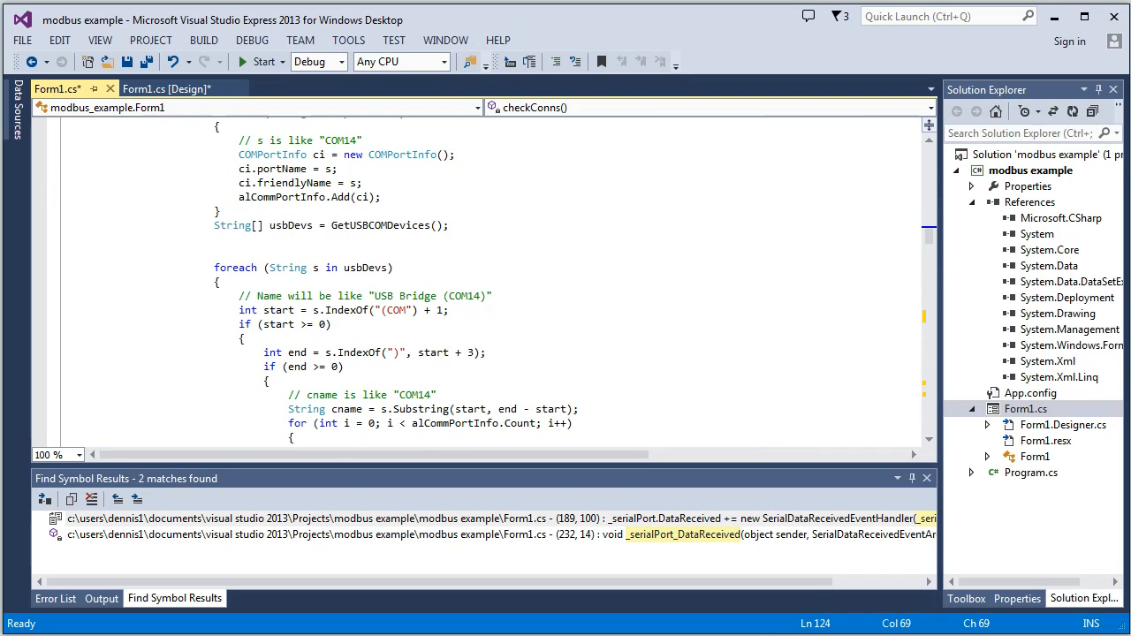
{"action": "scroll", "scroll_direction": "down", "scroll_amount": 3}
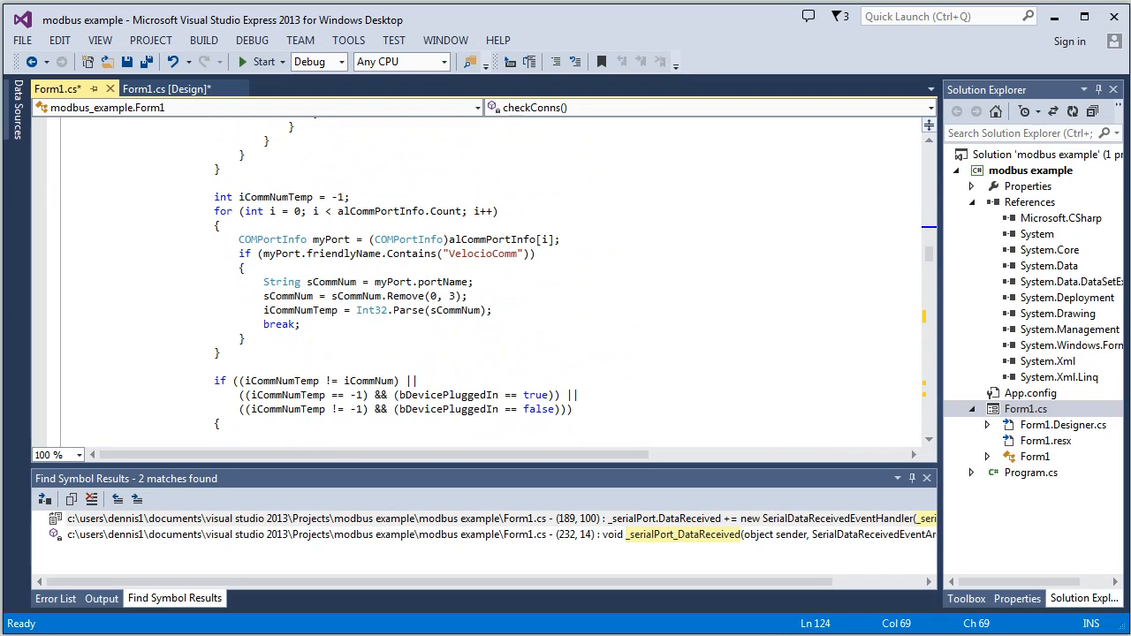
{"action": "double_click", "coordinate": [483, 253]}
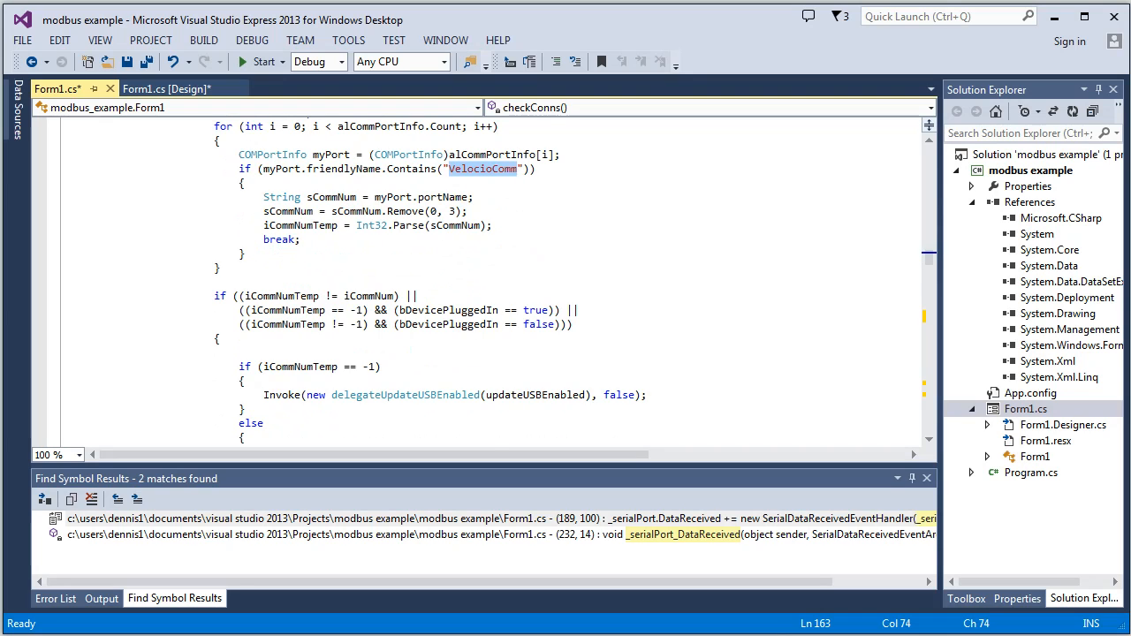
{"action": "scroll", "scroll_direction": "down", "scroll_amount": 3}
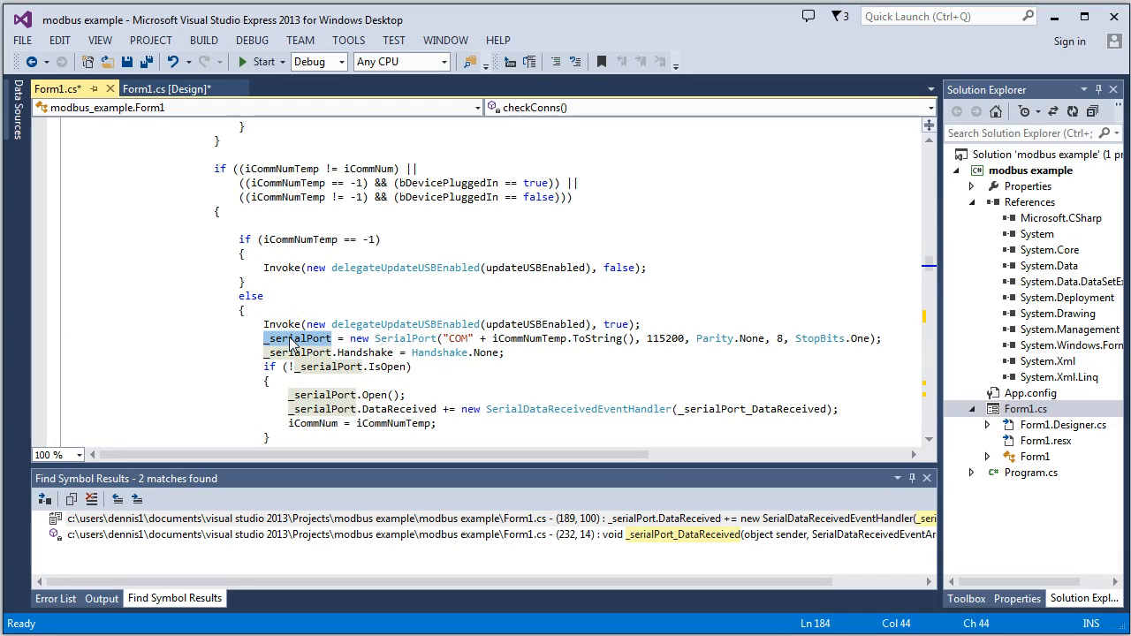
{"action": "scroll", "scroll_direction": "down", "scroll_amount": 3}
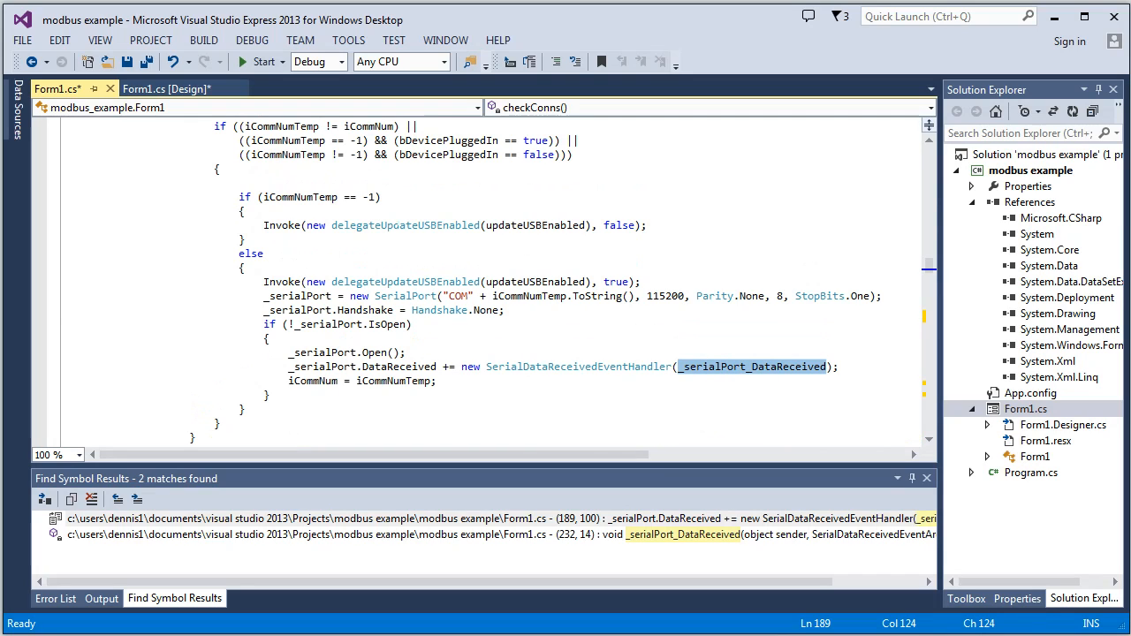
{"action": "mouse_move", "coordinate": [531, 224]}
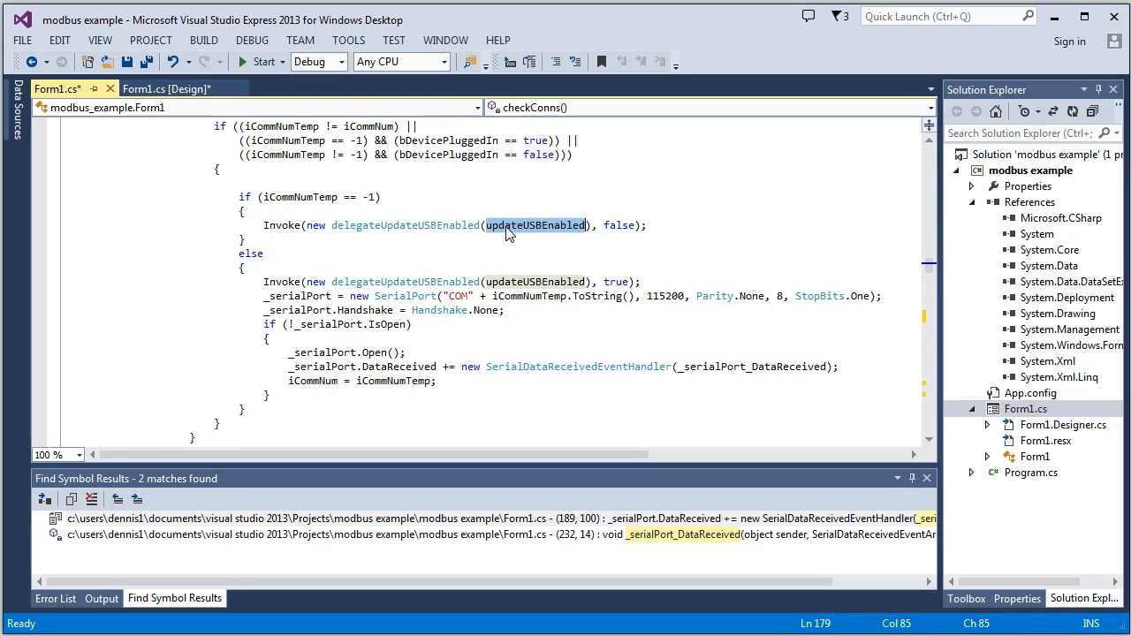
{"action": "mouse_move", "coordinate": [564, 235]}
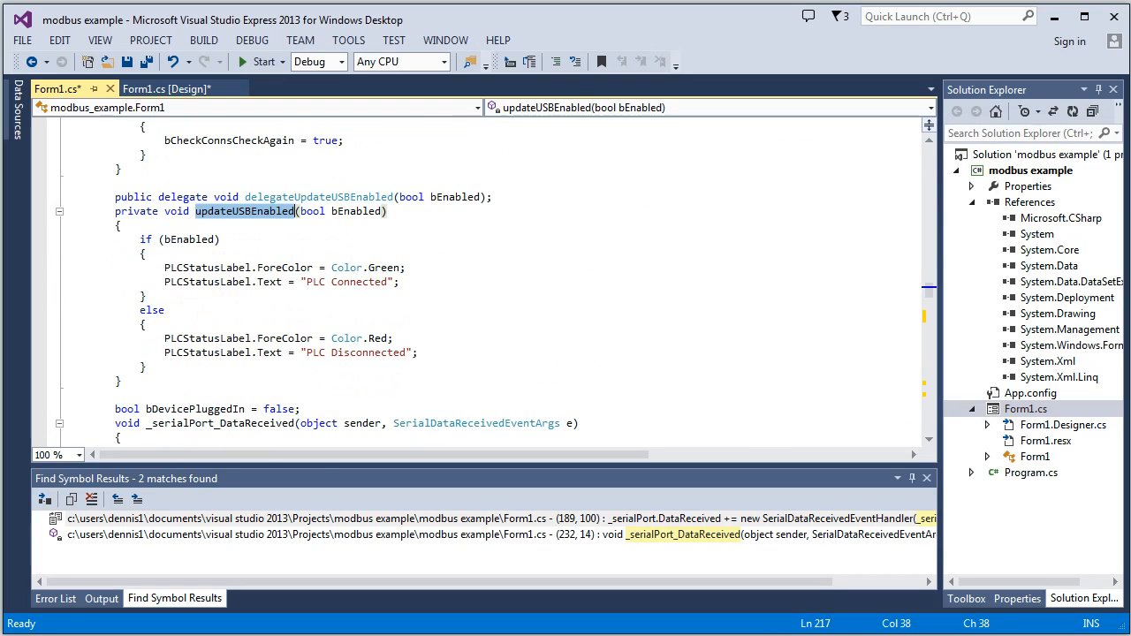
{"action": "left_click", "coordinate": [163, 88]}
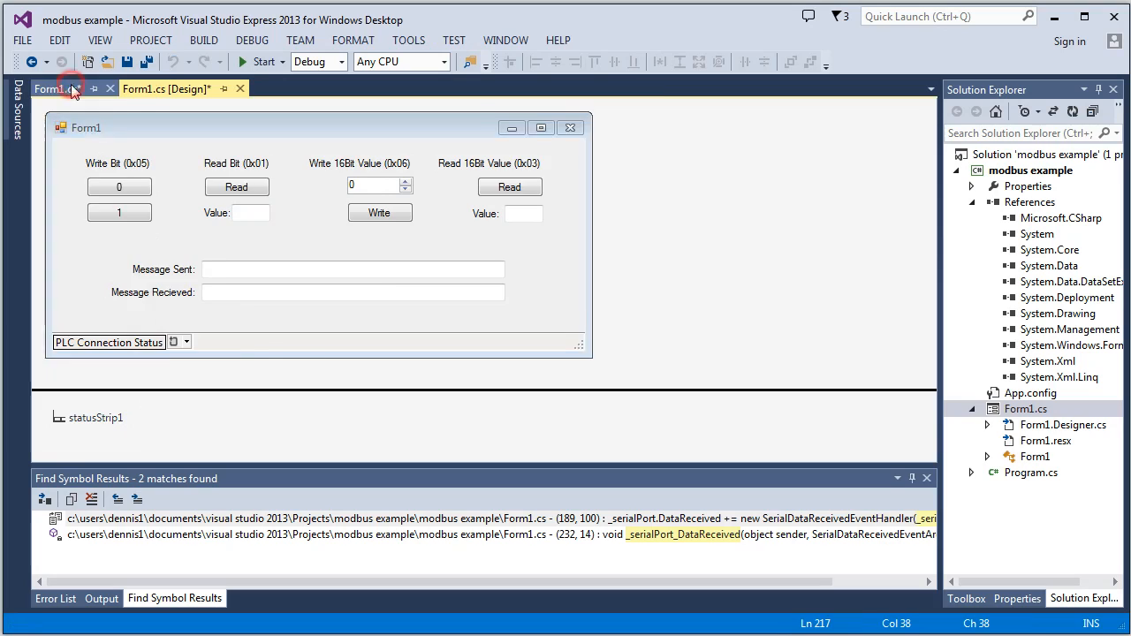
{"action": "left_click", "coordinate": [49, 88]}
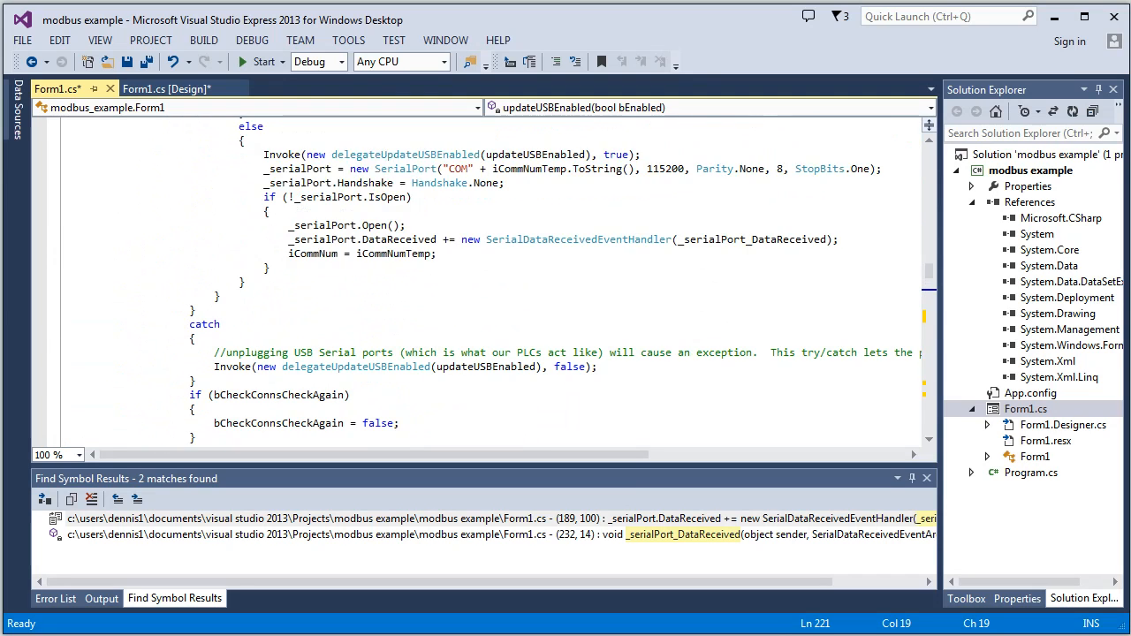
{"action": "scroll", "scroll_direction": "down", "scroll_amount": 3}
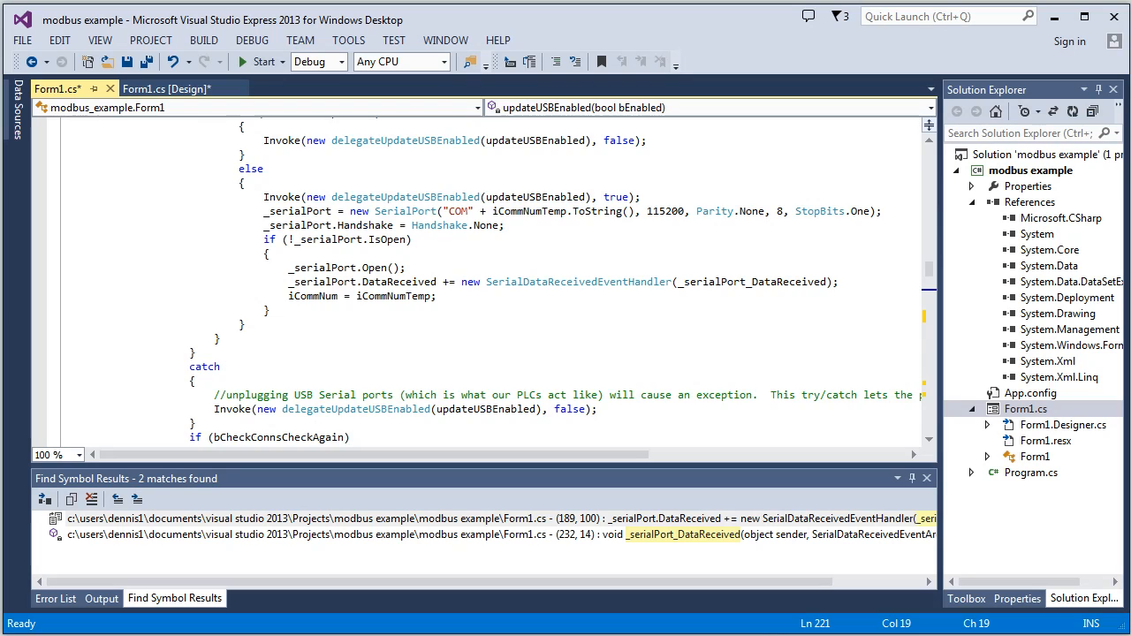
{"action": "scroll", "scroll_direction": "down", "scroll_amount": 3}
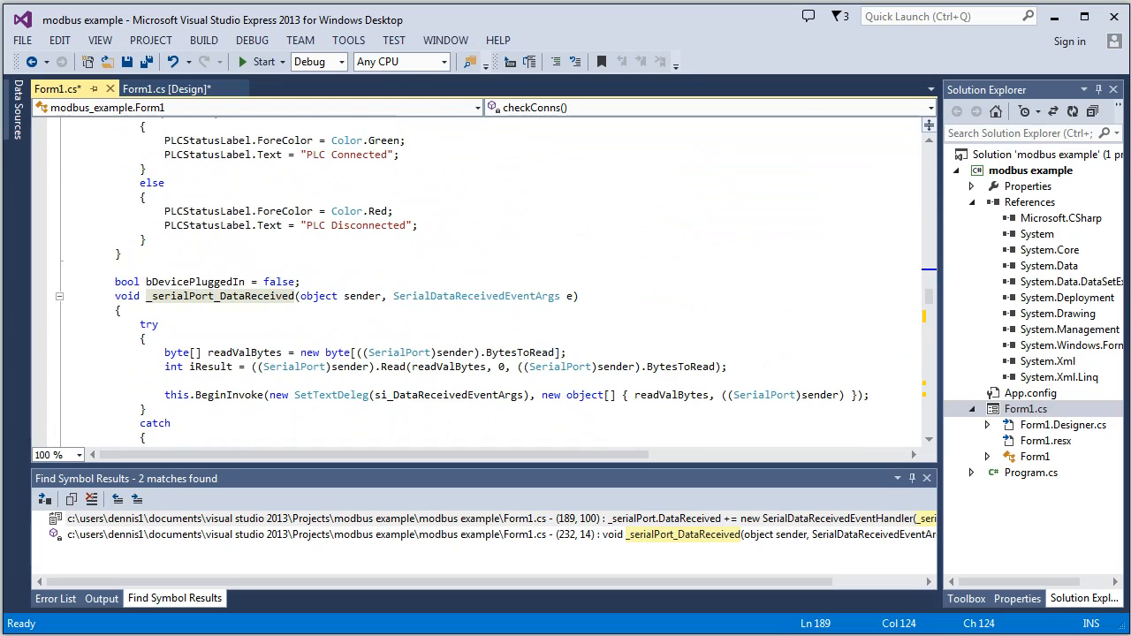
Select si_DataReceivedEventArgs and scroll through its switch cases down to sendMessage().
{"action": "double_click", "coordinate": [222, 295]}
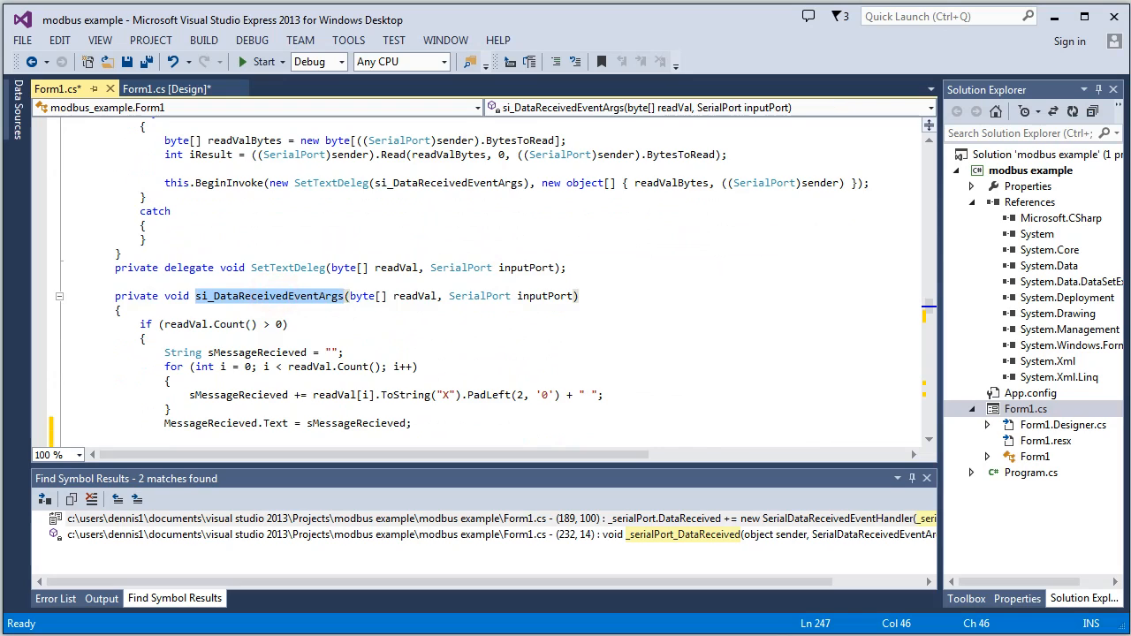
{"action": "scroll", "scroll_direction": "down", "scroll_amount": 3}
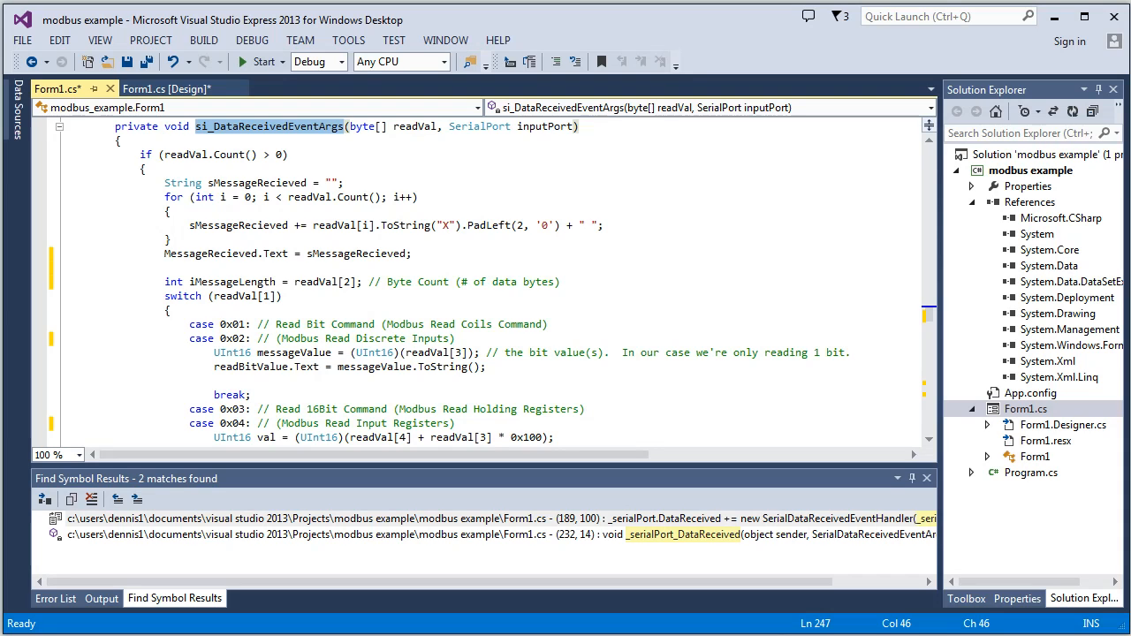
{"action": "scroll", "scroll_direction": "down", "scroll_amount": 3}
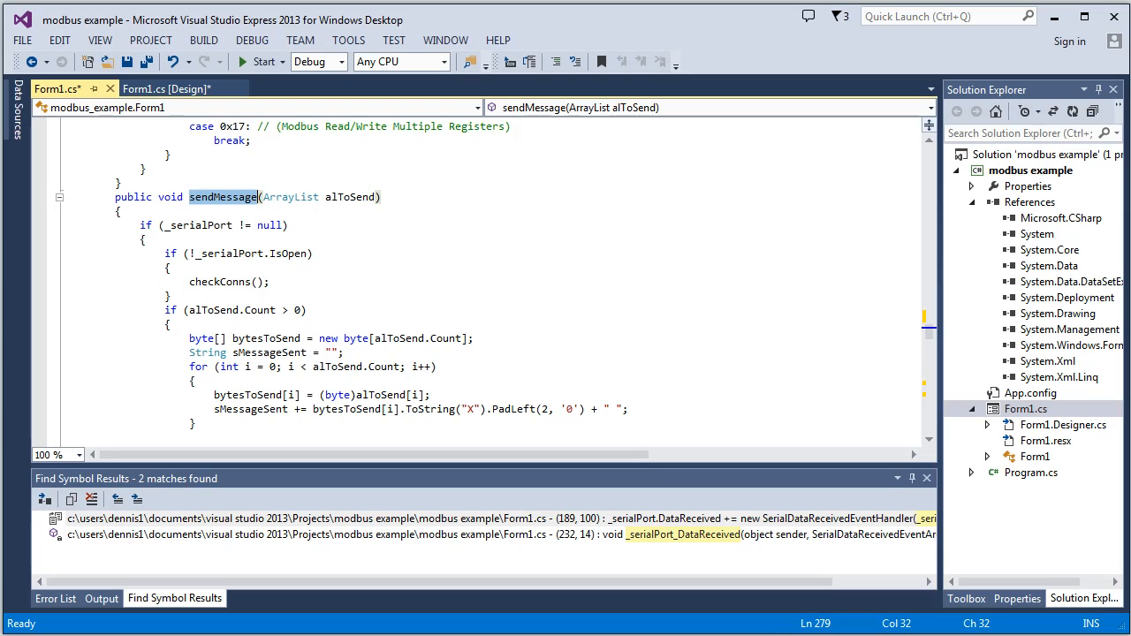
Select sendMessage and its _serialPort.Write call, then scroll back toward si_DataReceivedEventArgs.
{"action": "double_click", "coordinate": [349, 196]}
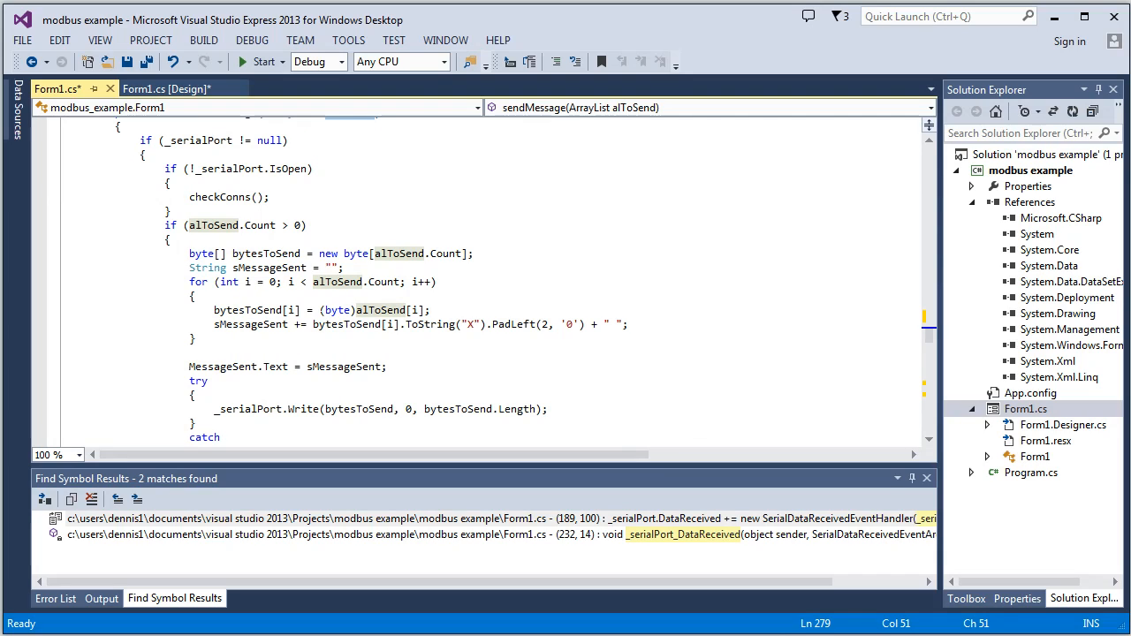
{"action": "left_click", "coordinate": [301, 410]}
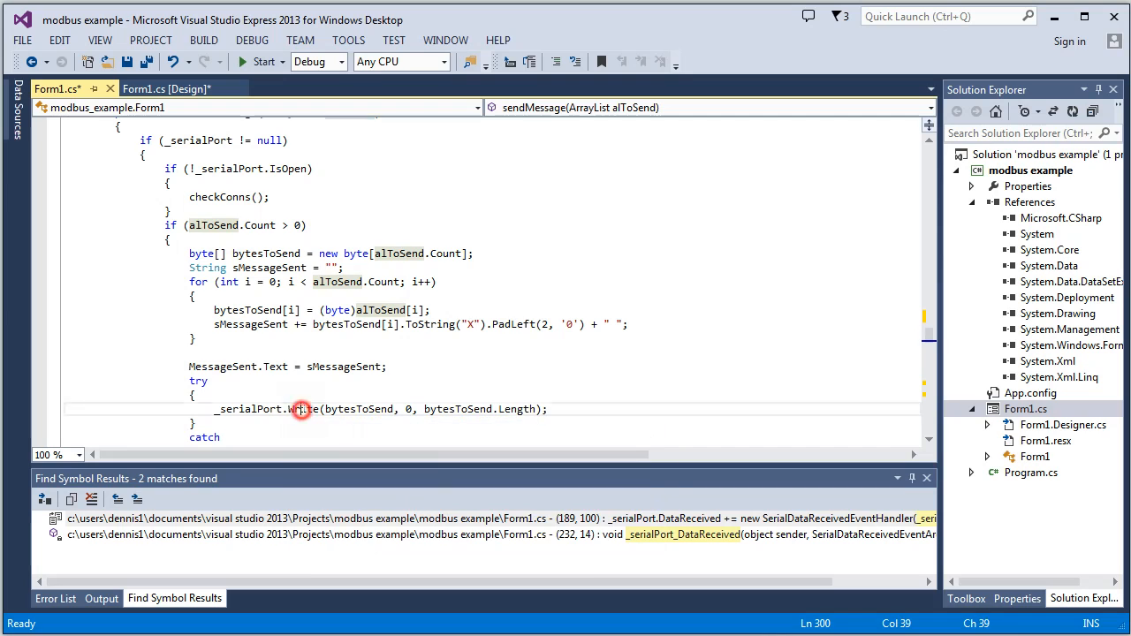
{"action": "double_click", "coordinate": [303, 408]}
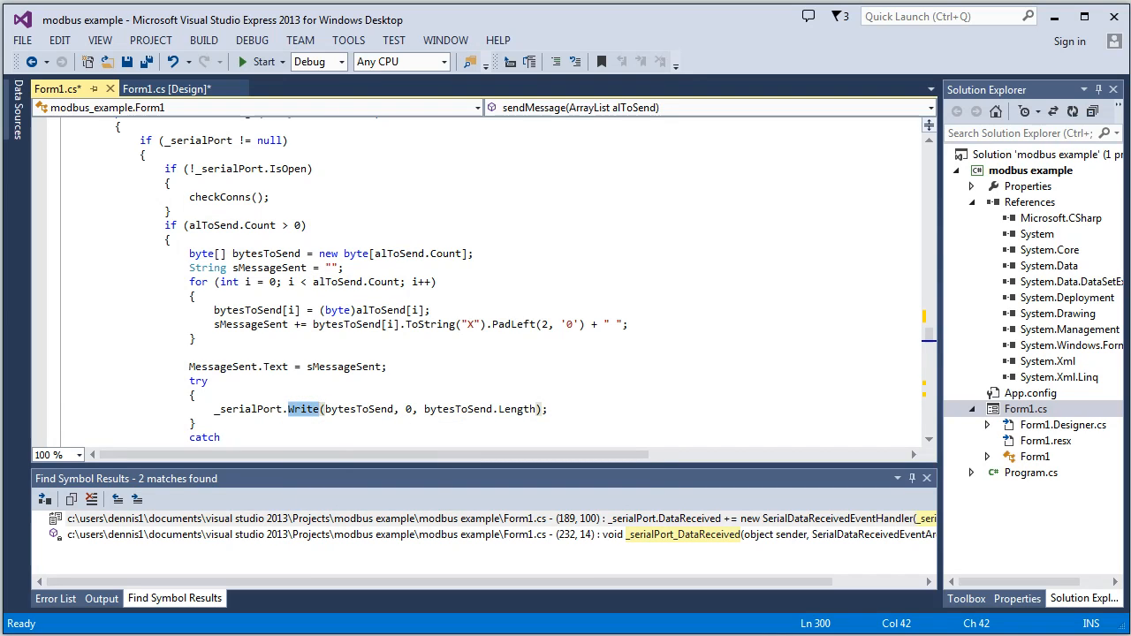
{"action": "scroll", "scroll_direction": "down", "scroll_amount": 3}
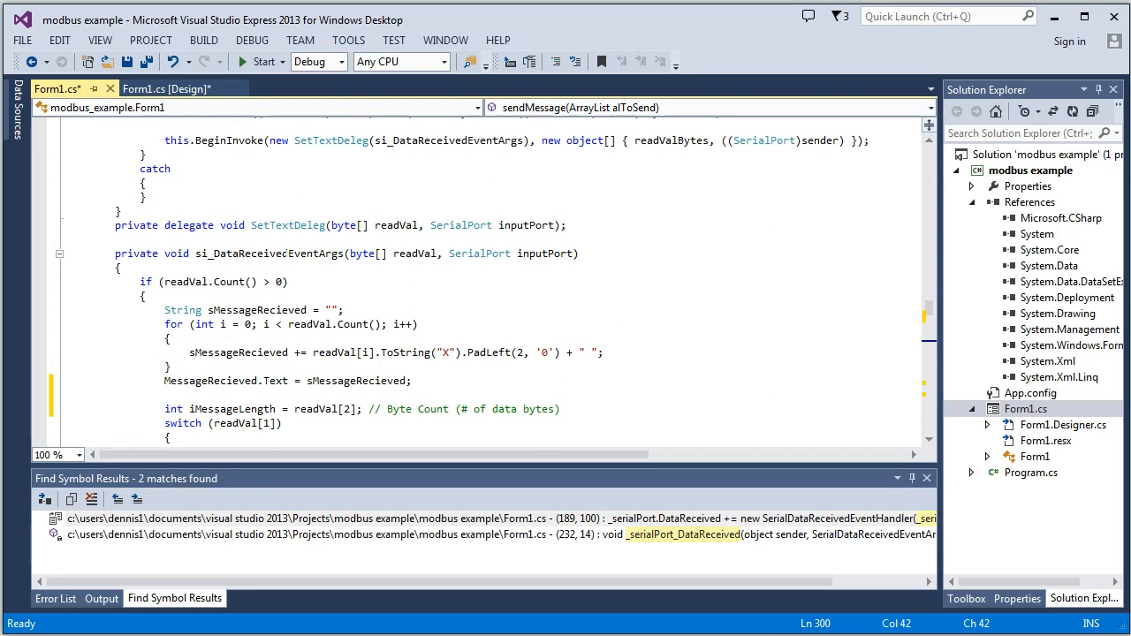
Highlight the received-message parsing line, view the Message Recieved box, then return to Form1.cs.
{"action": "double_click", "coordinate": [269, 254]}
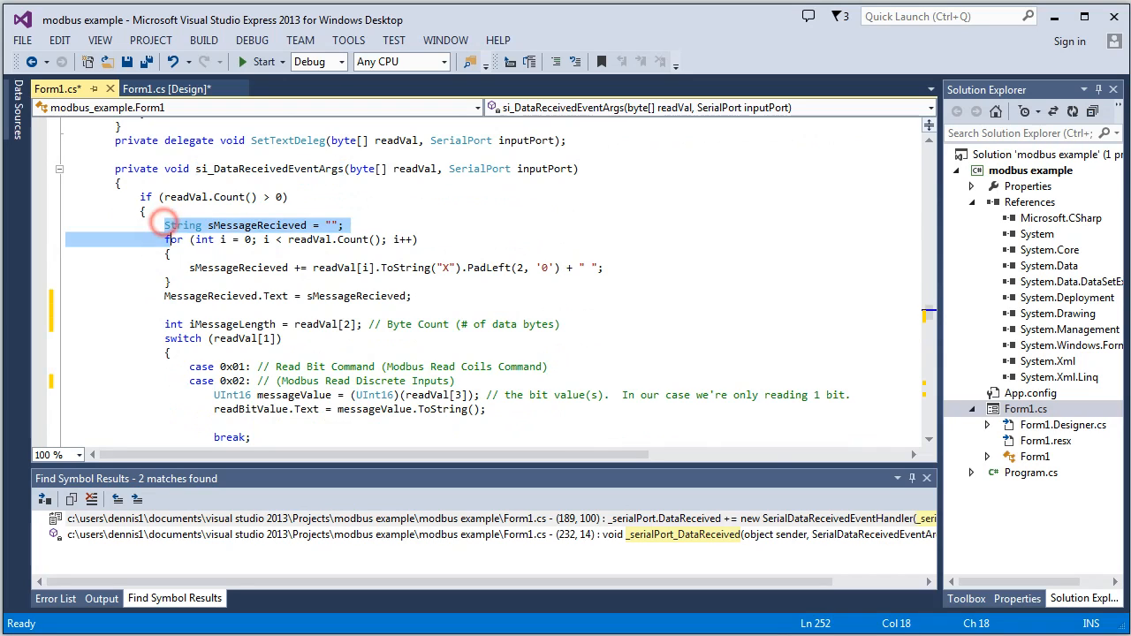
{"action": "left_click_drag", "start_coordinate": [165, 224], "coordinate": [411, 296]}
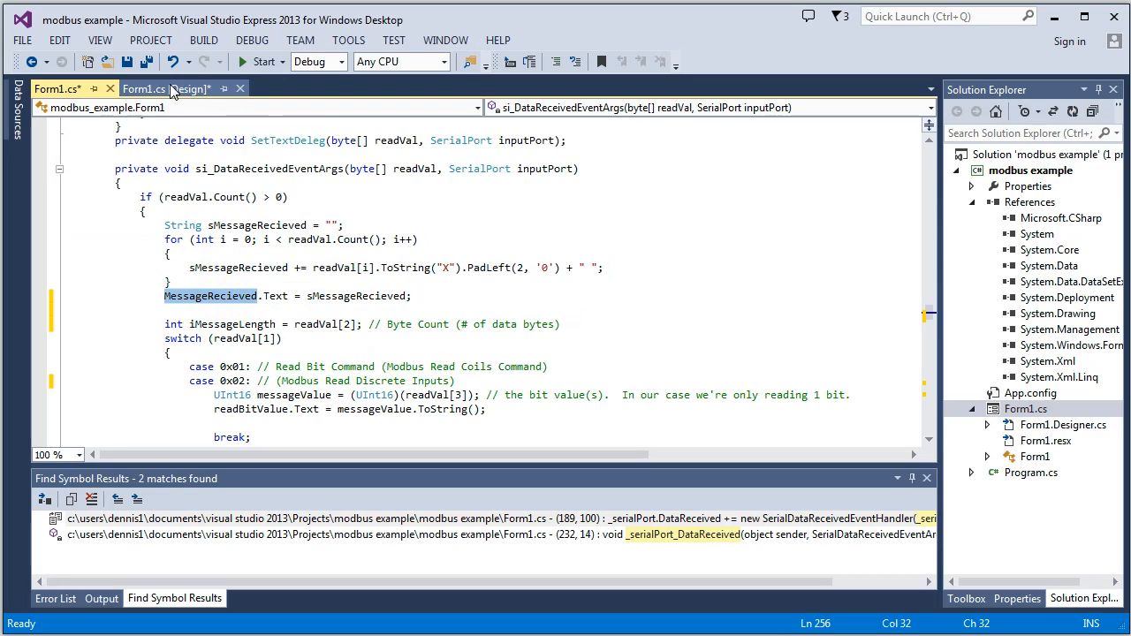
{"action": "left_click", "coordinate": [144, 89]}
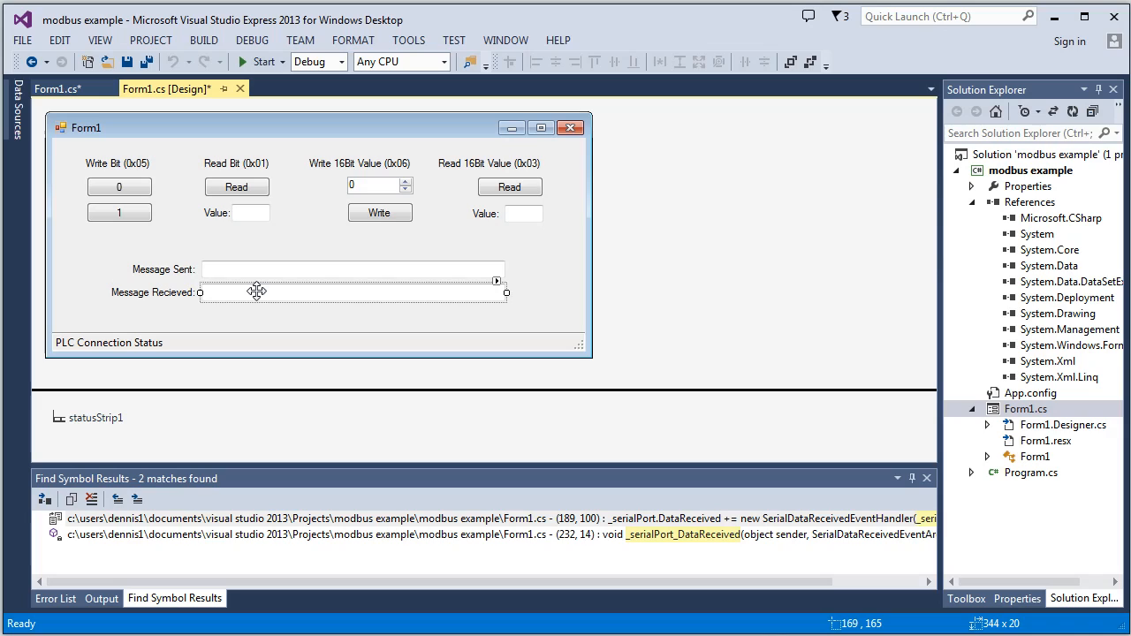
{"action": "mouse_move", "coordinate": [206, 295]}
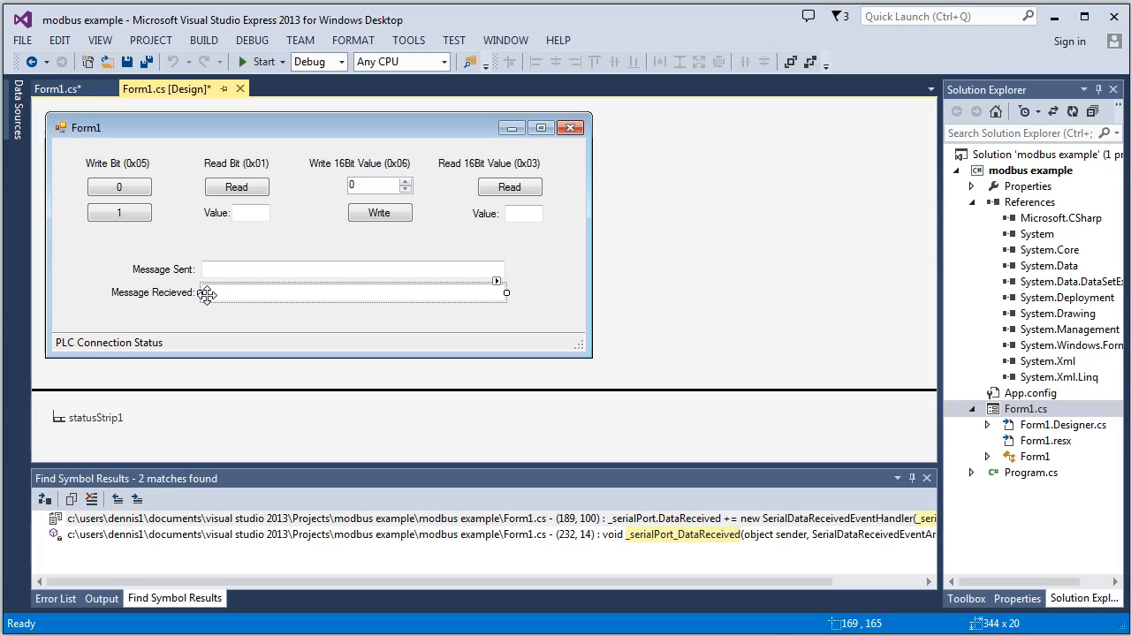
{"action": "mouse_move", "coordinate": [392, 289]}
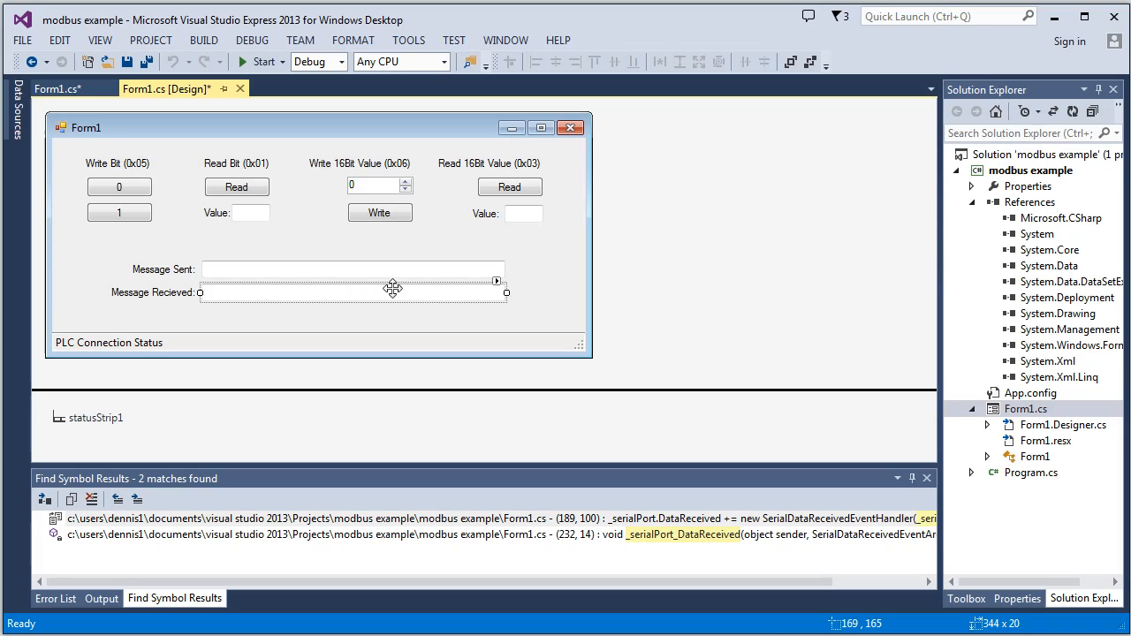
{"action": "left_click", "coordinate": [55, 88]}
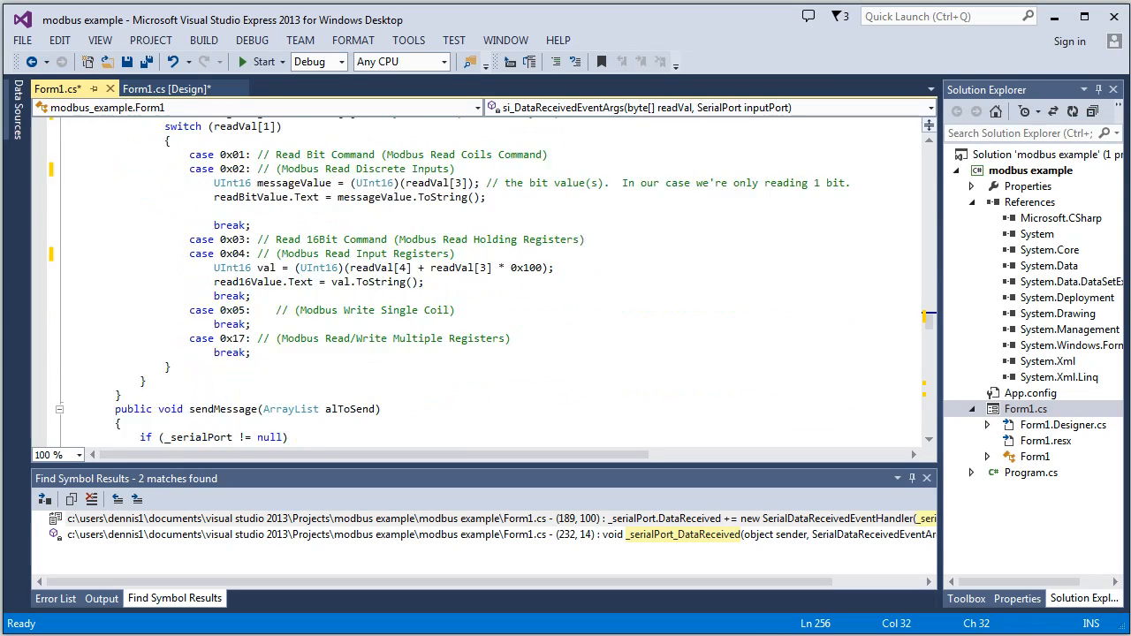
Scroll to sendMessage and mark the sMessageSent byte loop and MessageSent assignment.
{"action": "scroll", "scroll_direction": "down", "scroll_amount": 3}
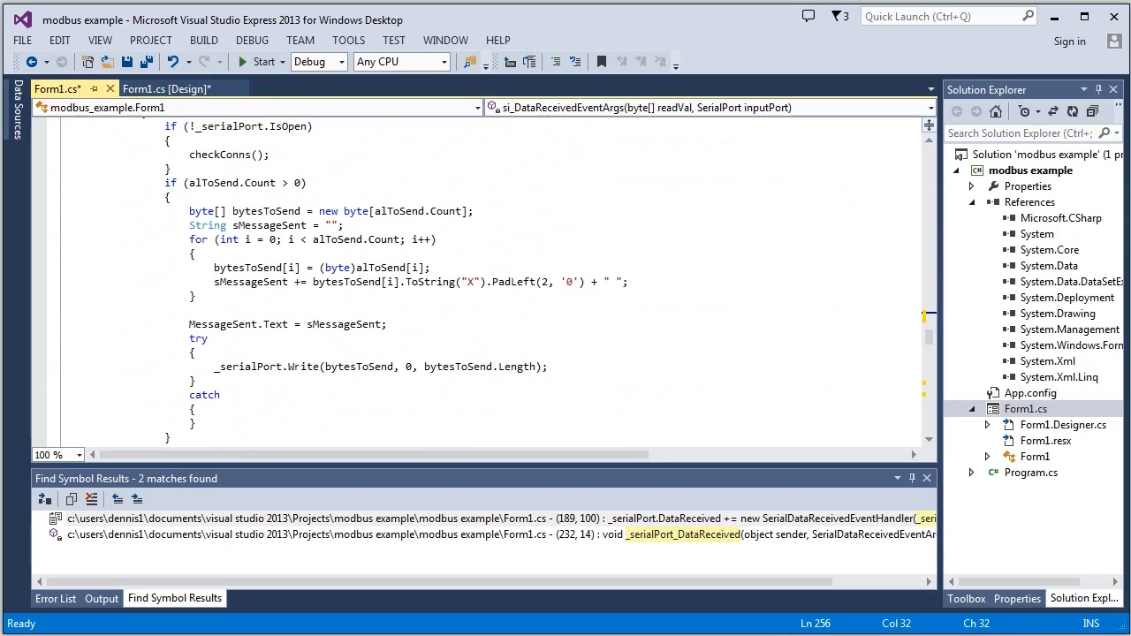
{"action": "scroll", "scroll_direction": "down", "scroll_amount": 3}
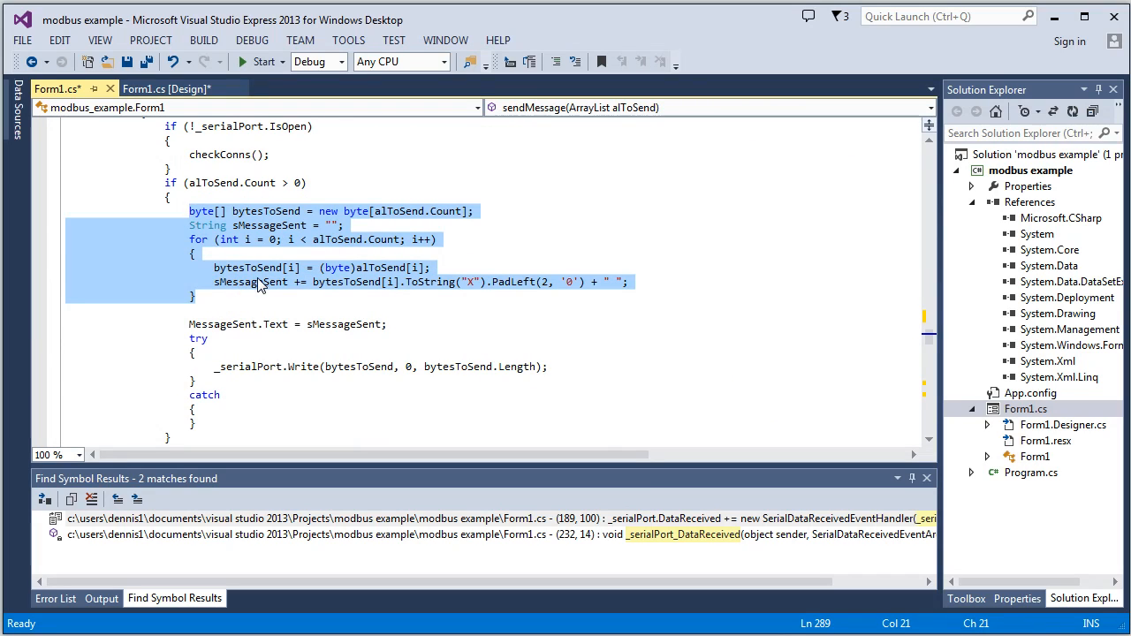
{"action": "left_click", "coordinate": [251, 281]}
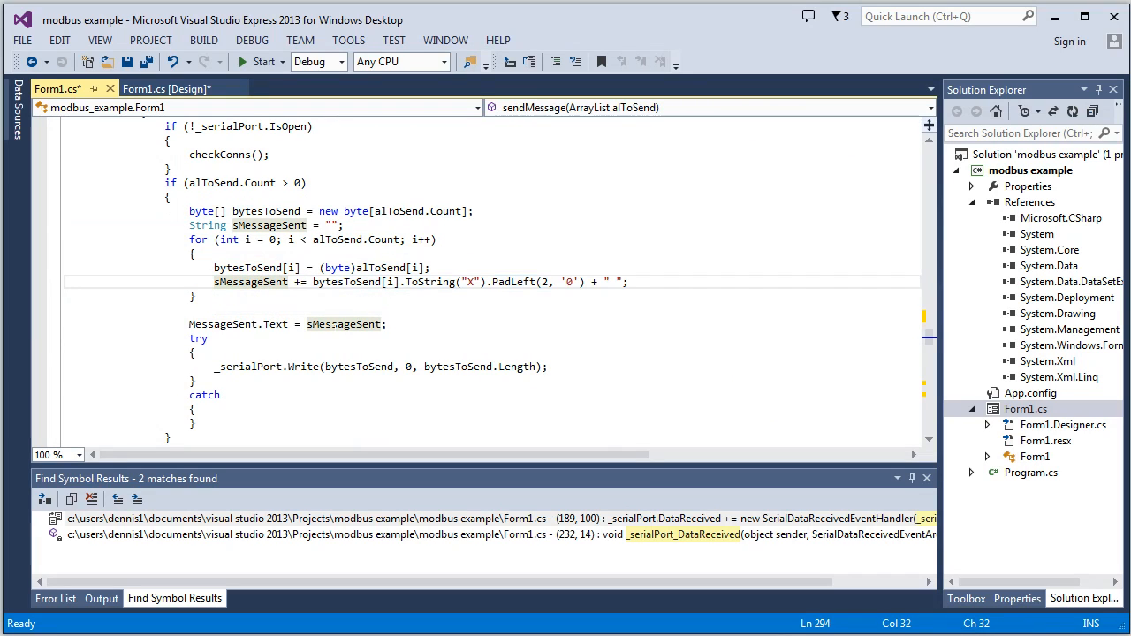
{"action": "left_click", "coordinate": [219, 323]}
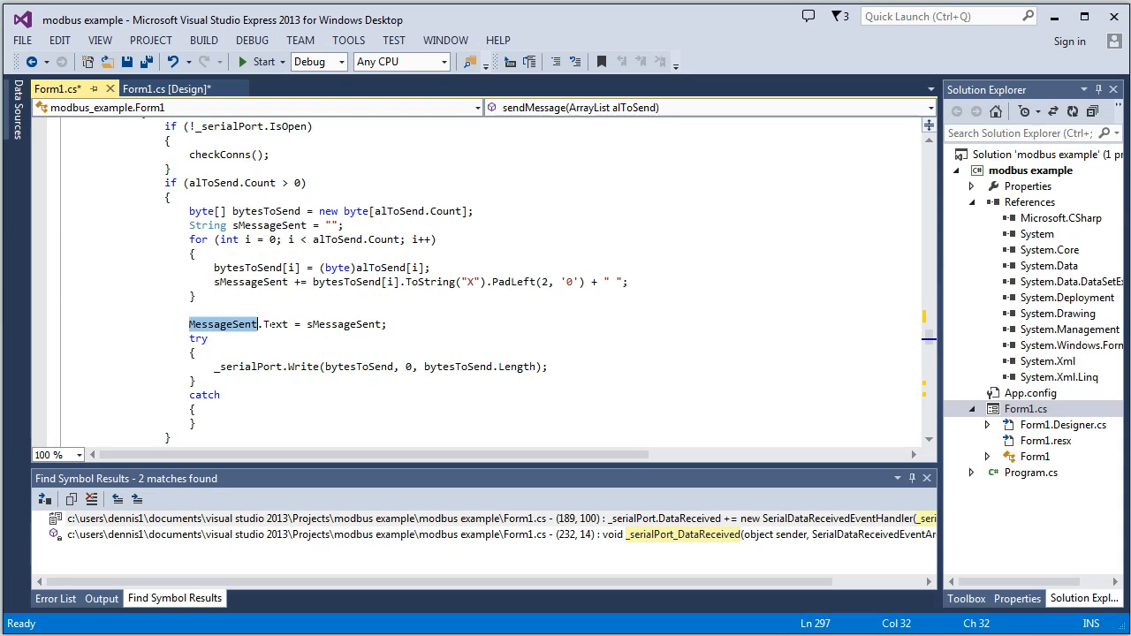
Select the Message Sent textbox in the designer, then return to Form1.cs code.
{"action": "left_click", "coordinate": [166, 88]}
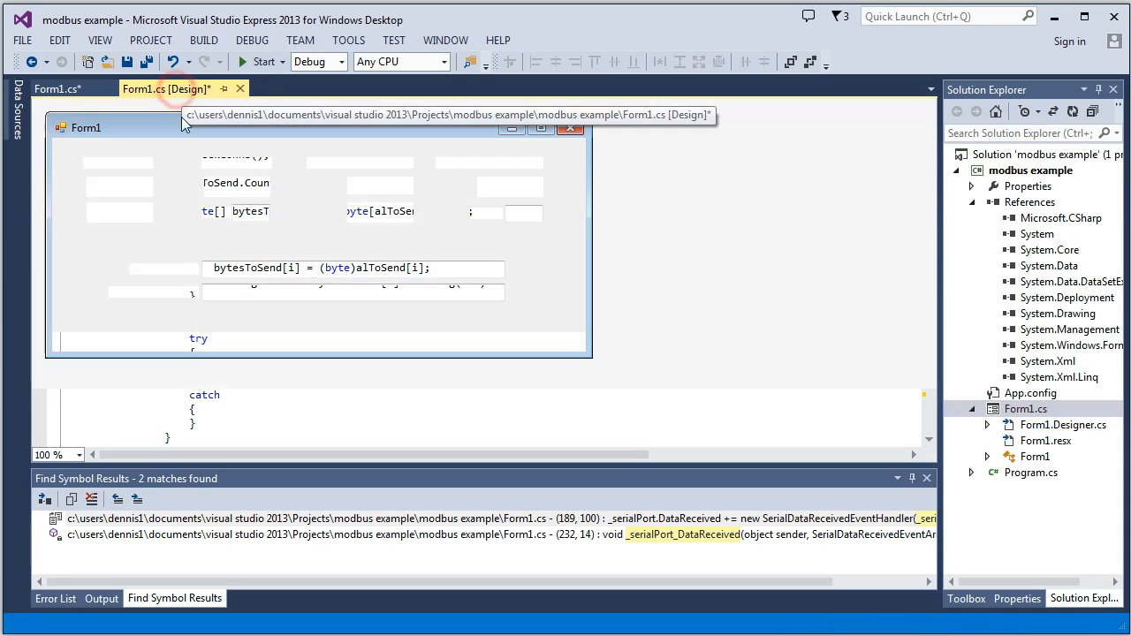
{"action": "left_click", "coordinate": [165, 89]}
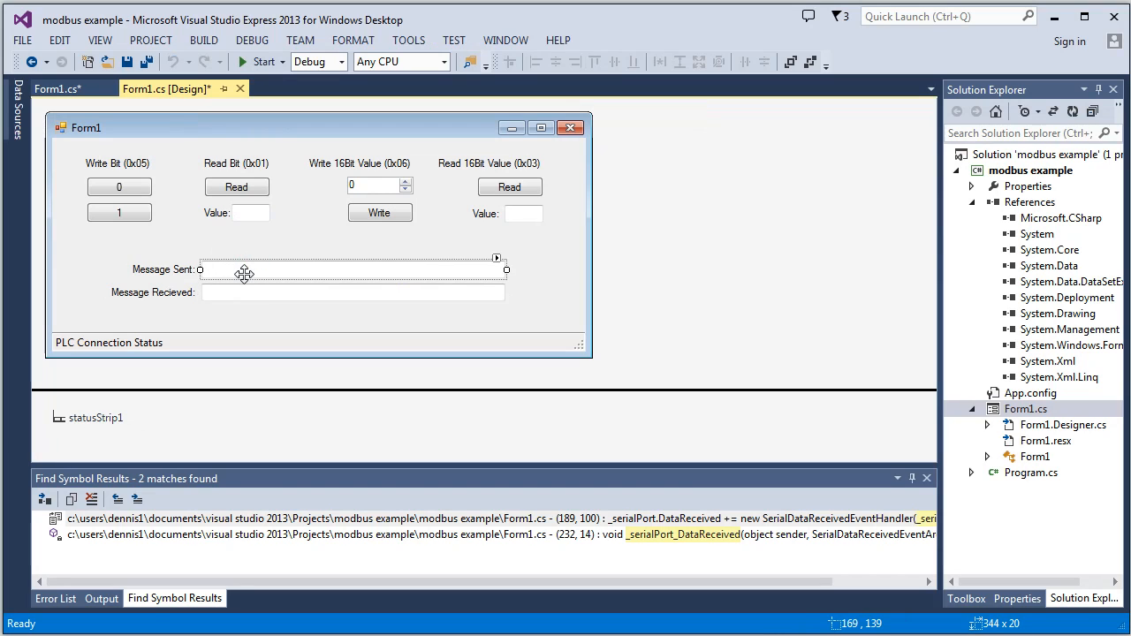
{"action": "left_click", "coordinate": [56, 88]}
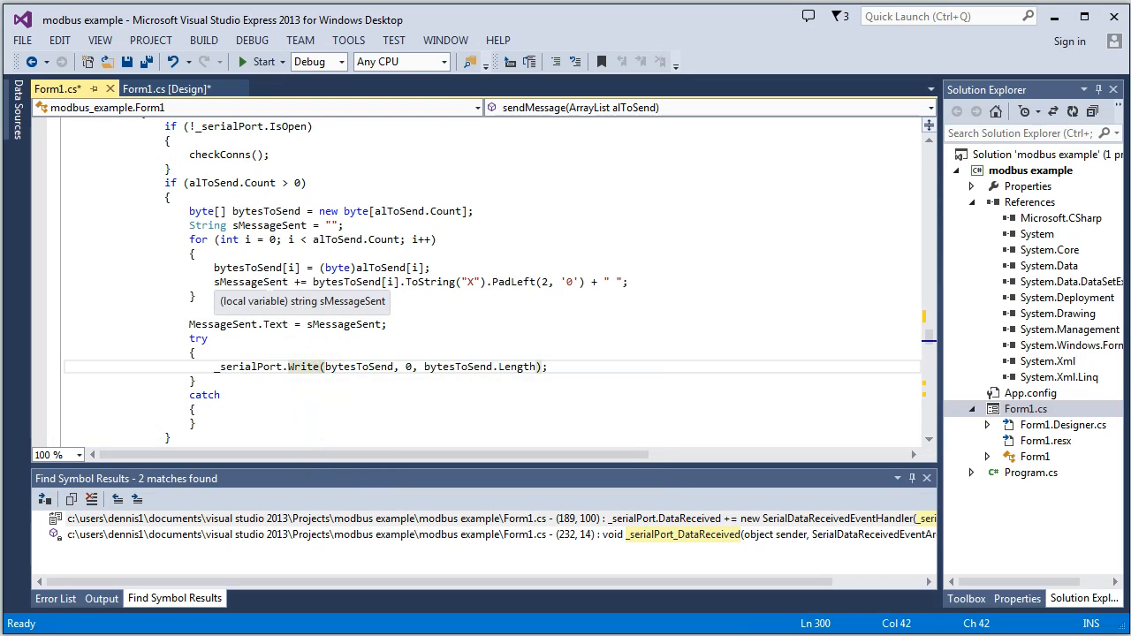
Scroll past WriteBitMessage, Write16BitMessage and Read16BitMessage to the Write0_Click handler.
{"action": "scroll", "scroll_direction": "down", "scroll_amount": 3}
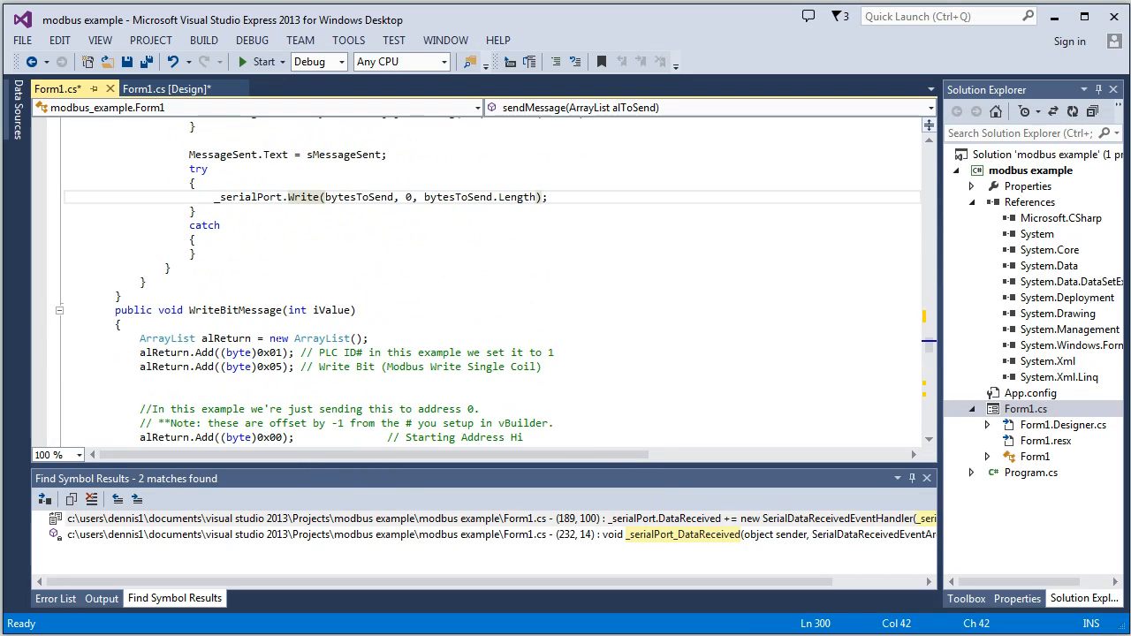
{"action": "scroll", "scroll_direction": "down", "scroll_amount": 3}
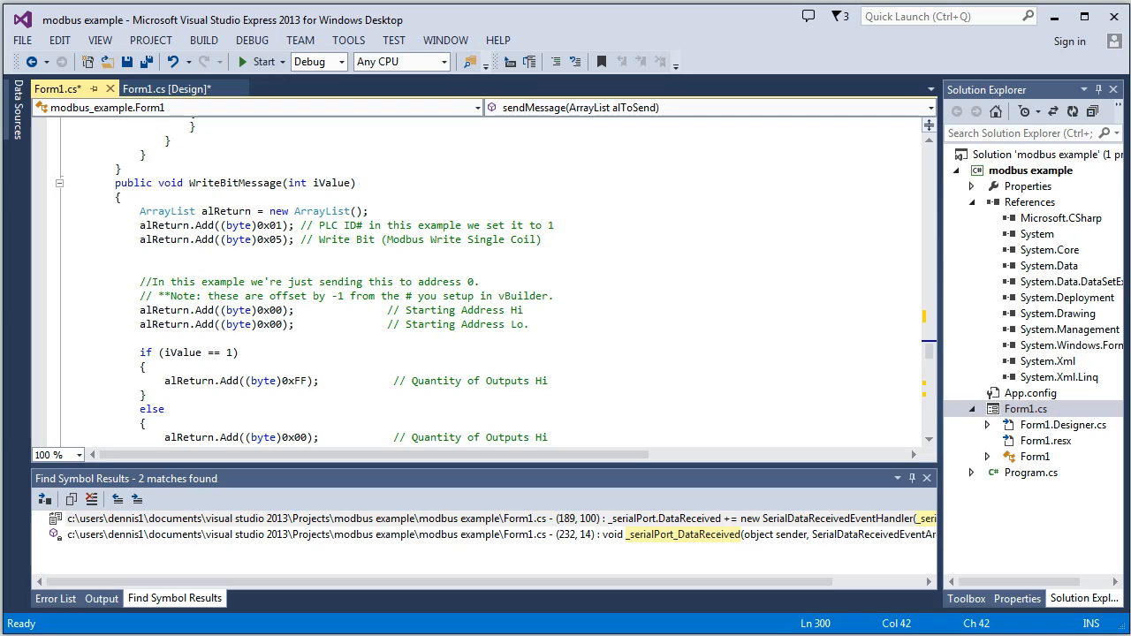
{"action": "mouse_move", "coordinate": [238, 240]}
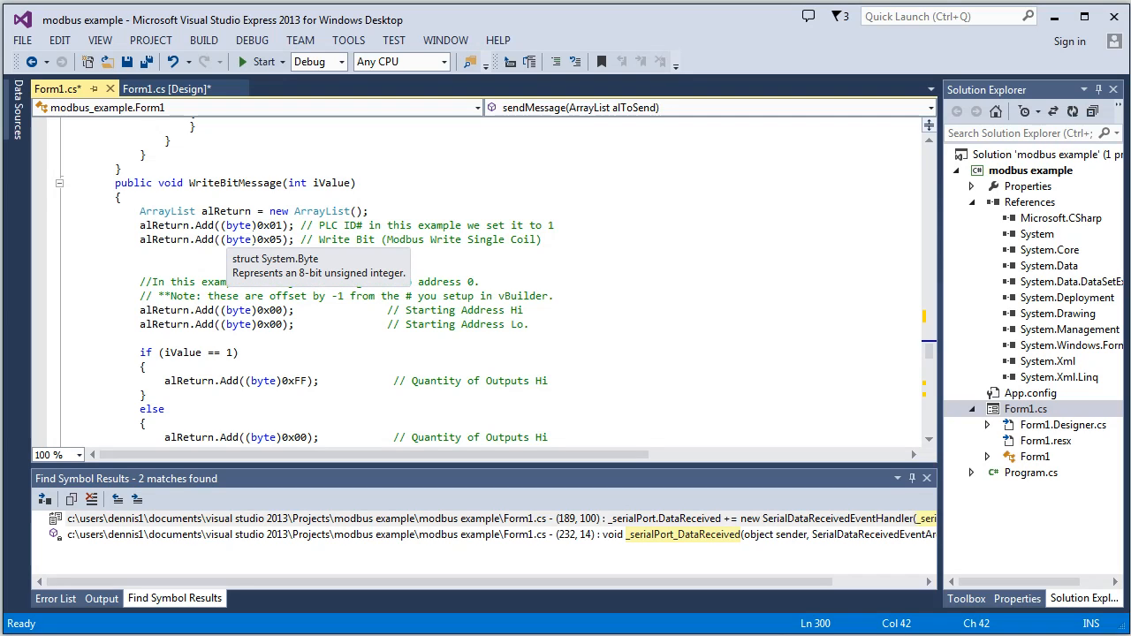
{"action": "scroll", "scroll_direction": "down", "scroll_amount": 3}
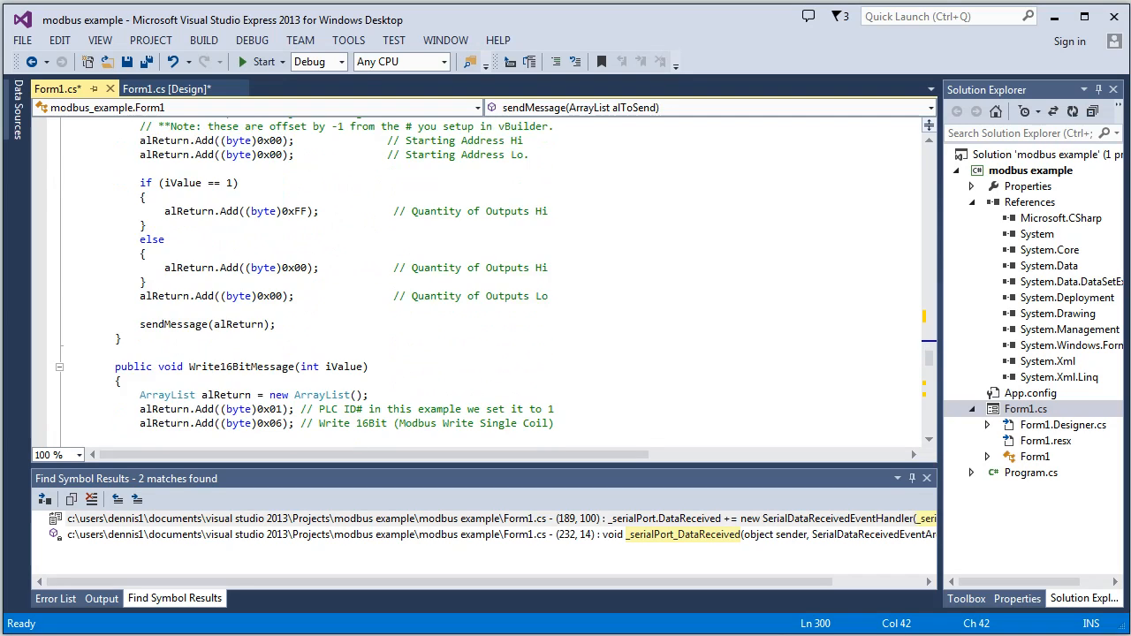
{"action": "scroll", "scroll_direction": "down", "scroll_amount": 3}
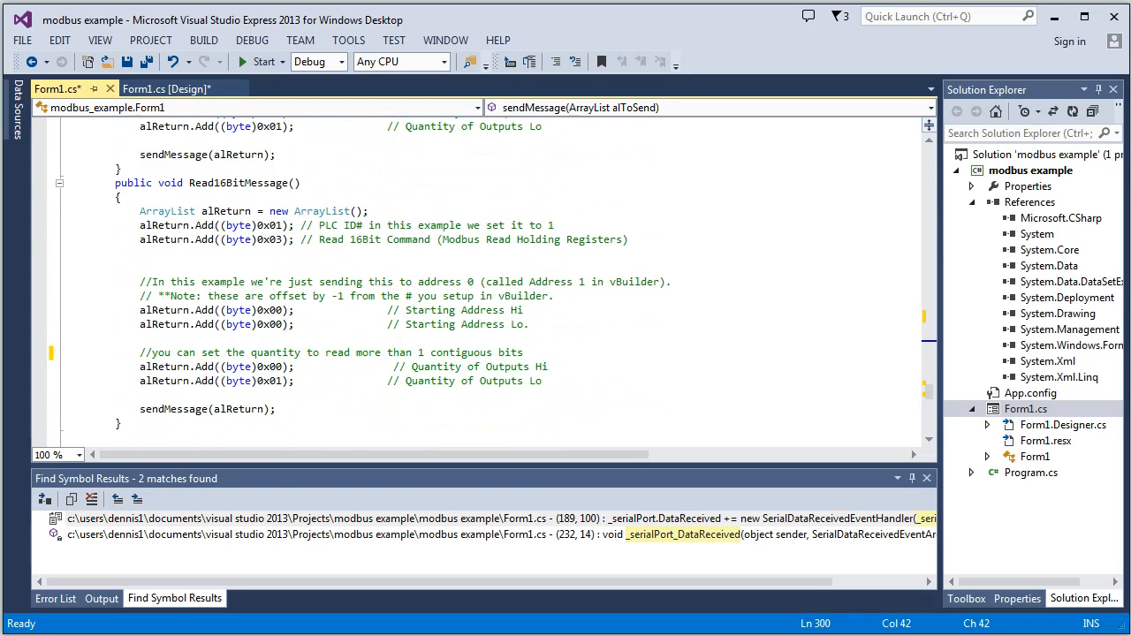
{"action": "scroll", "scroll_direction": "down", "scroll_amount": 3}
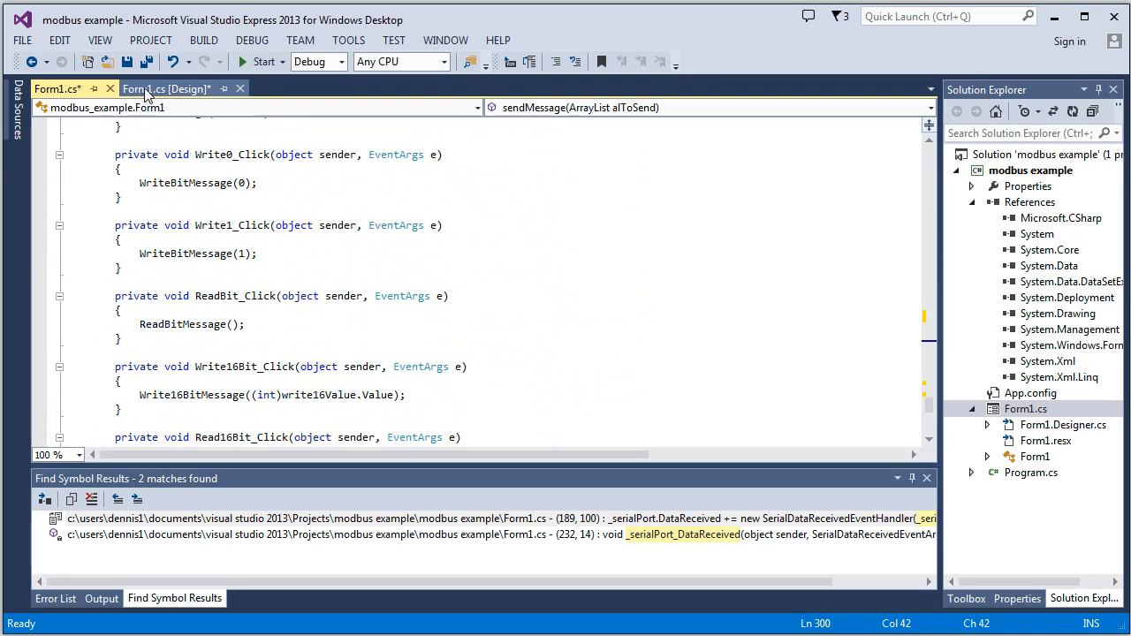
Follow the WriteBitMessage call in Write0_Click to its definition.
{"action": "left_click", "coordinate": [165, 88]}
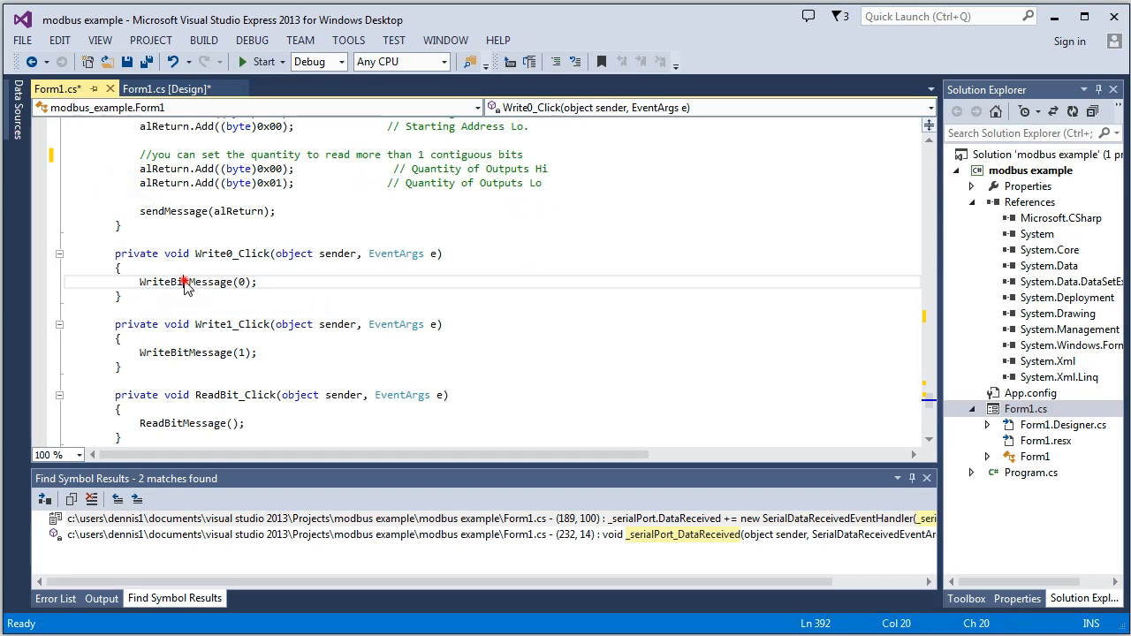
{"action": "double_click", "coordinate": [185, 281]}
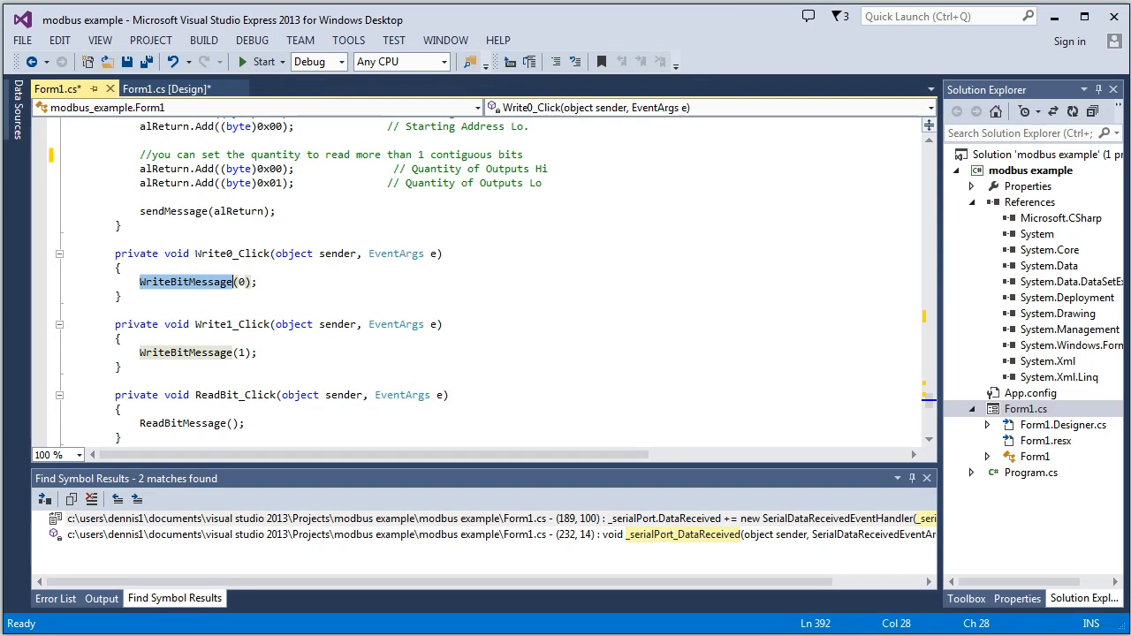
{"action": "mouse_move", "coordinate": [231, 290]}
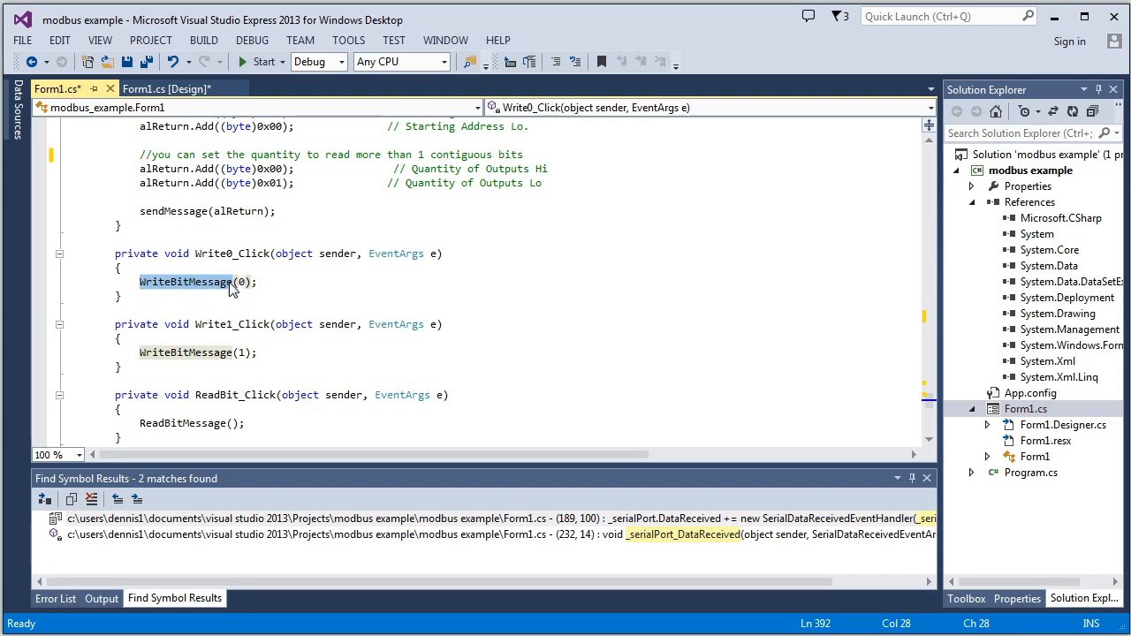
{"action": "mouse_move", "coordinate": [215, 293]}
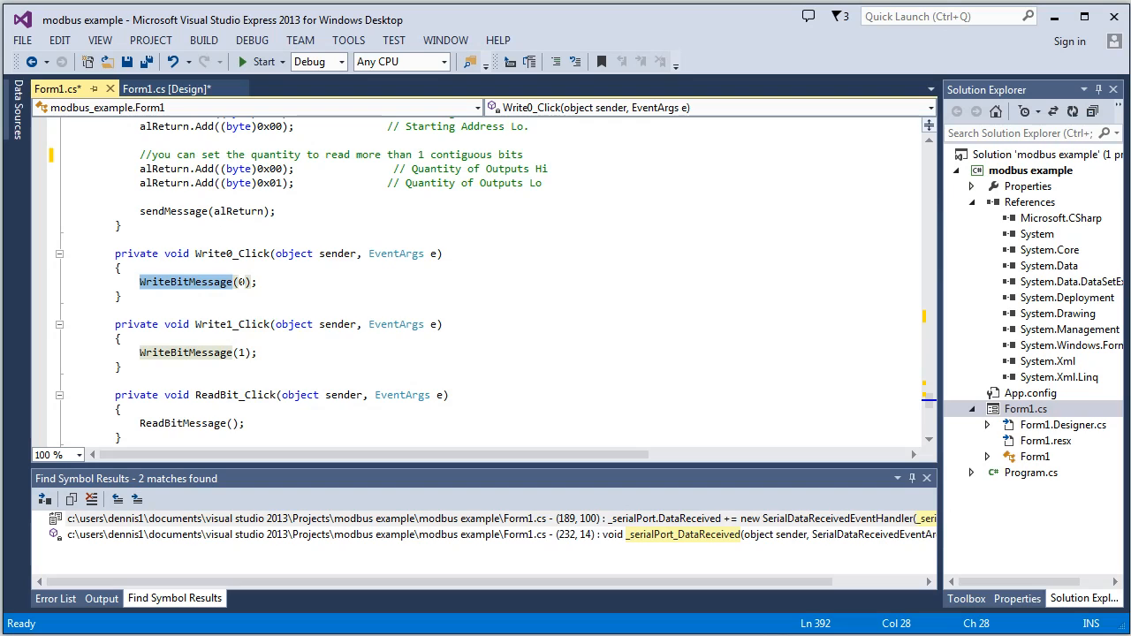
{"action": "right_click", "coordinate": [190, 281]}
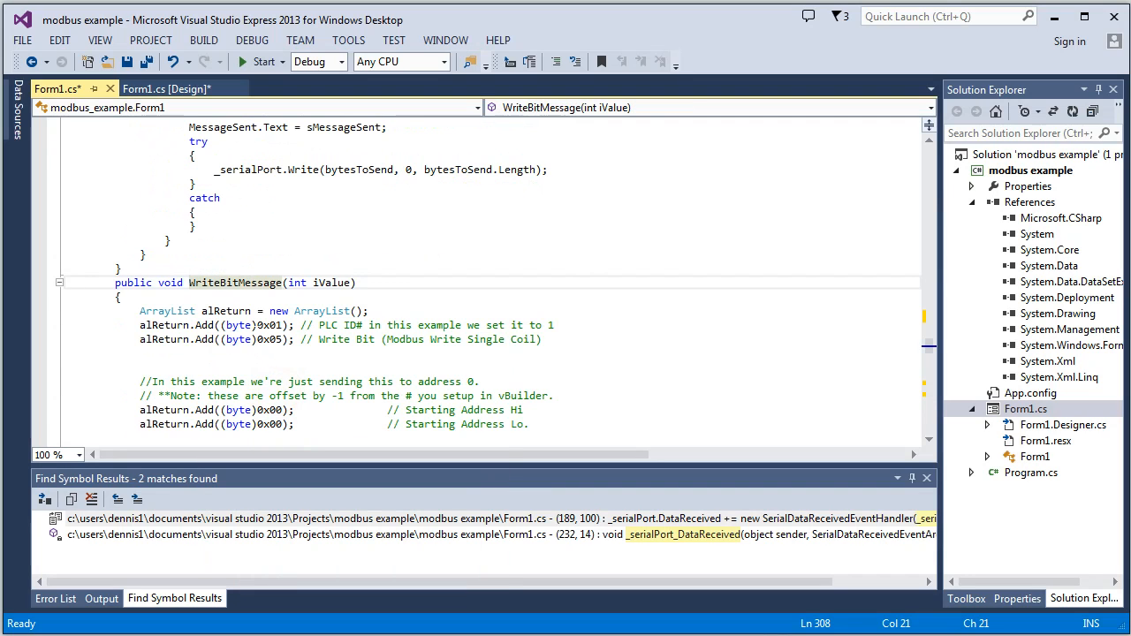
{"action": "scroll", "scroll_direction": "down", "scroll_amount": 3}
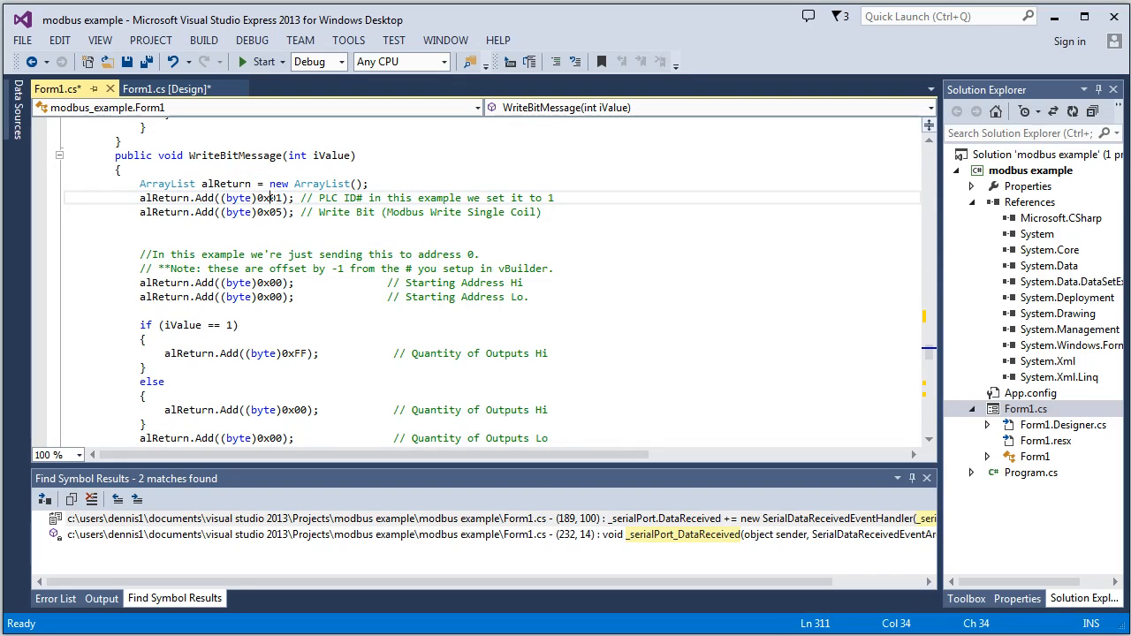
{"action": "mouse_move", "coordinate": [270, 198]}
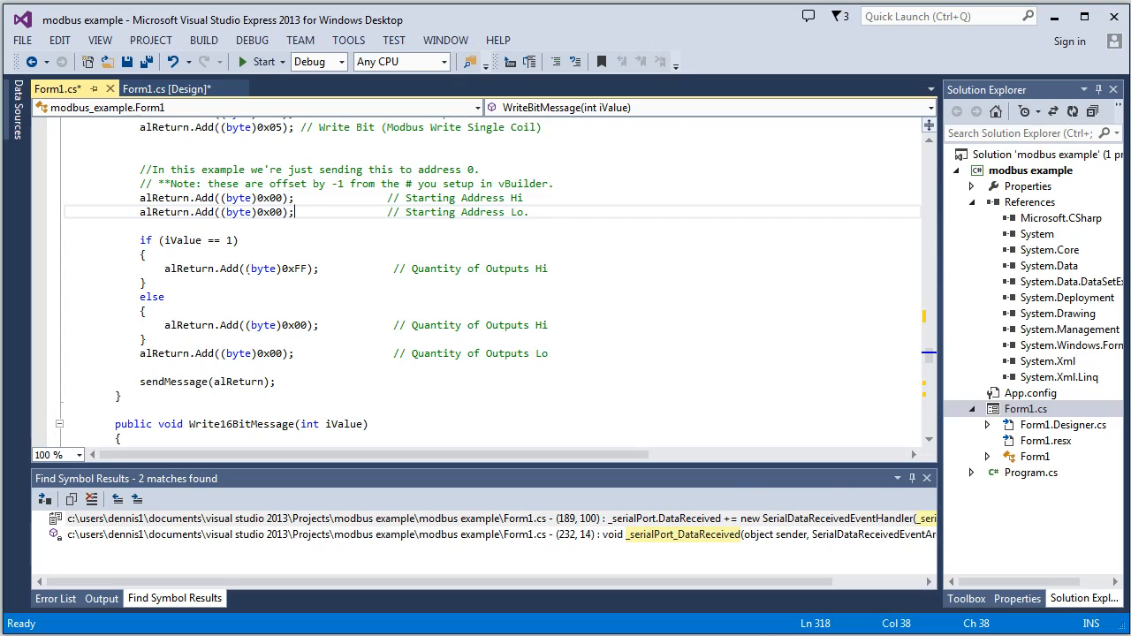
Review WriteBitMessage's starting address bytes and its sendMessage call.
{"action": "left_click", "coordinate": [166, 89]}
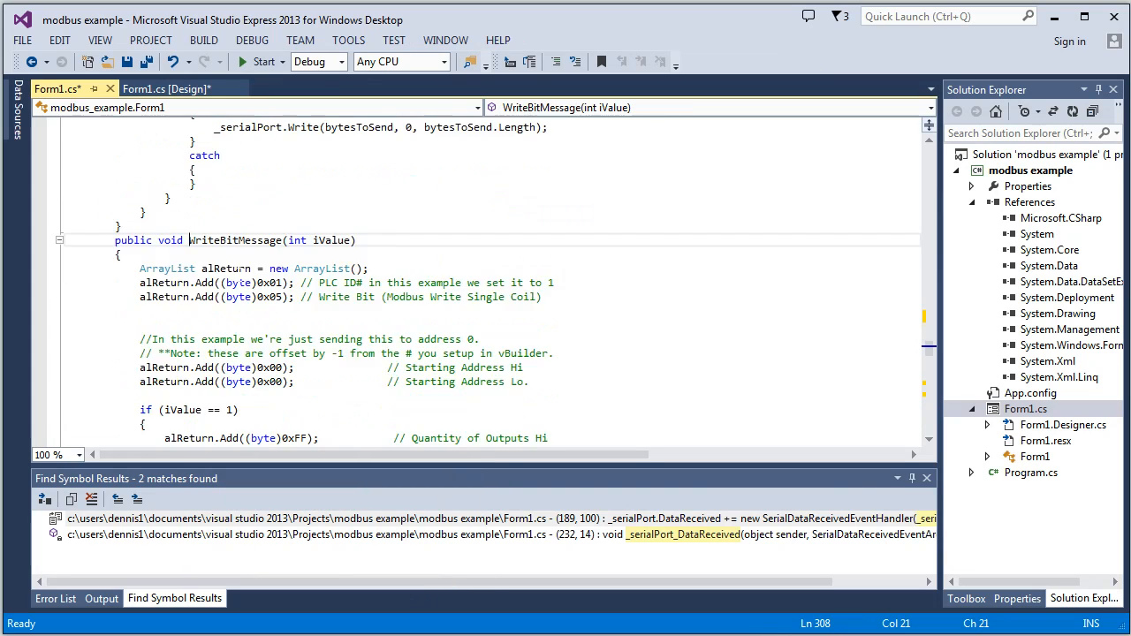
{"action": "scroll", "scroll_direction": "down", "scroll_amount": 3}
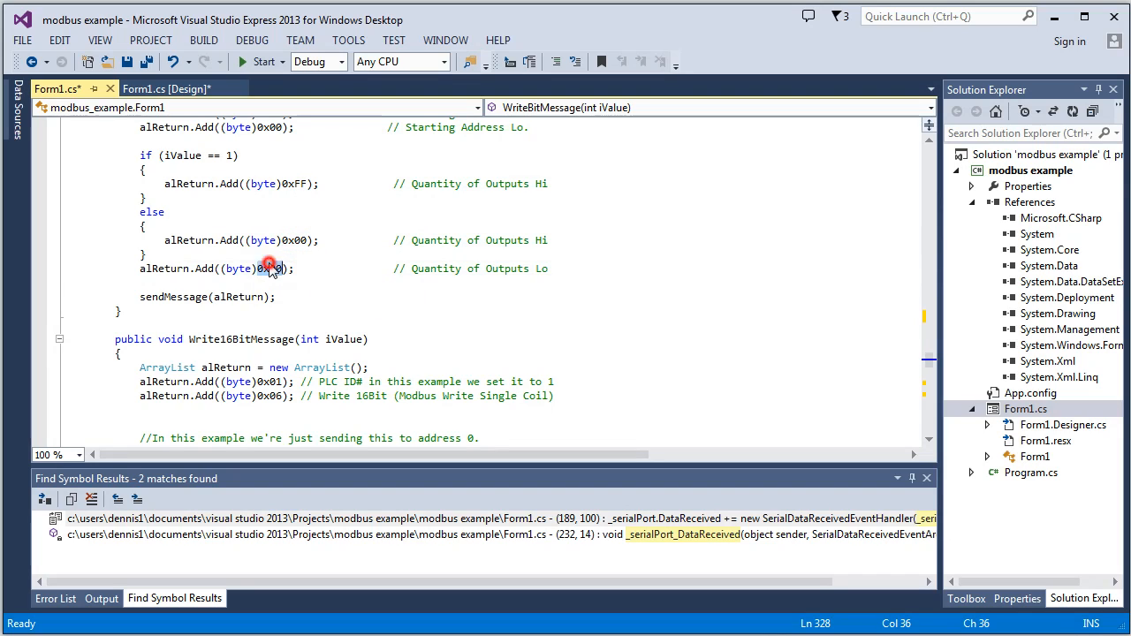
{"action": "double_click", "coordinate": [270, 268]}
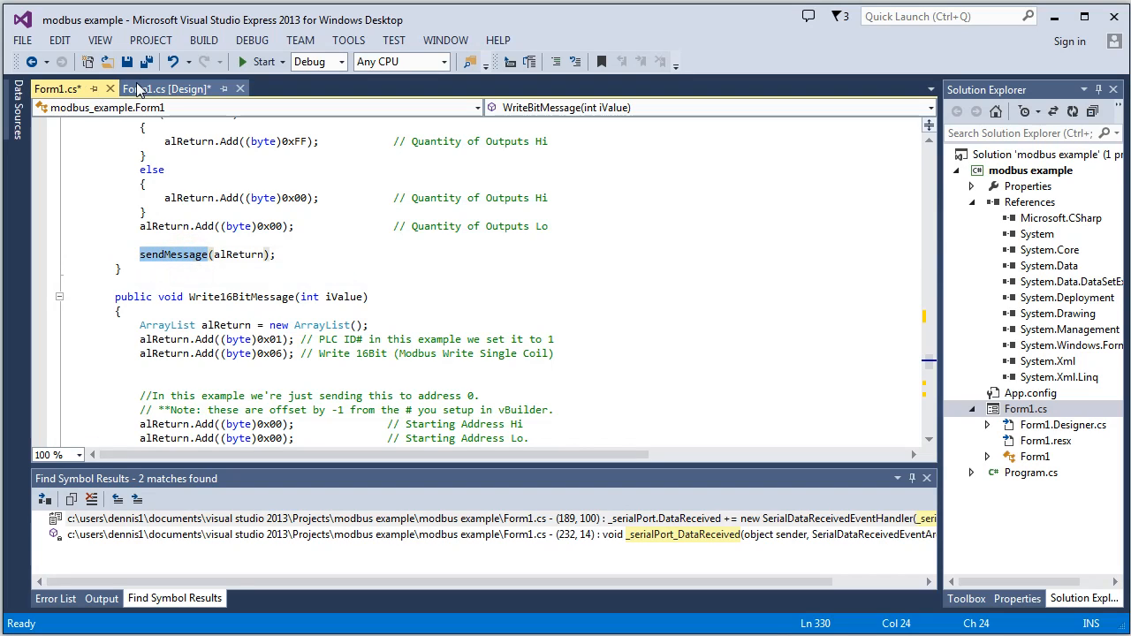
Jump from the ReadBit click handler to the ReadBitMessage definition.
{"action": "left_click", "coordinate": [166, 88]}
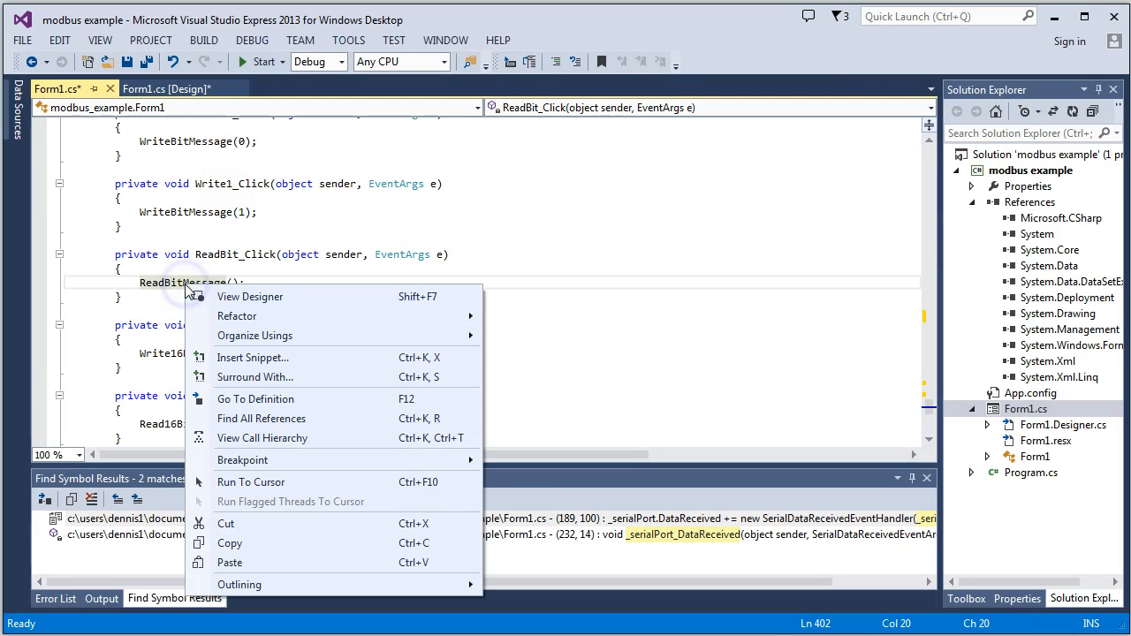
{"action": "left_click", "coordinate": [255, 399]}
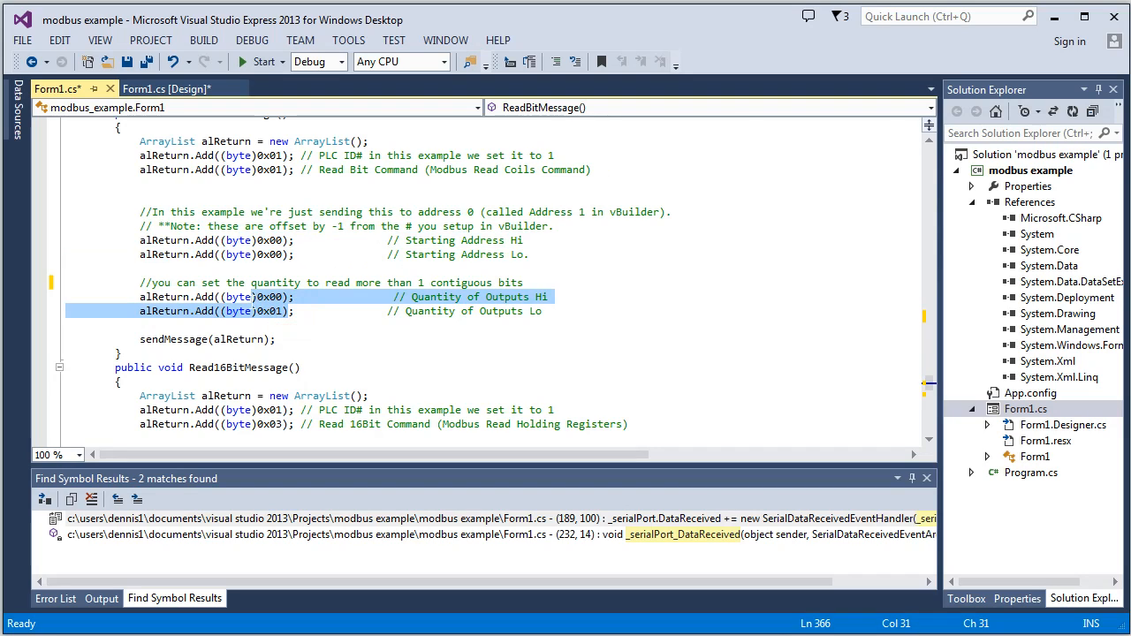
{"action": "mouse_move", "coordinate": [253, 297]}
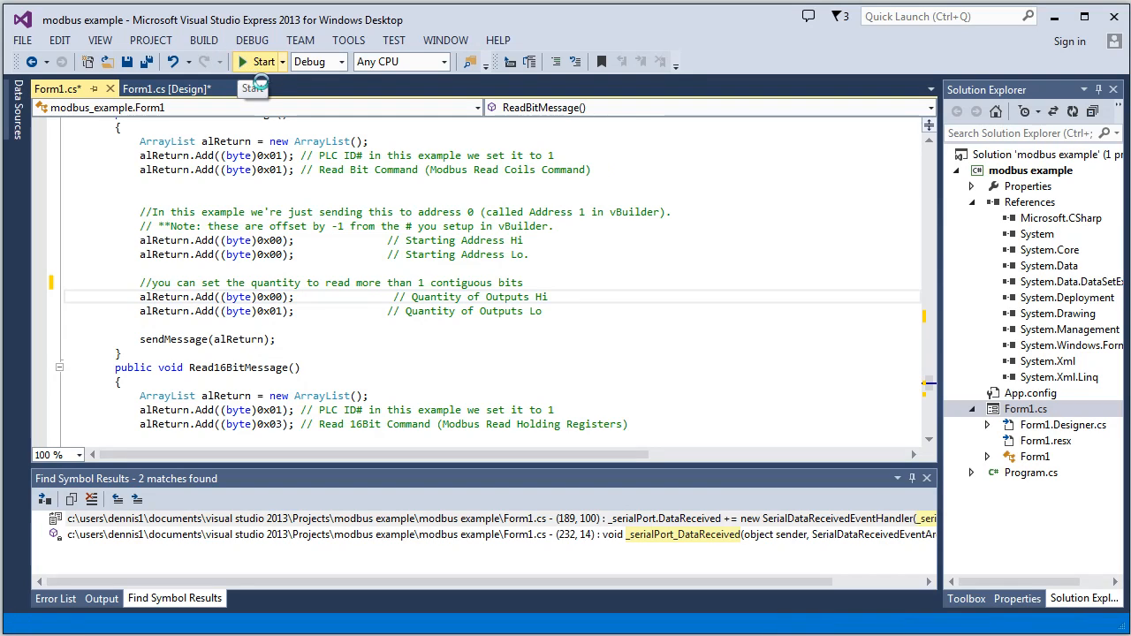
Run the modbus example and minimize the IDE to reveal Form1 showing PLC Connected.
{"action": "left_click", "coordinate": [264, 62]}
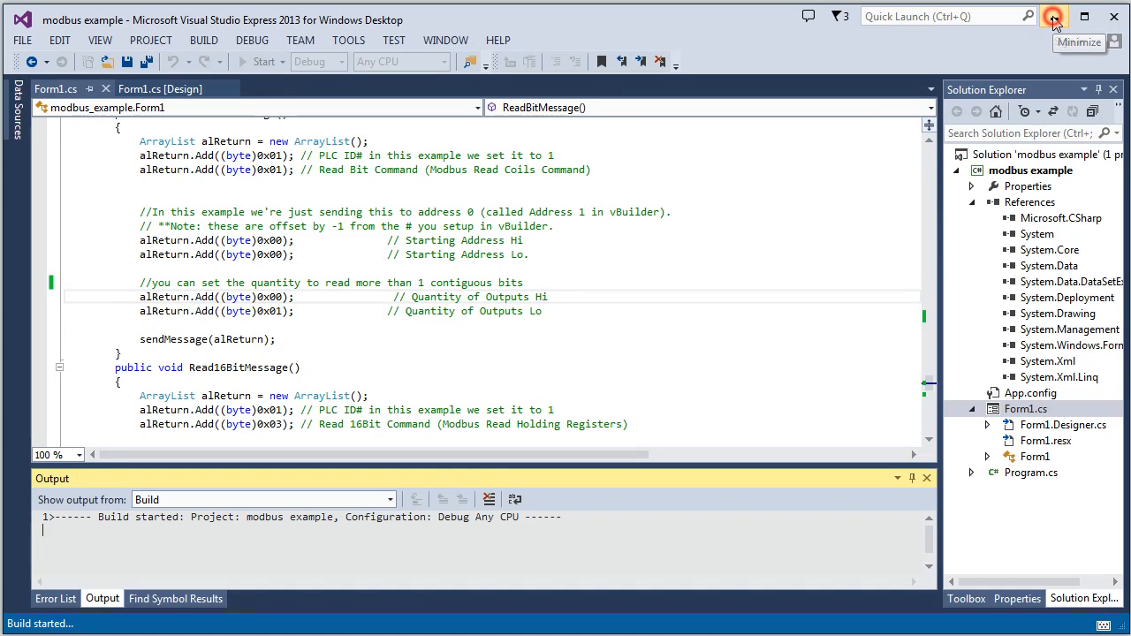
{"action": "left_click", "coordinate": [260, 61]}
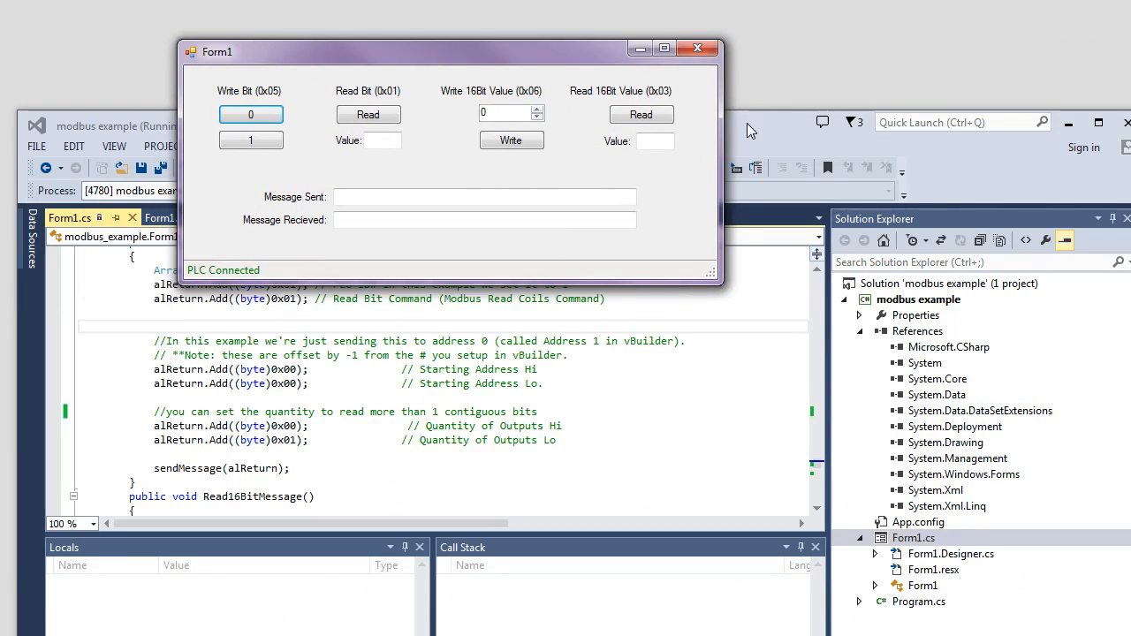
Write bit 0 then 1 to the PLC and read the bit back as 1.
{"action": "left_click", "coordinate": [251, 115]}
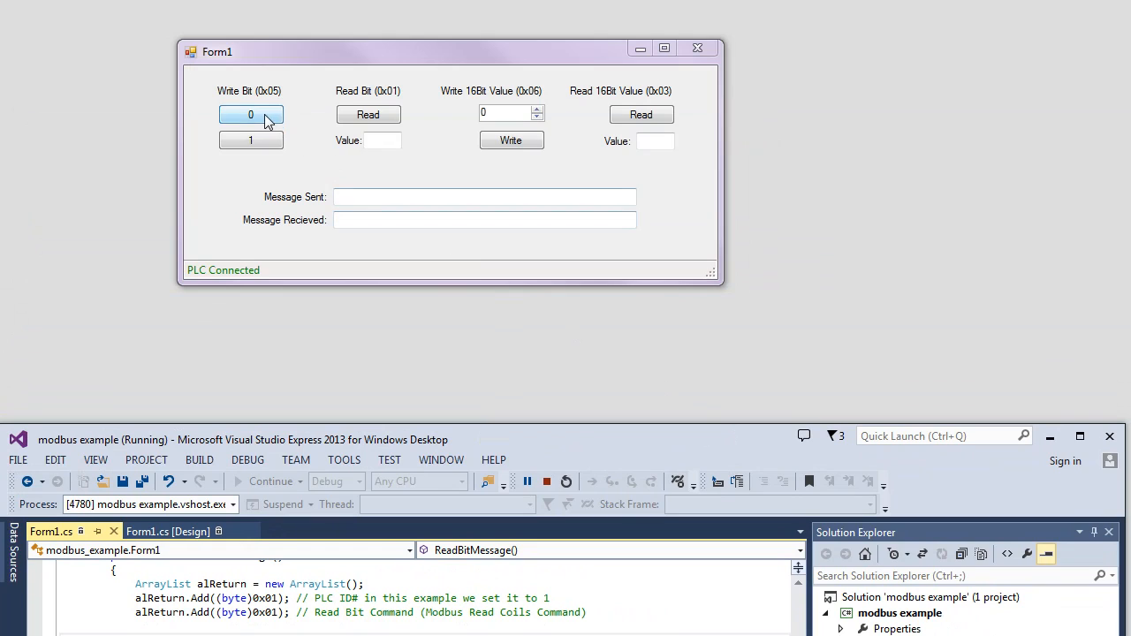
{"action": "left_click", "coordinate": [251, 115]}
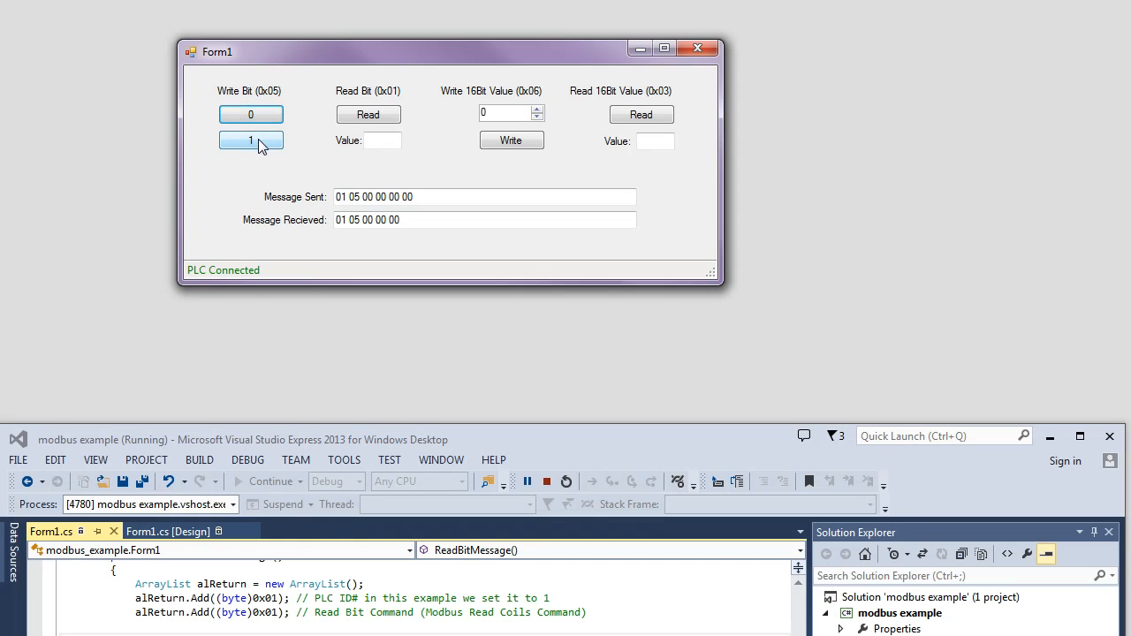
{"action": "left_click", "coordinate": [251, 141]}
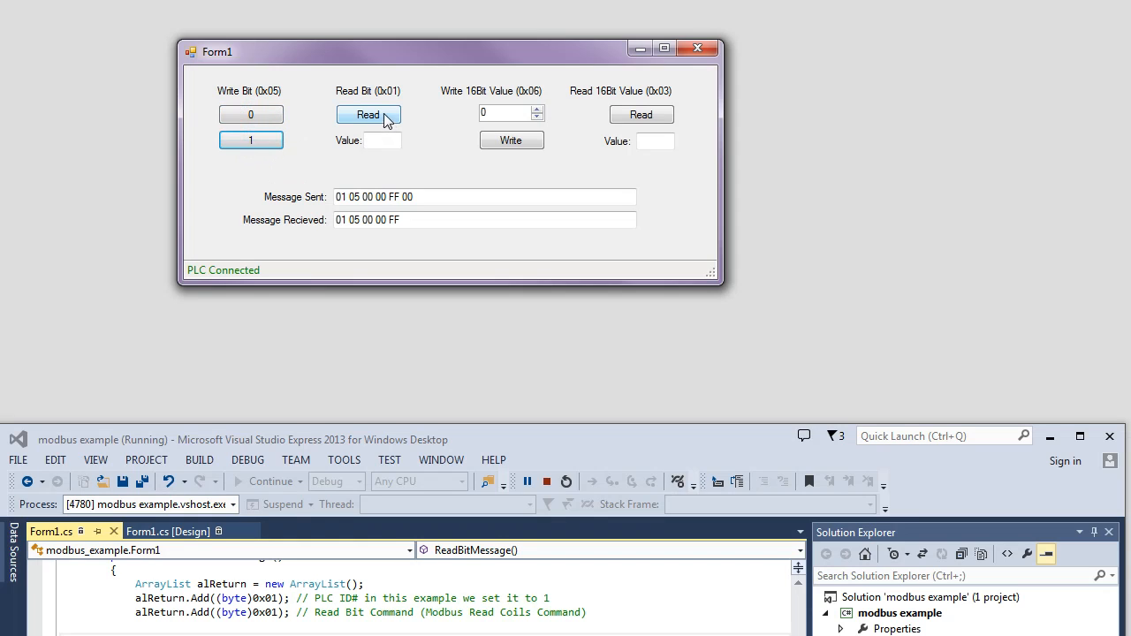
{"action": "left_click", "coordinate": [368, 115]}
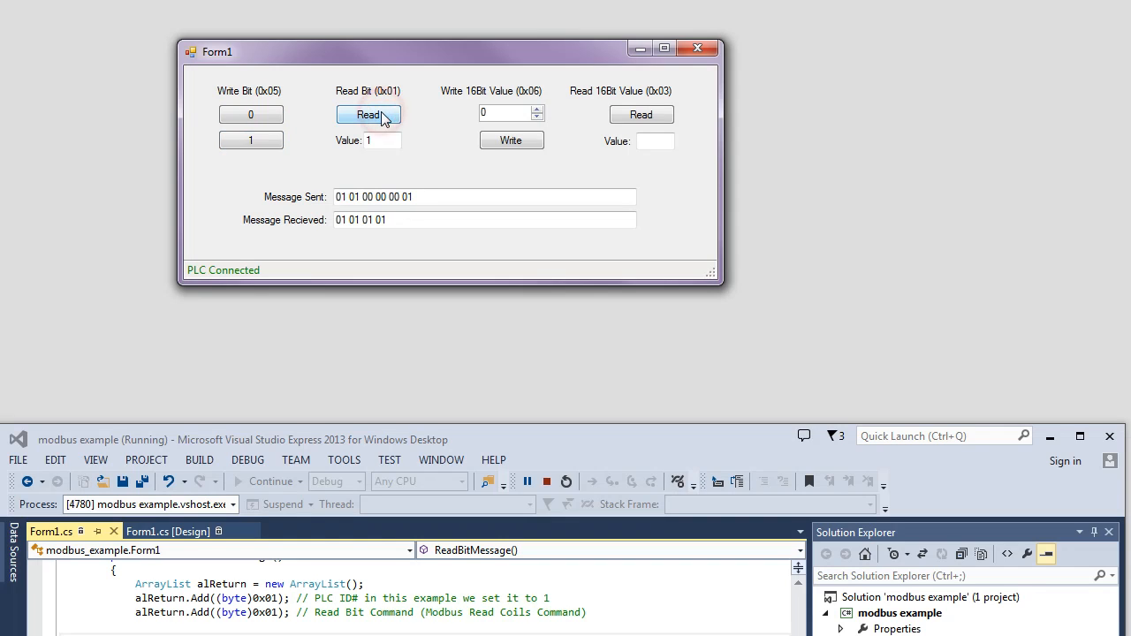
{"action": "left_click", "coordinate": [368, 114]}
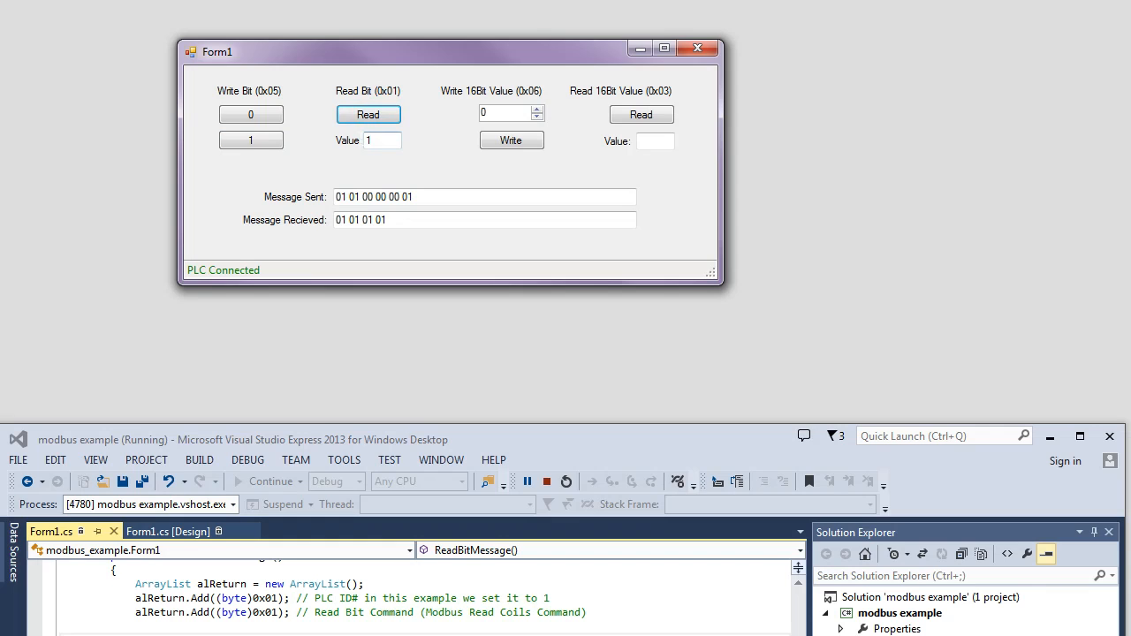
{"action": "left_click", "coordinate": [368, 115]}
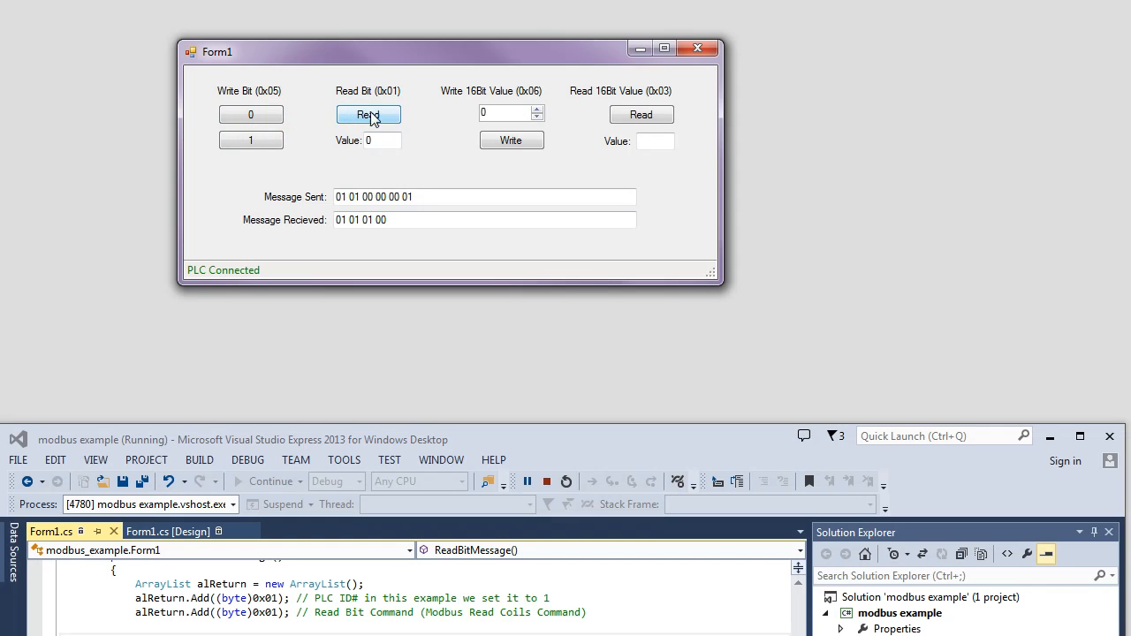
Write bit 0 again and read the bit back as 0.
{"action": "left_click", "coordinate": [250, 115]}
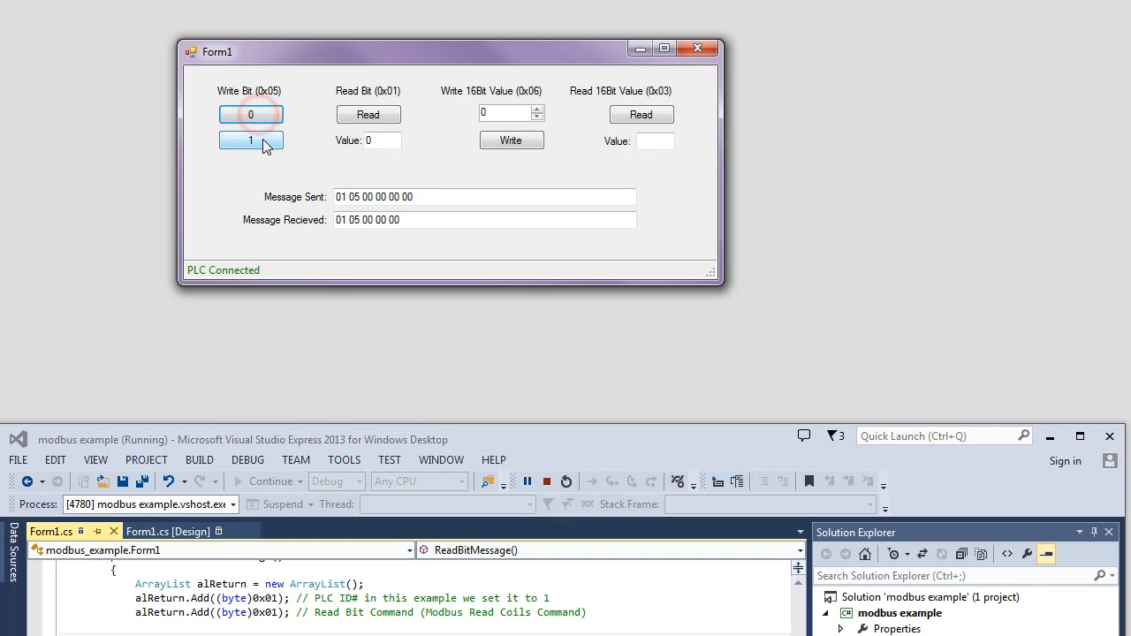
{"action": "left_click", "coordinate": [368, 114]}
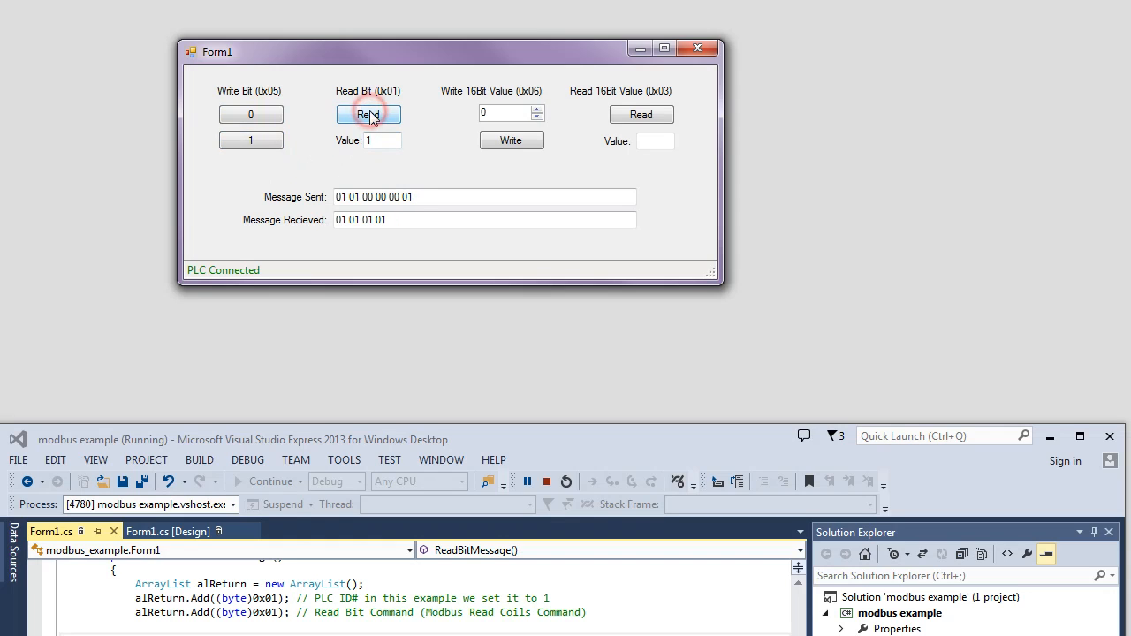
{"action": "left_click", "coordinate": [367, 115]}
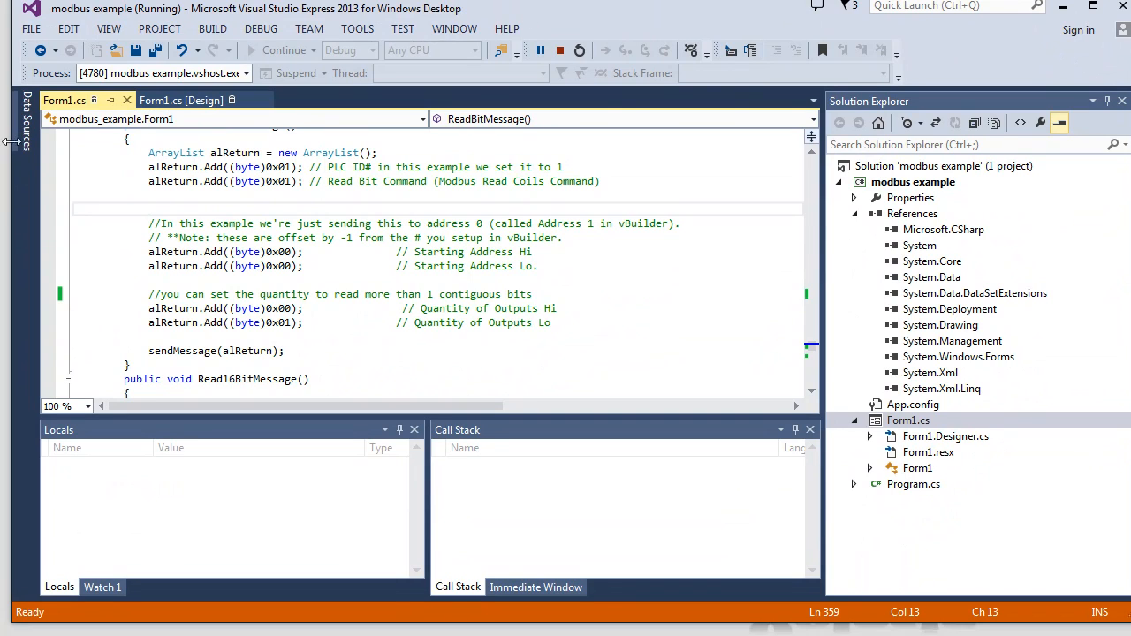
Follow the Write16Bit handler to Write16BitMessage, review its 0x06 bytes, then reopen Design.
{"action": "left_click", "coordinate": [181, 100]}
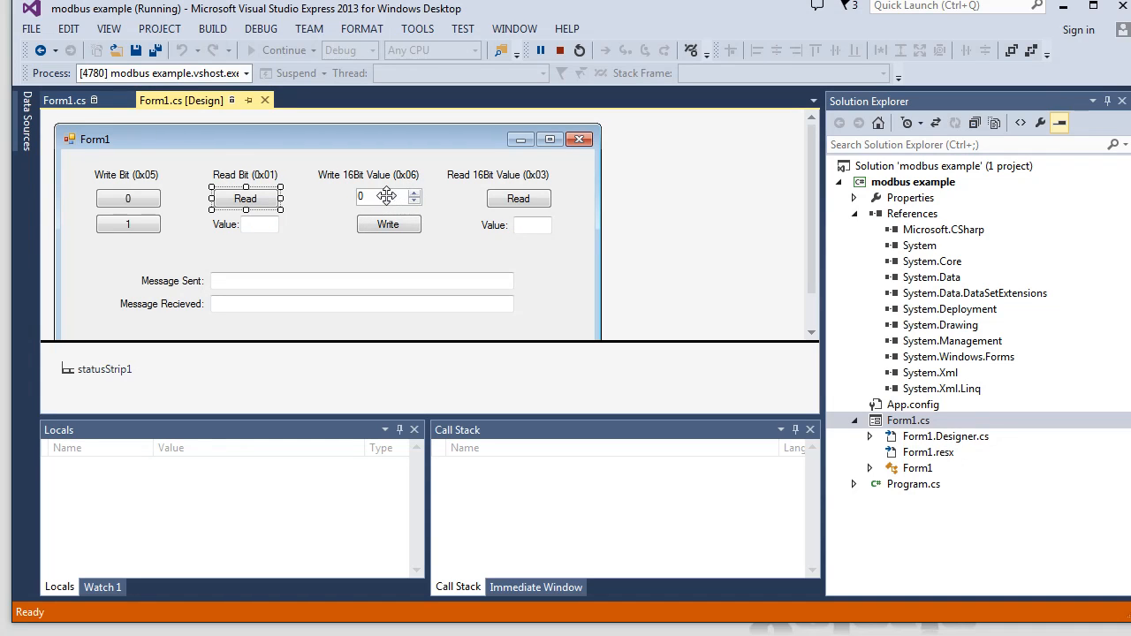
{"action": "left_click", "coordinate": [388, 224]}
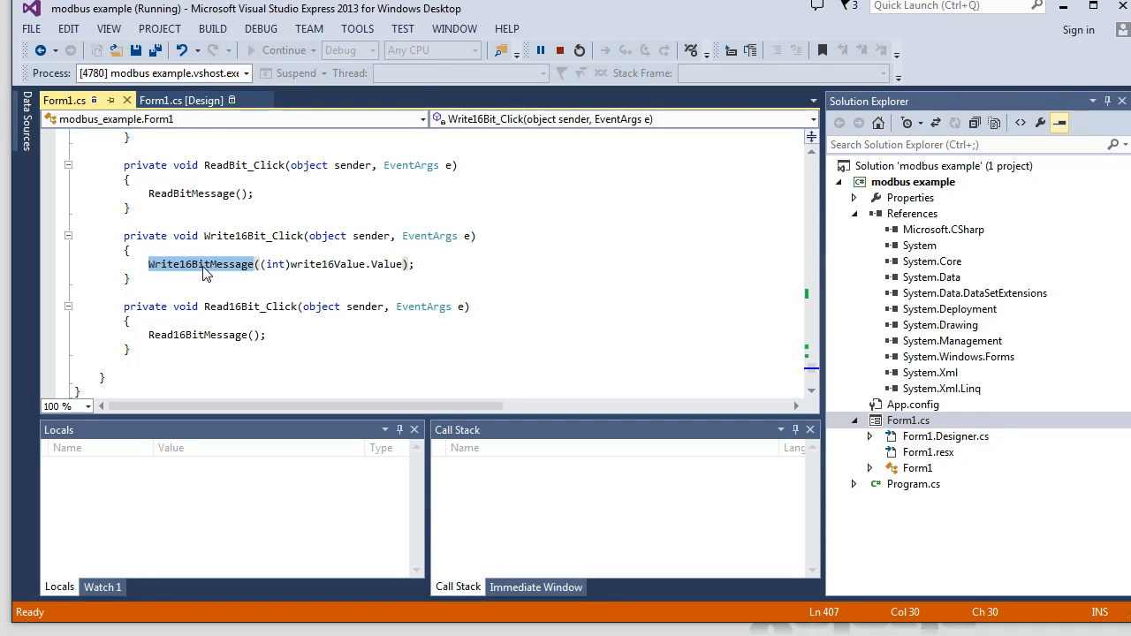
{"action": "mouse_move", "coordinate": [331, 265]}
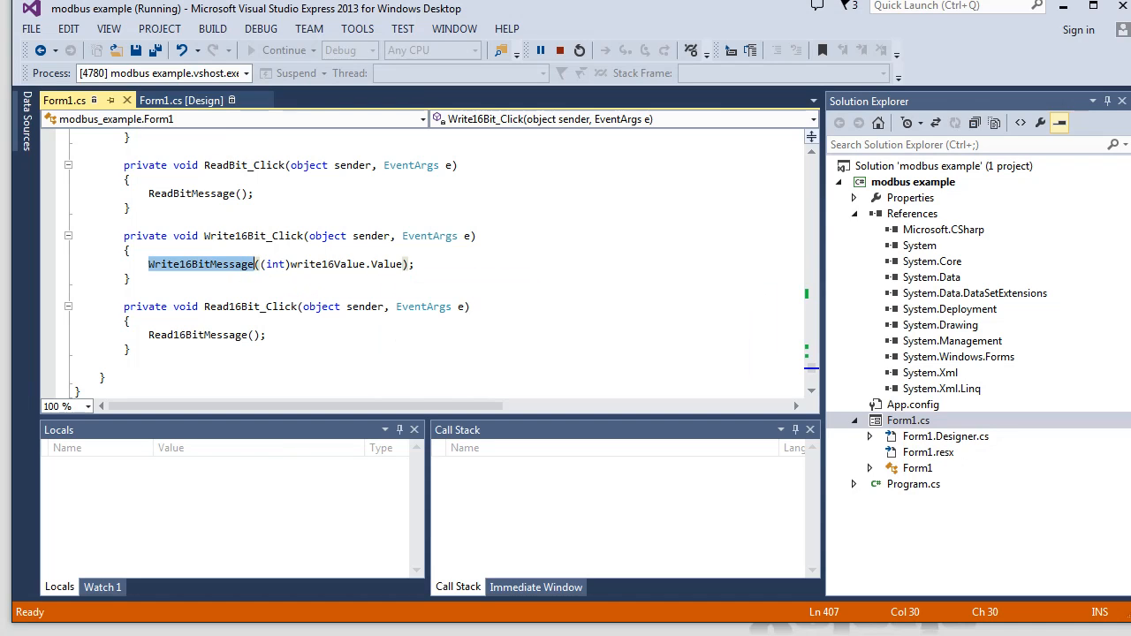
{"action": "right_click", "coordinate": [200, 264]}
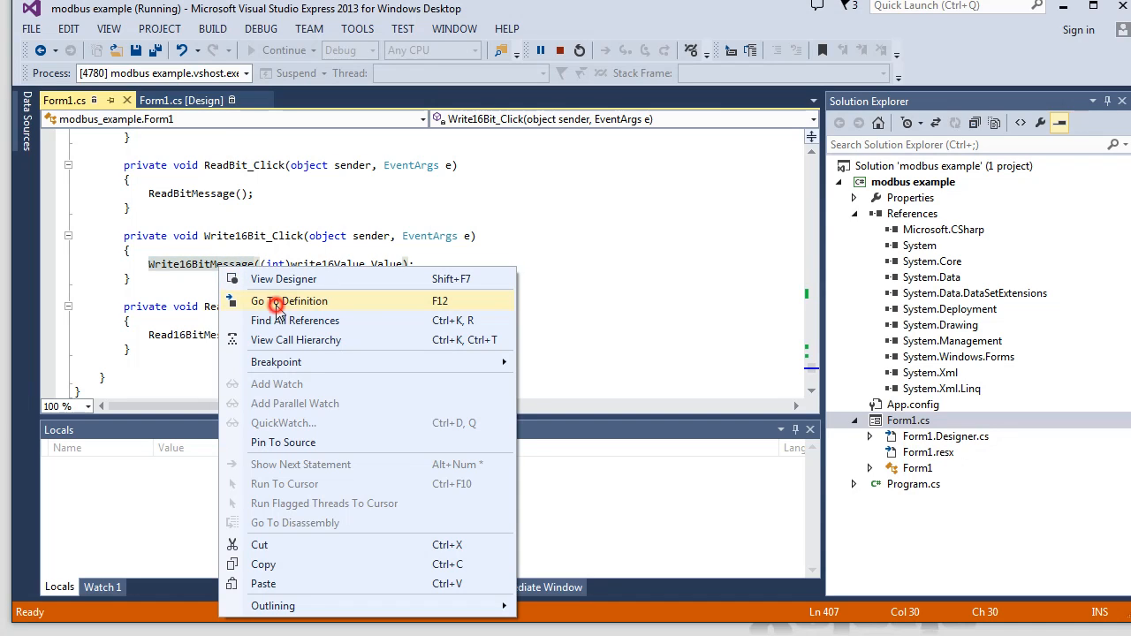
{"action": "left_click", "coordinate": [288, 301]}
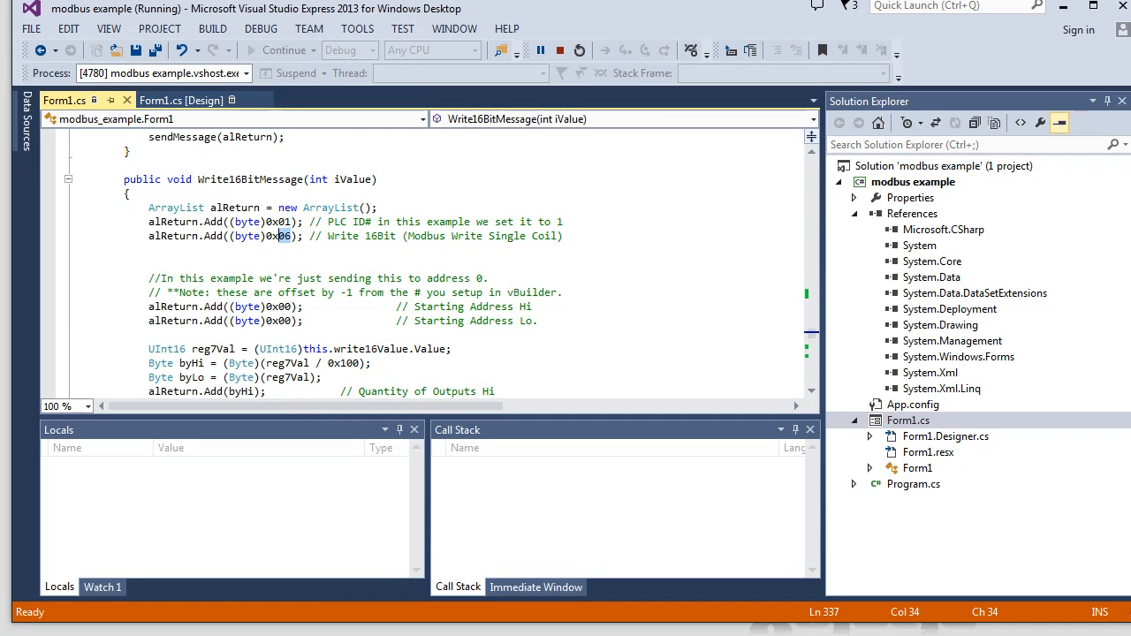
{"action": "scroll", "scroll_direction": "down", "scroll_amount": 3}
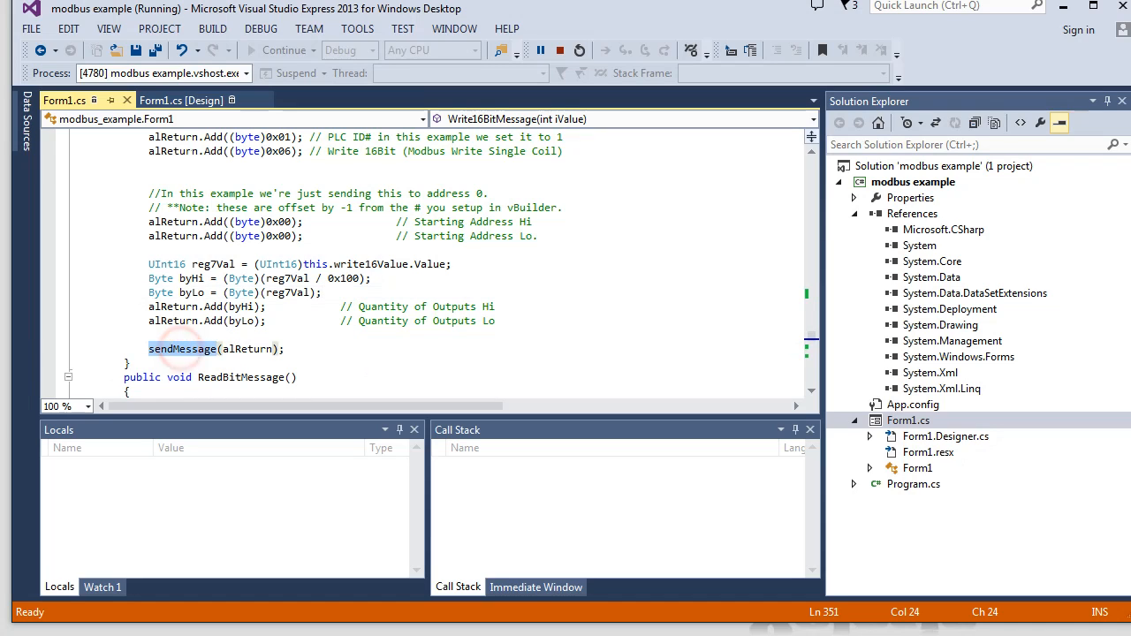
{"action": "left_click", "coordinate": [181, 99]}
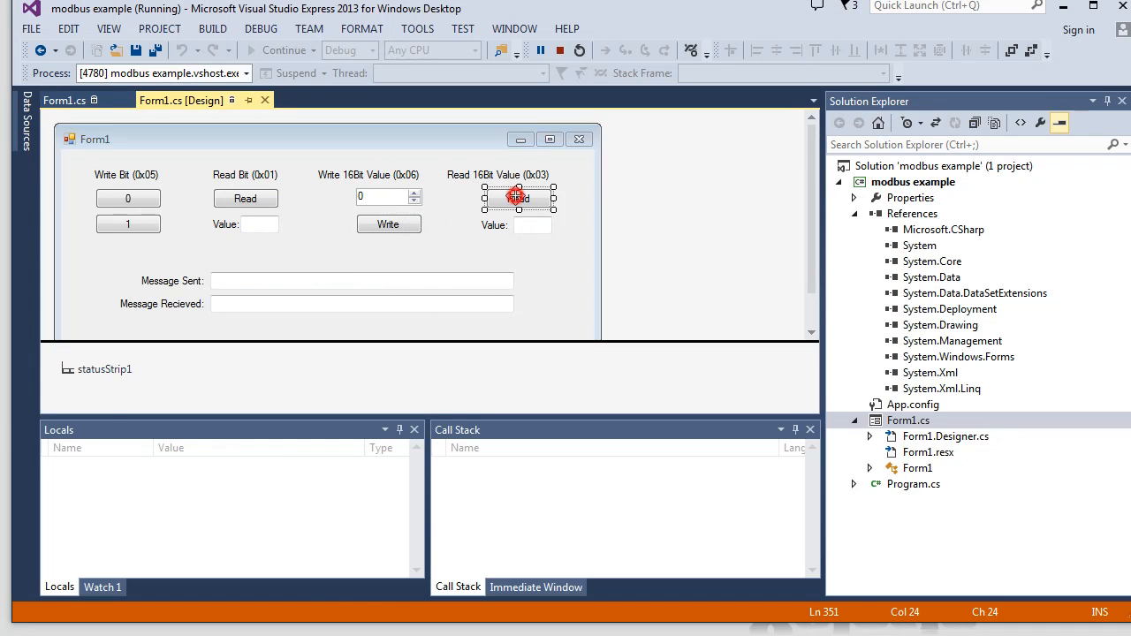
Review Read16BitMessage's 0x03 message code, then bring the running Modbus form forward.
{"action": "right_click", "coordinate": [205, 265]}
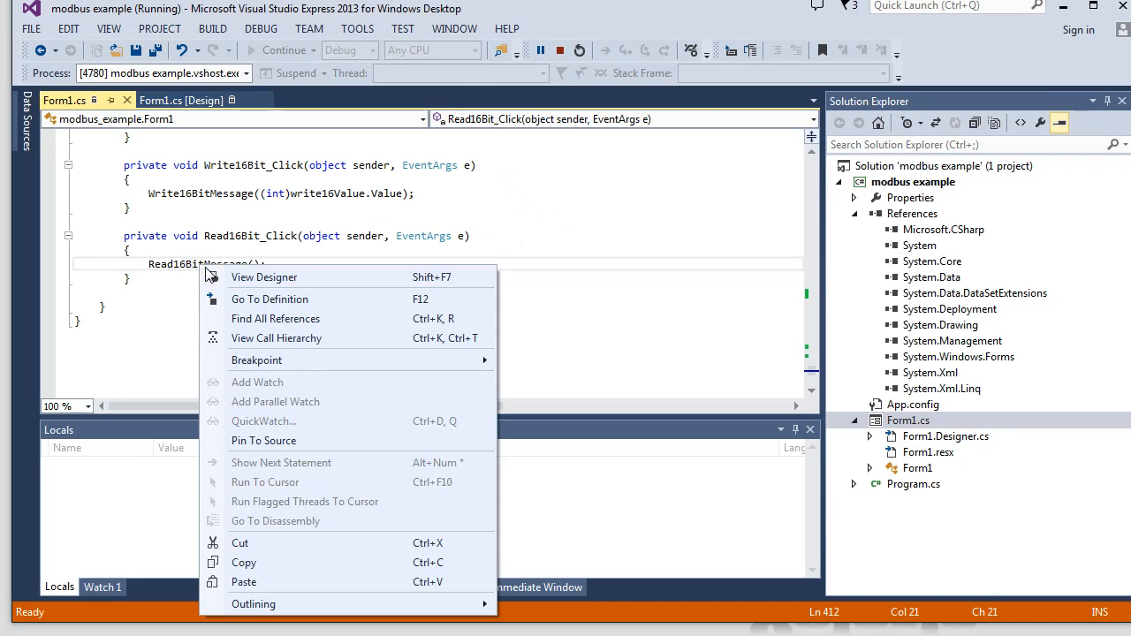
{"action": "mouse_move", "coordinate": [270, 299]}
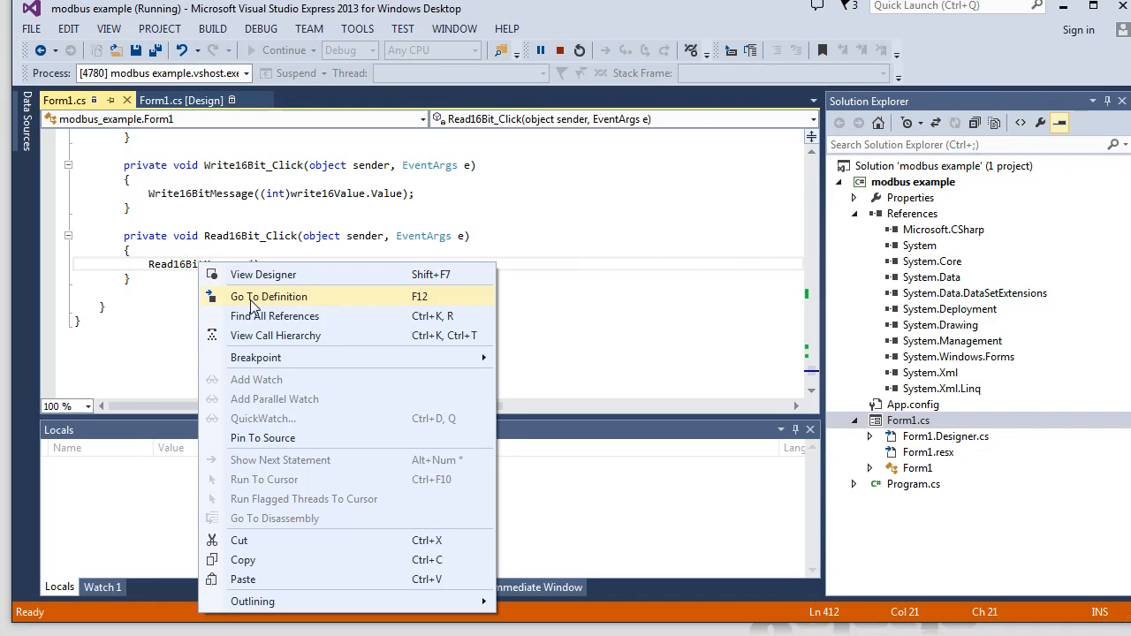
{"action": "left_click", "coordinate": [269, 296]}
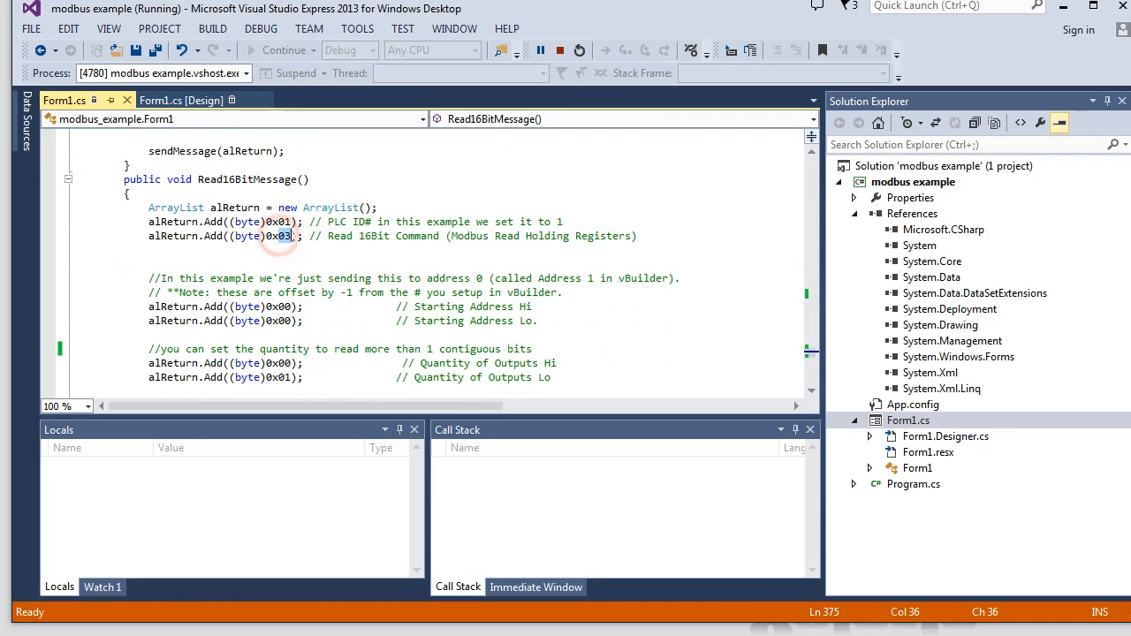
{"action": "scroll", "scroll_direction": "down", "scroll_amount": 3}
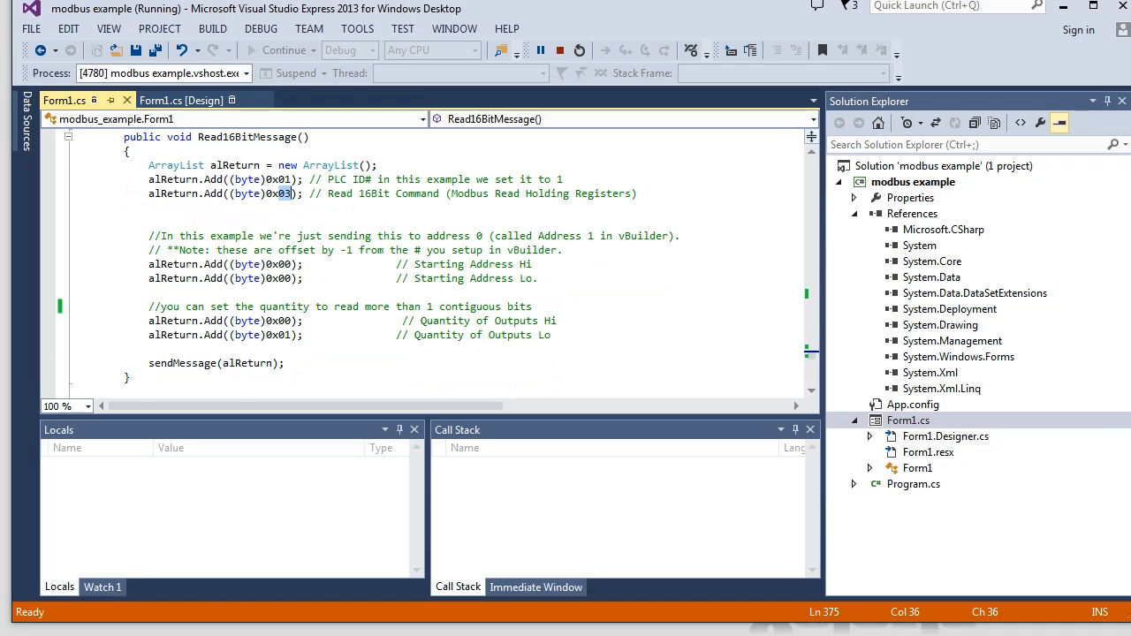
{"action": "left_click", "coordinate": [539, 306]}
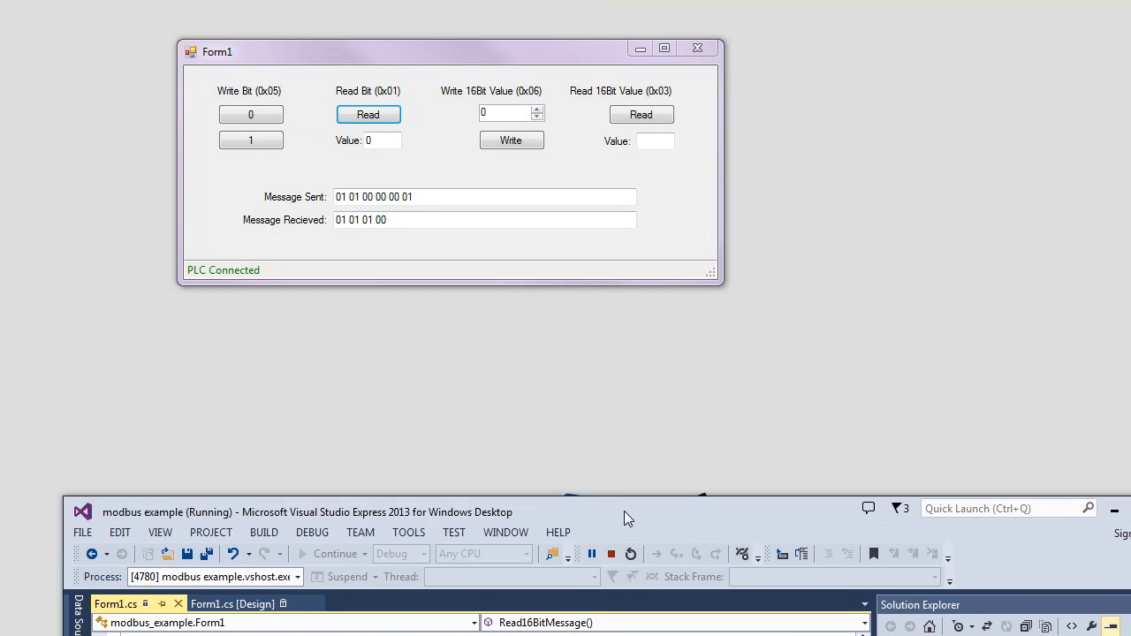
Write a 16-bit value to the PLC register and read back 14.
{"action": "left_click", "coordinate": [535, 109]}
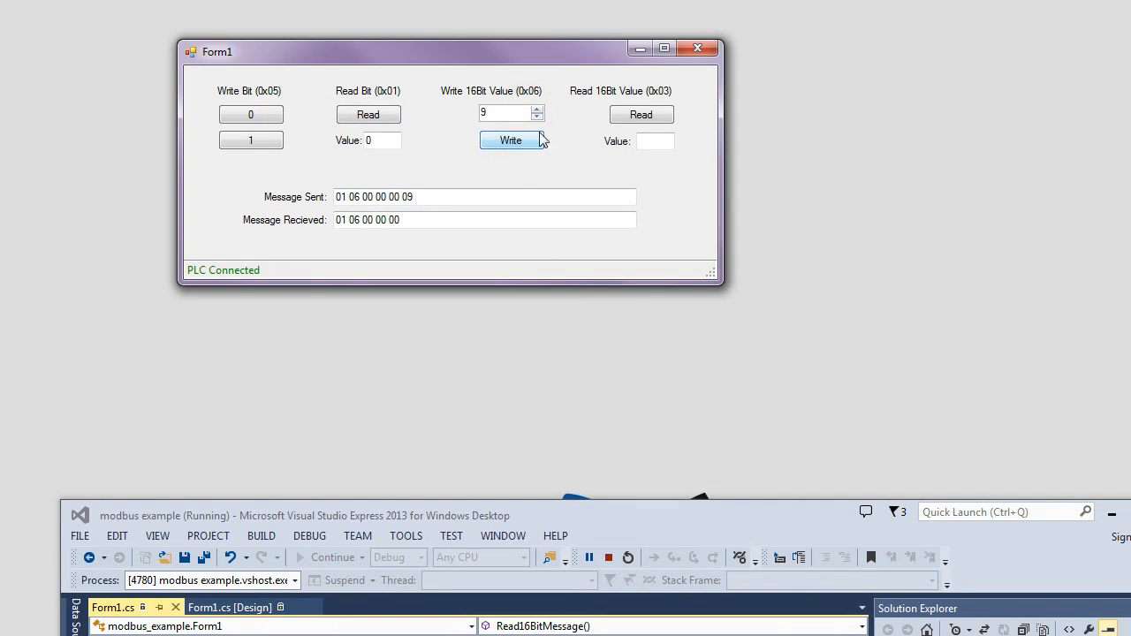
{"action": "left_click", "coordinate": [641, 114]}
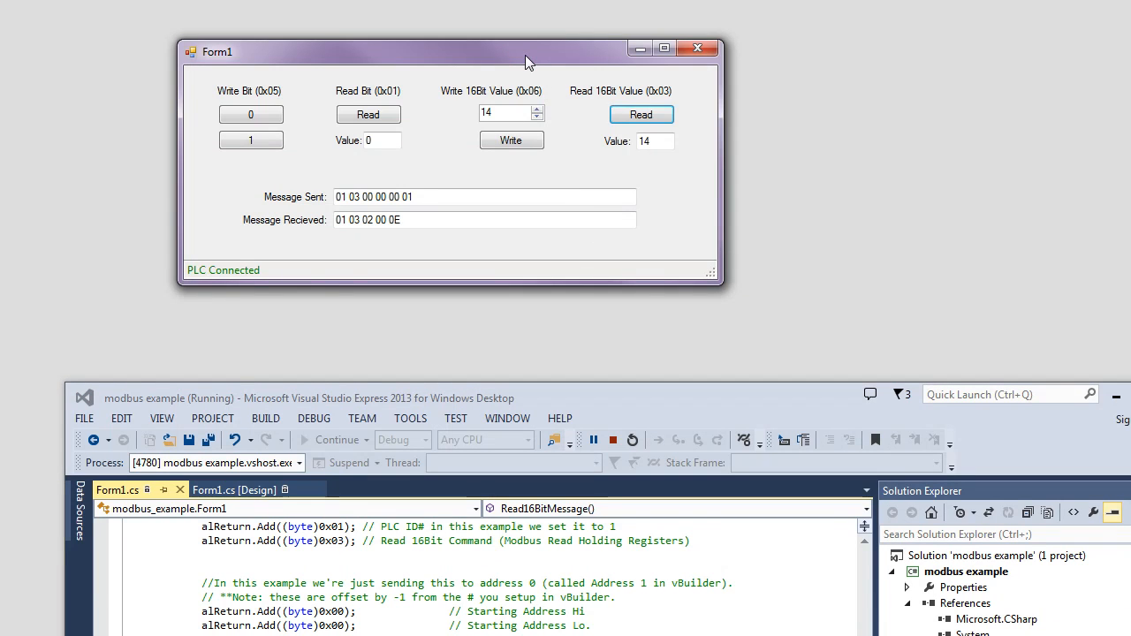
{"action": "mouse_move", "coordinate": [640, 405]}
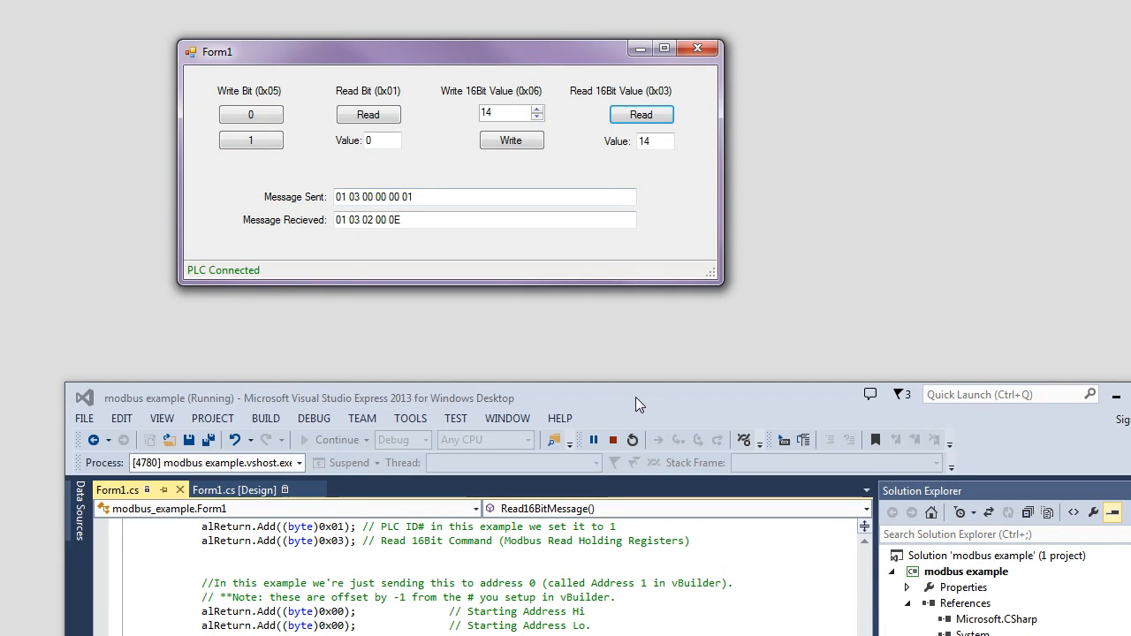